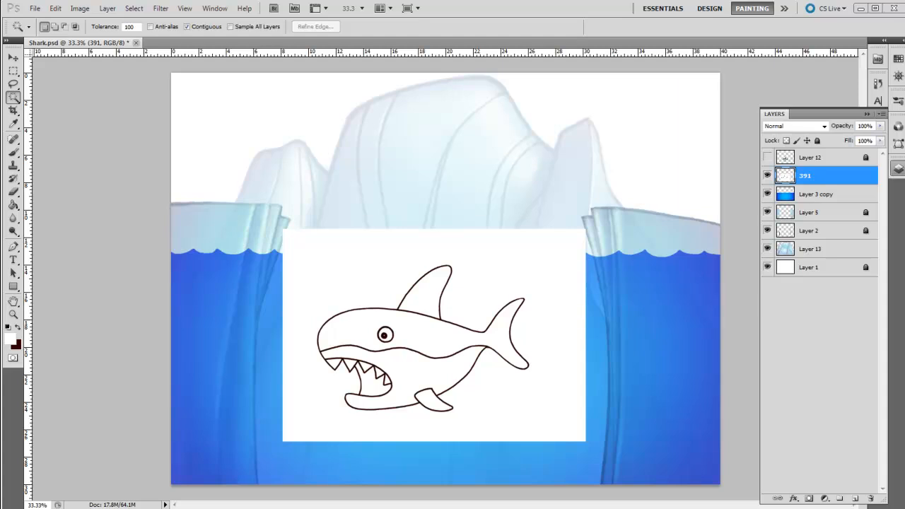
mouse_move(404, 228)
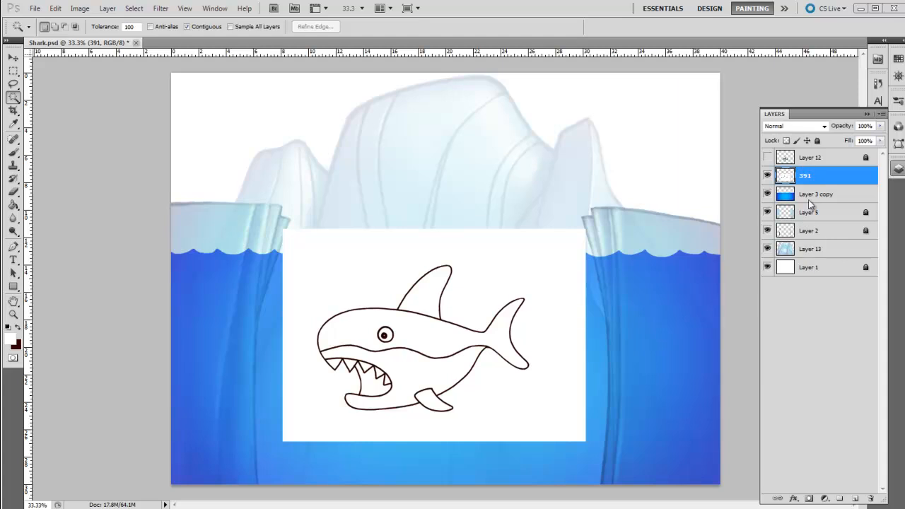
mouse_move(481, 308)
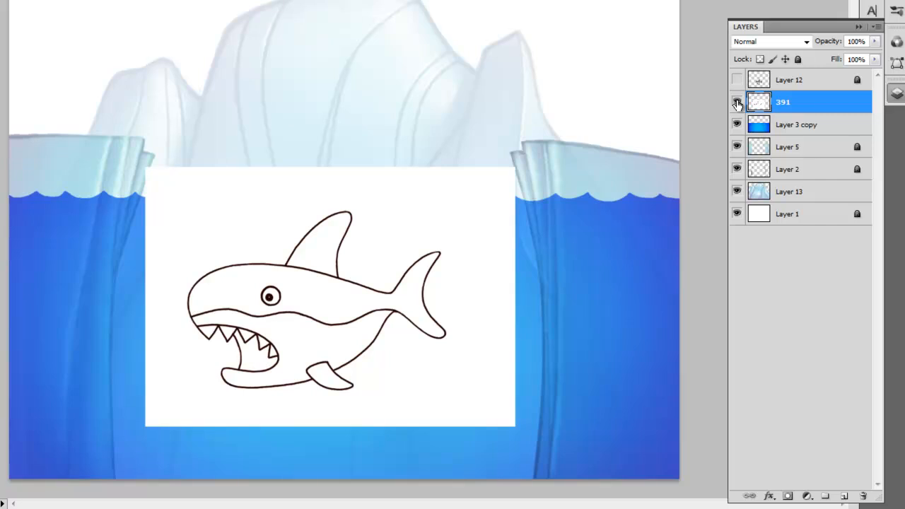
mouse_move(737, 102)
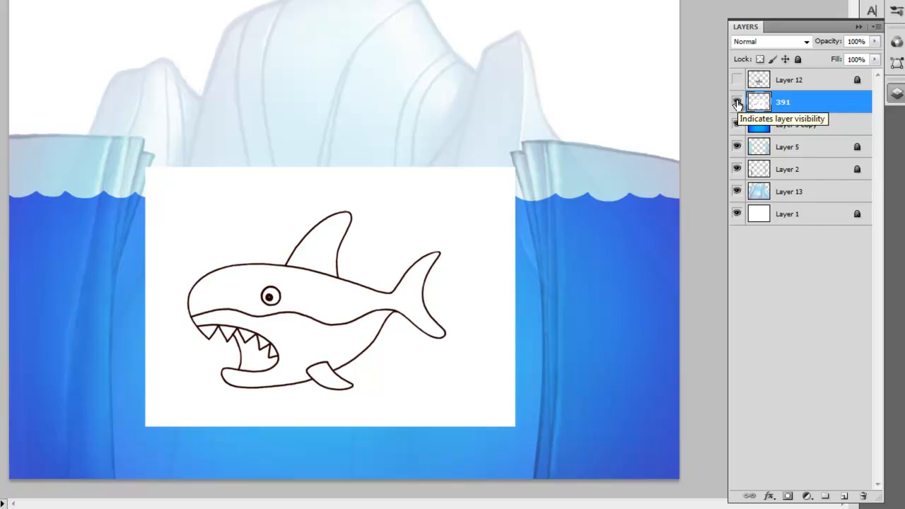
Remove the white box around the shark and Magic Wand-select its white silhouette
click(737, 124)
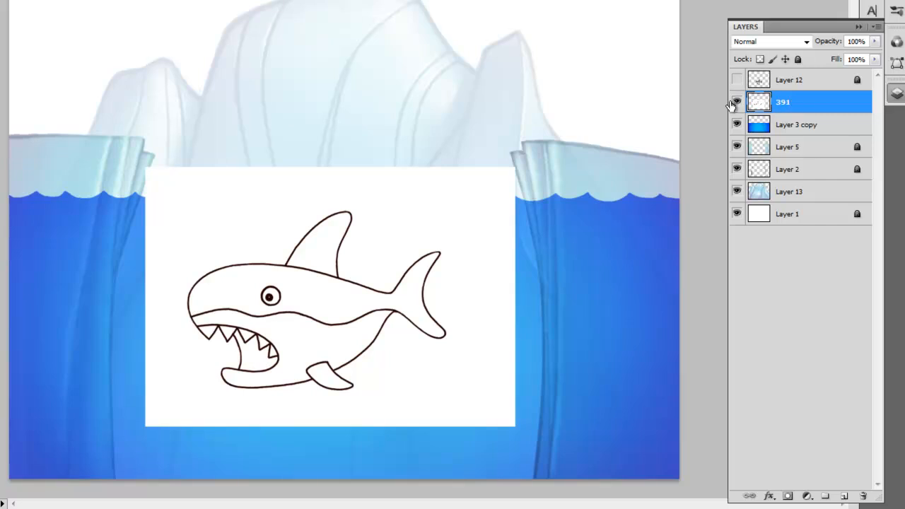
mouse_move(736, 102)
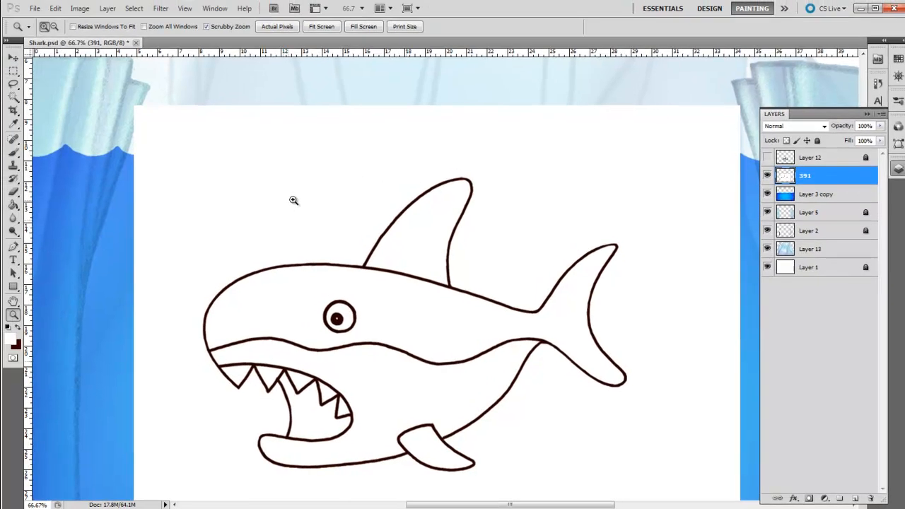
click(12, 97)
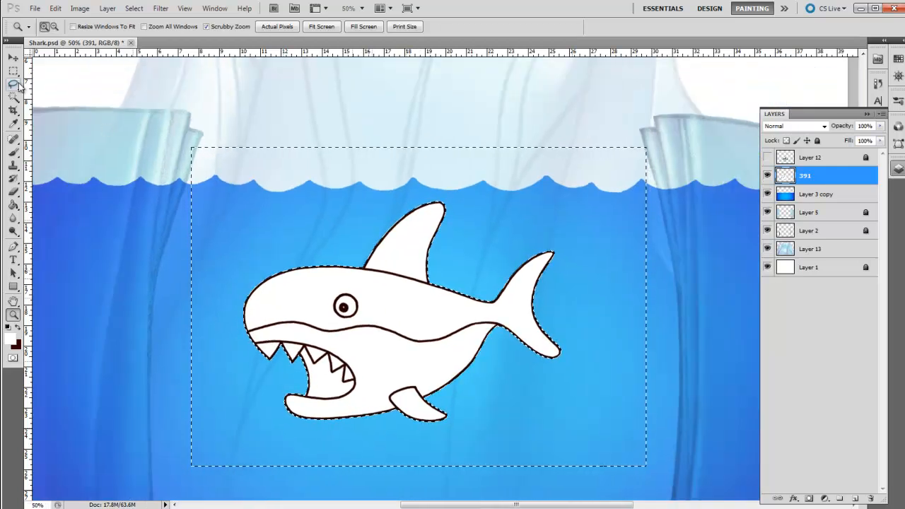
click(13, 85)
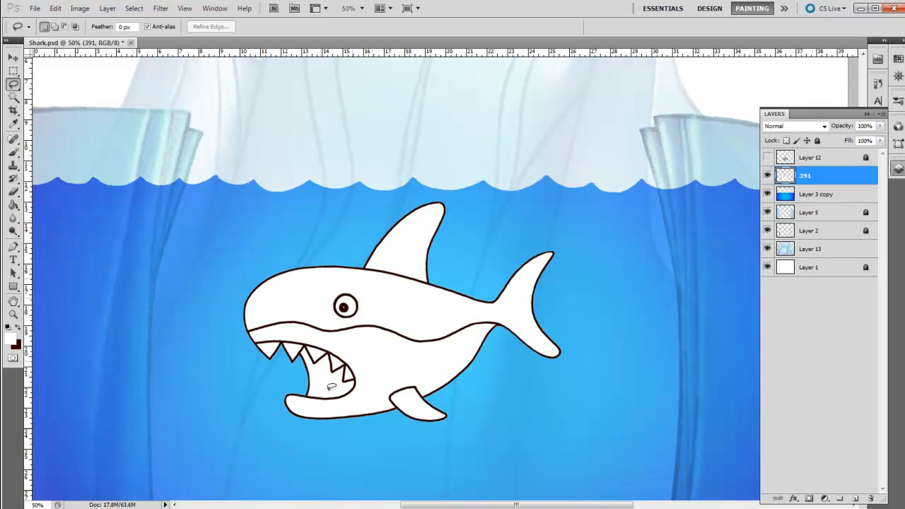
mouse_move(437, 371)
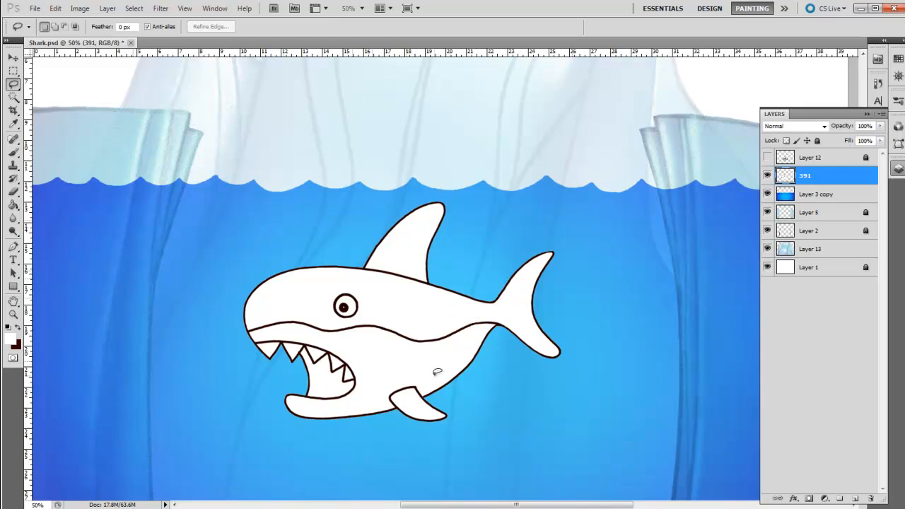
click(13, 96)
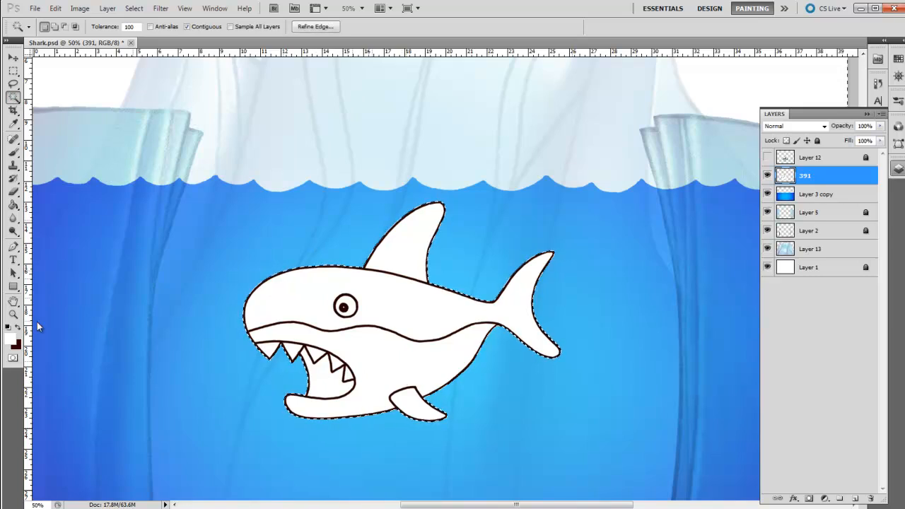
click(360, 278)
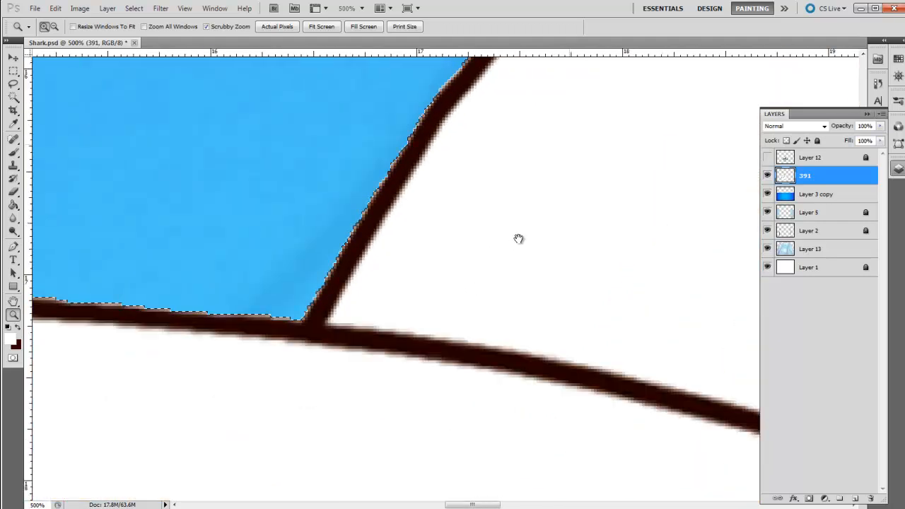
drag(519, 239, 400, 407)
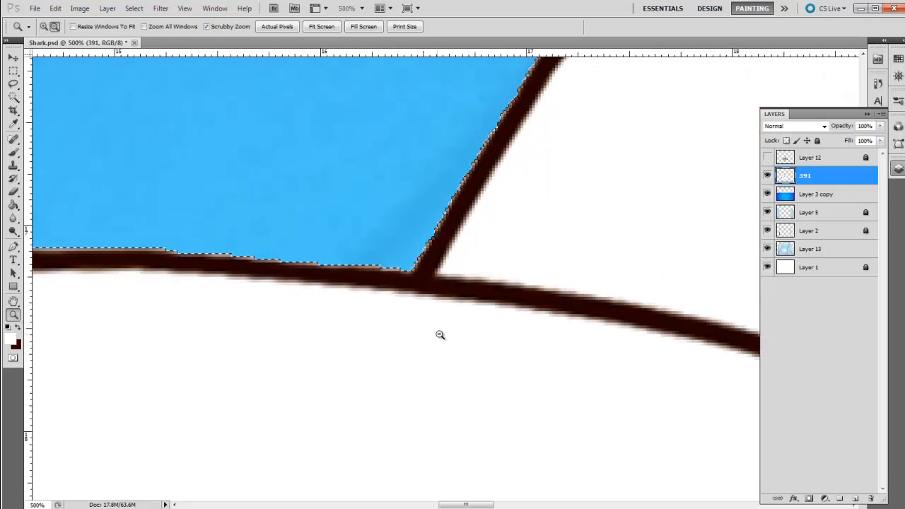
click(440, 334)
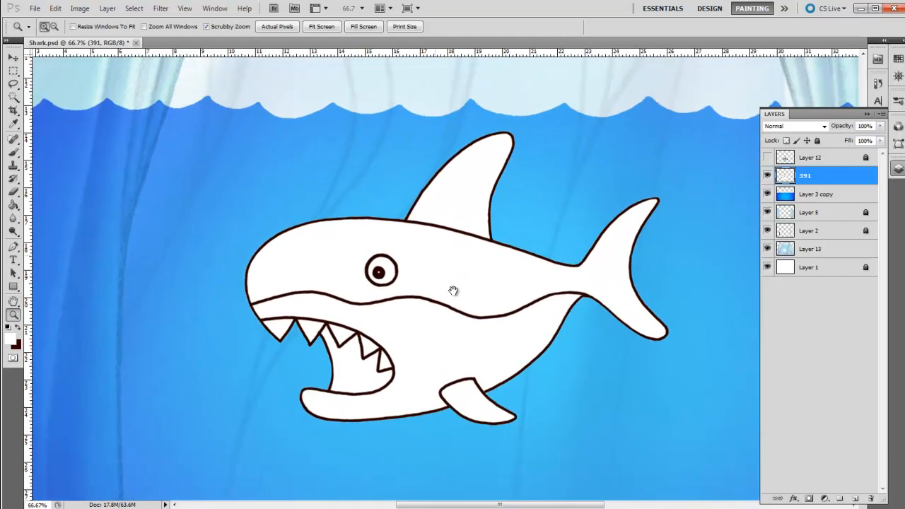
click(452, 290)
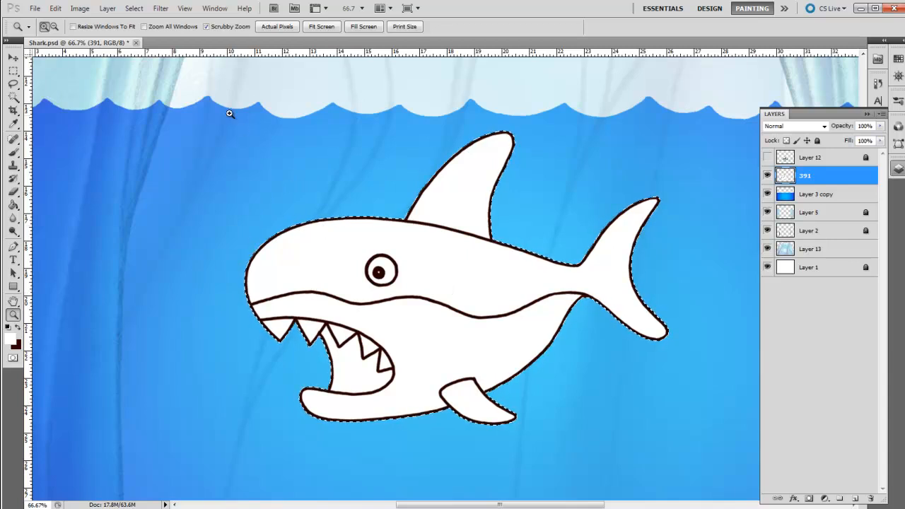
Contract the shark selection by 4 pixels
click(134, 7)
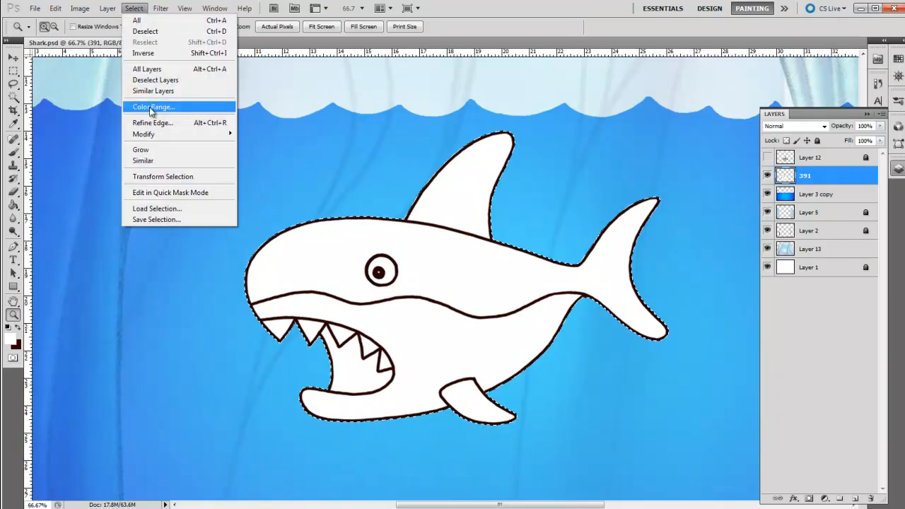
mouse_move(144, 134)
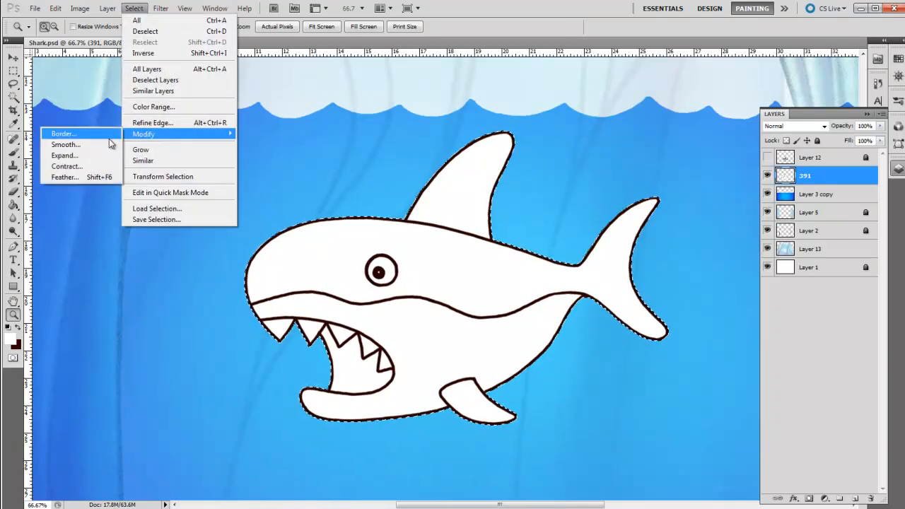
click(66, 167)
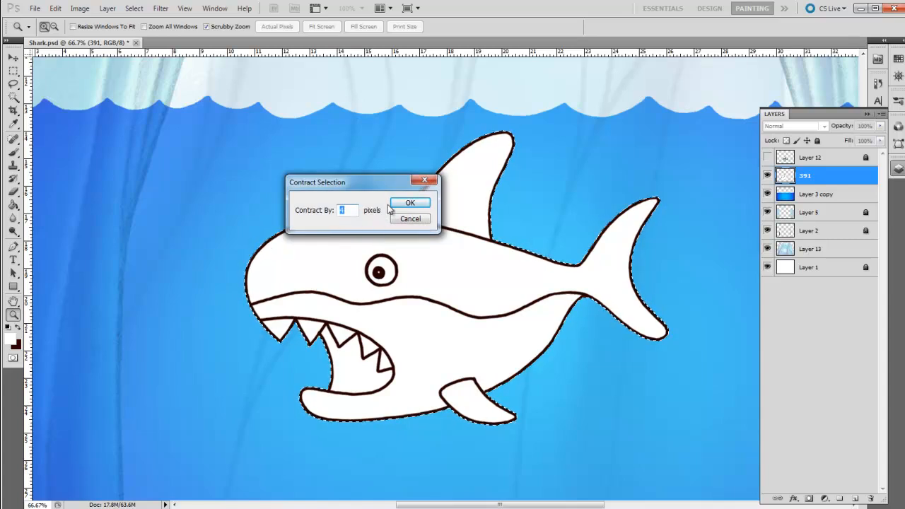
click(410, 203)
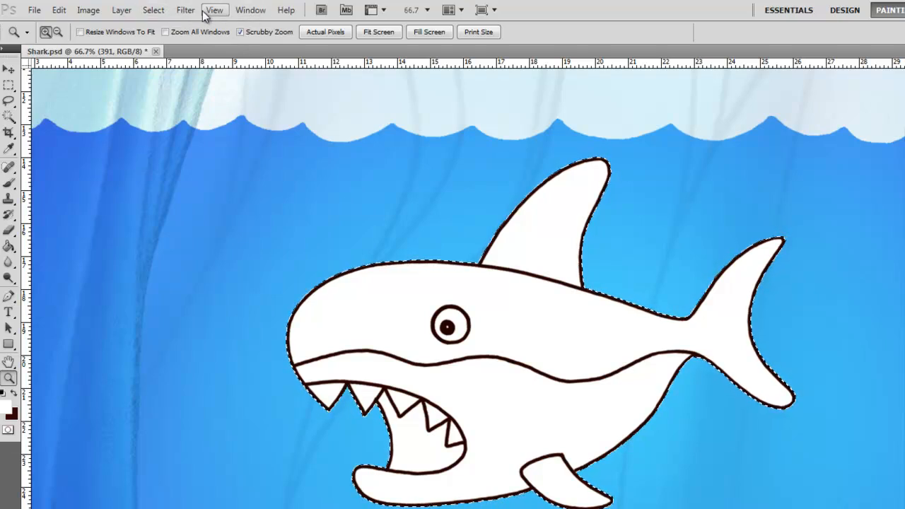
Invert the selection back onto the shark and enter another 4 px contraction
click(175, 11)
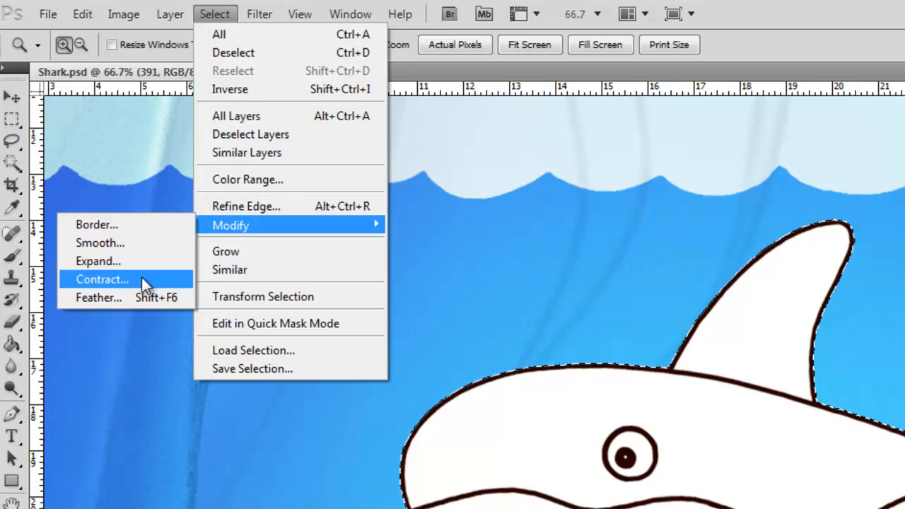
click(102, 280)
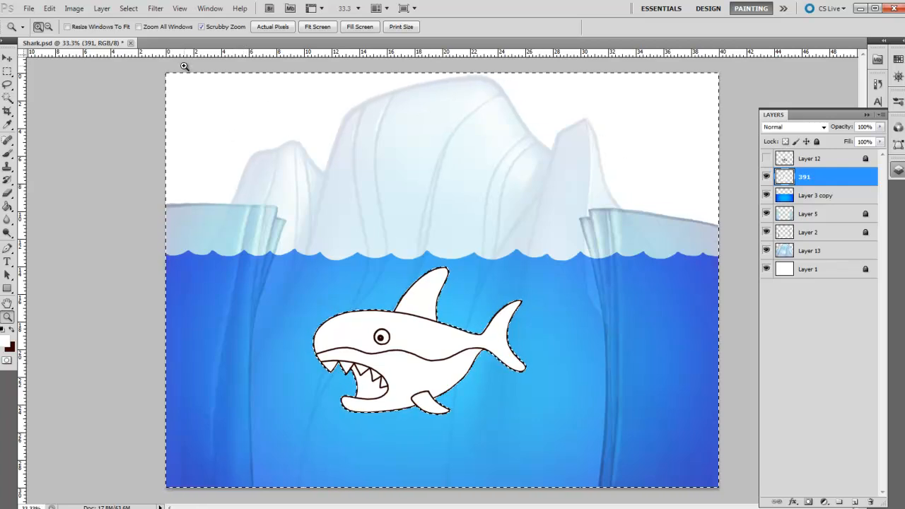
click(128, 8)
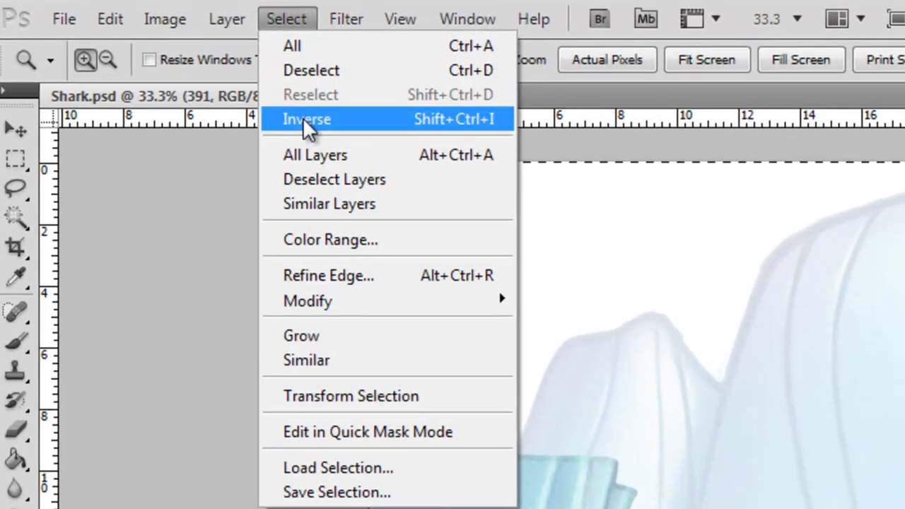
click(306, 119)
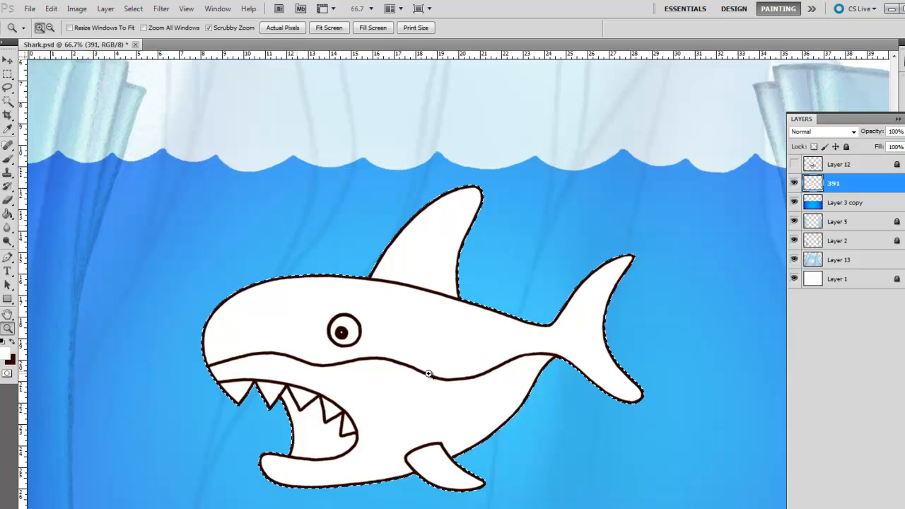
mouse_move(271, 313)
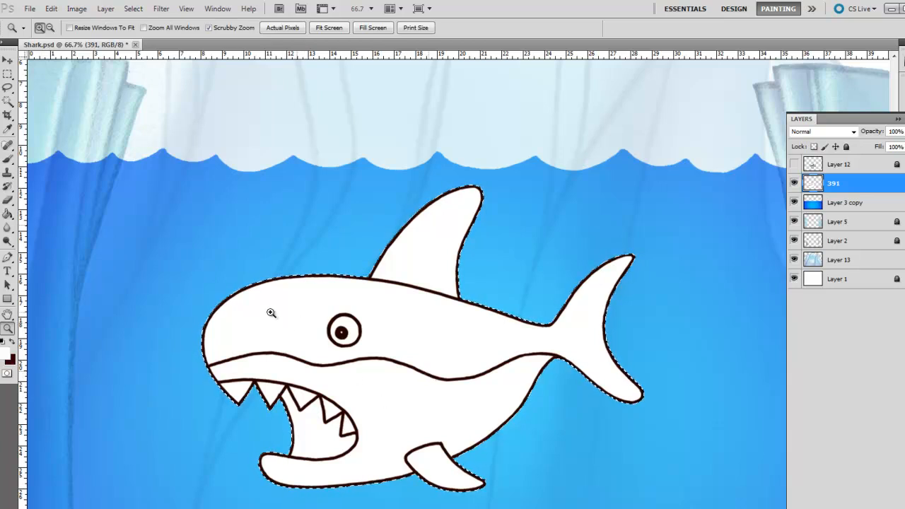
click(133, 8)
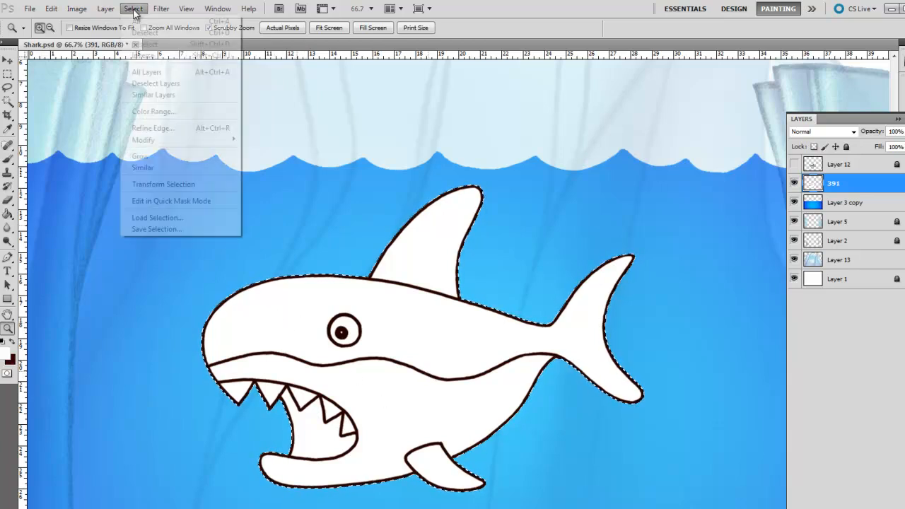
mouse_move(263, 257)
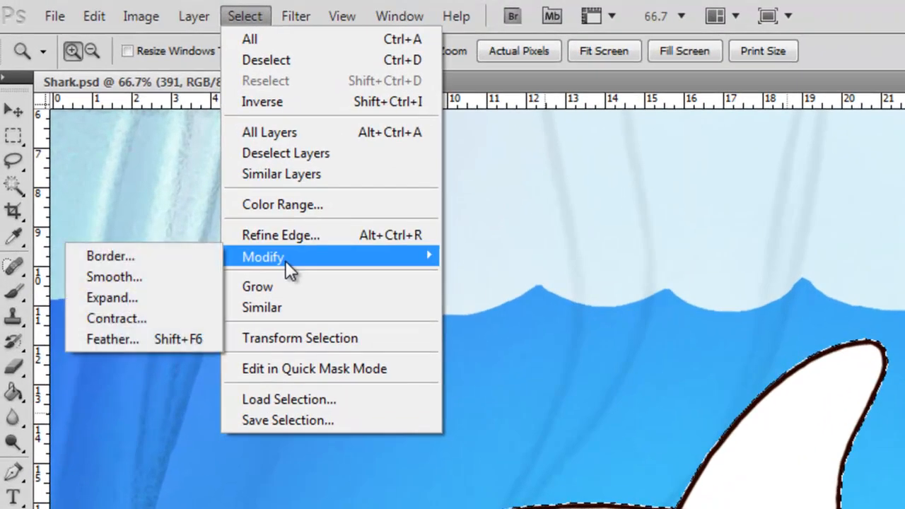
click(116, 318)
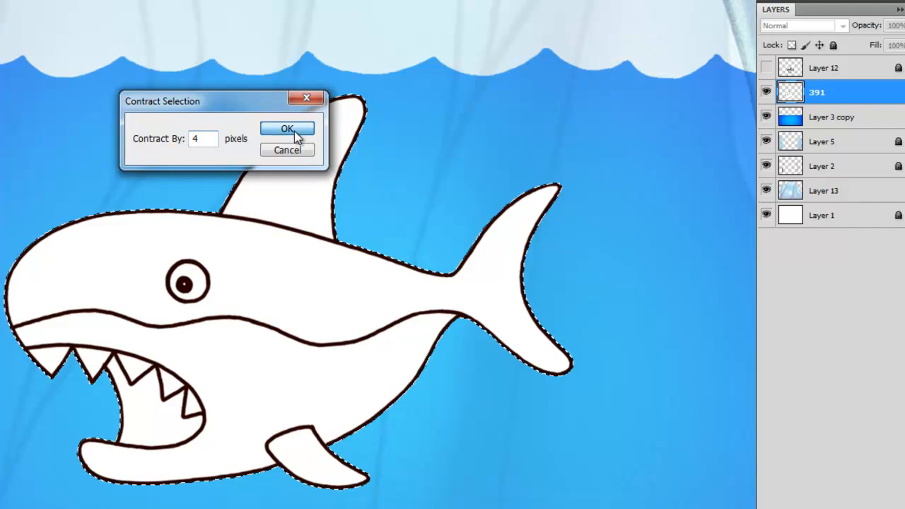
Confirm the 4 px contraction and set the foreground colour to dark grey #282828
click(287, 129)
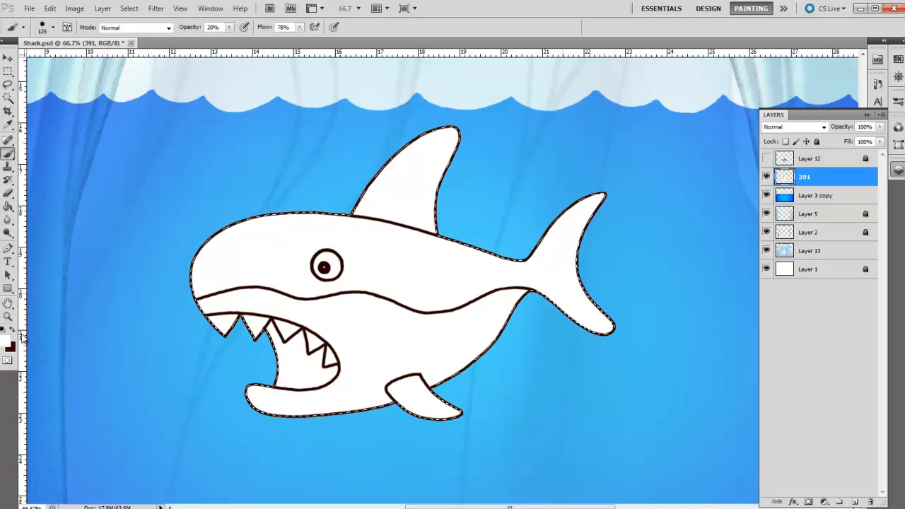
click(10, 345)
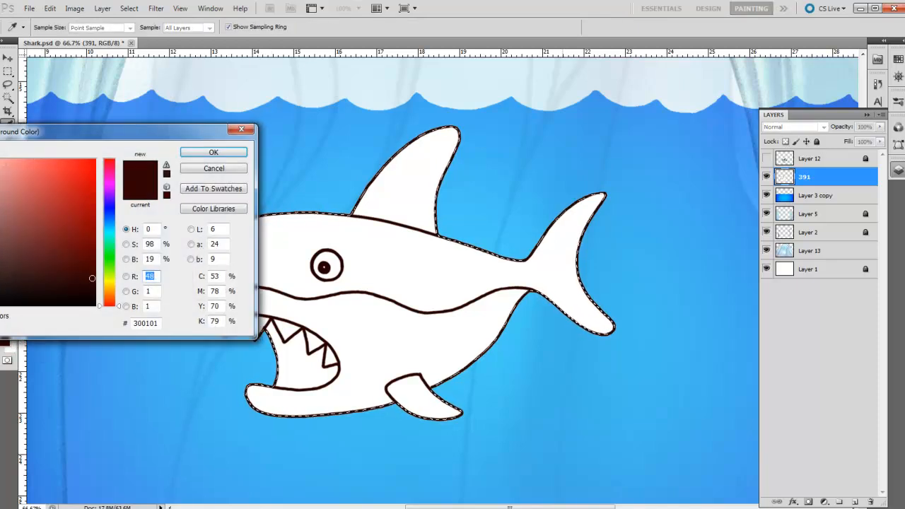
click(111, 295)
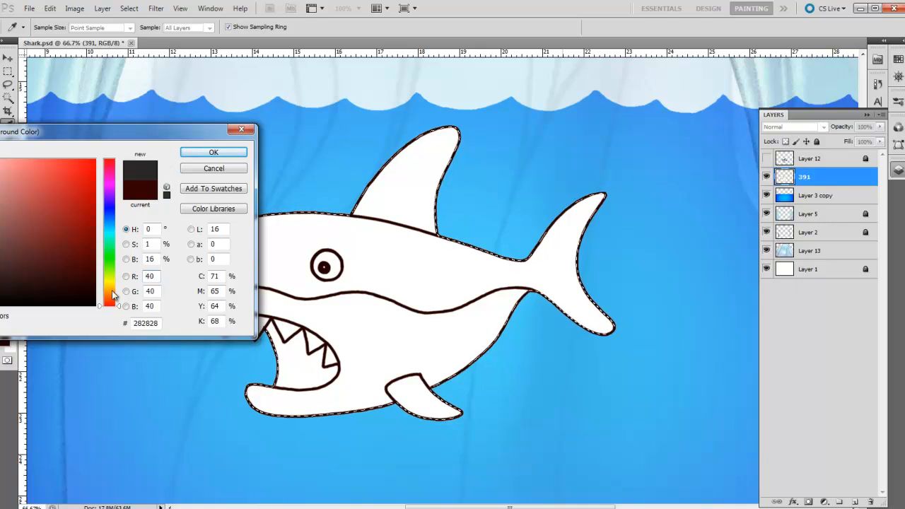
click(213, 152)
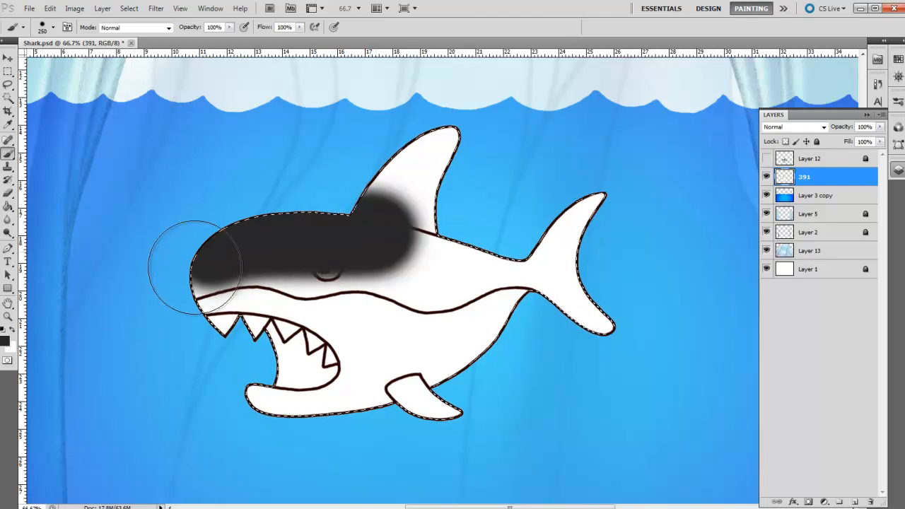
Paint dark grey over the shark's head, back, dorsal fin and tail
drag(191, 269, 439, 163)
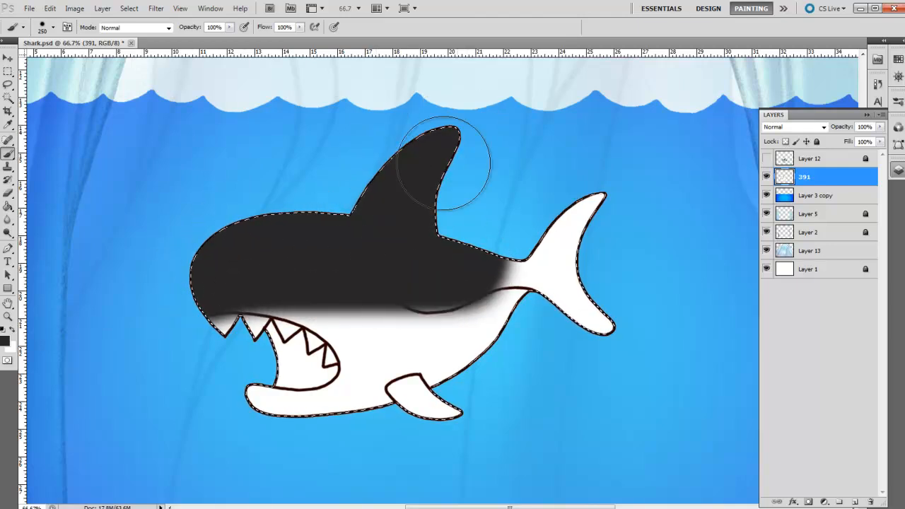
drag(439, 163, 431, 314)
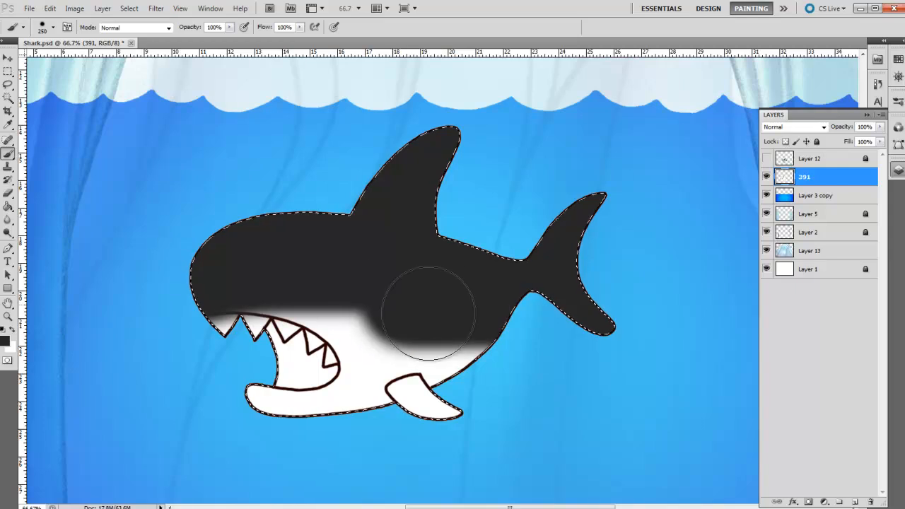
drag(432, 315, 541, 389)
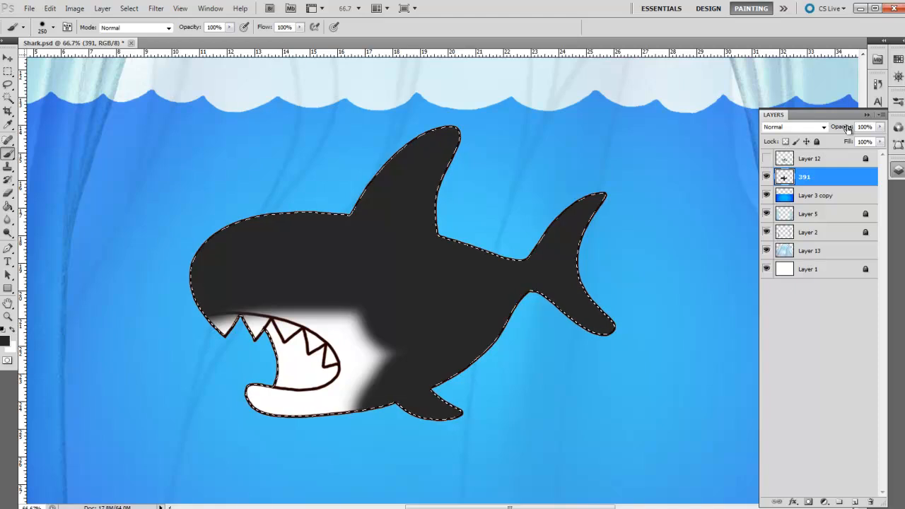
Fill the shark on new Layer 14 with solid dark grey and nudge its opacity down
click(863, 126)
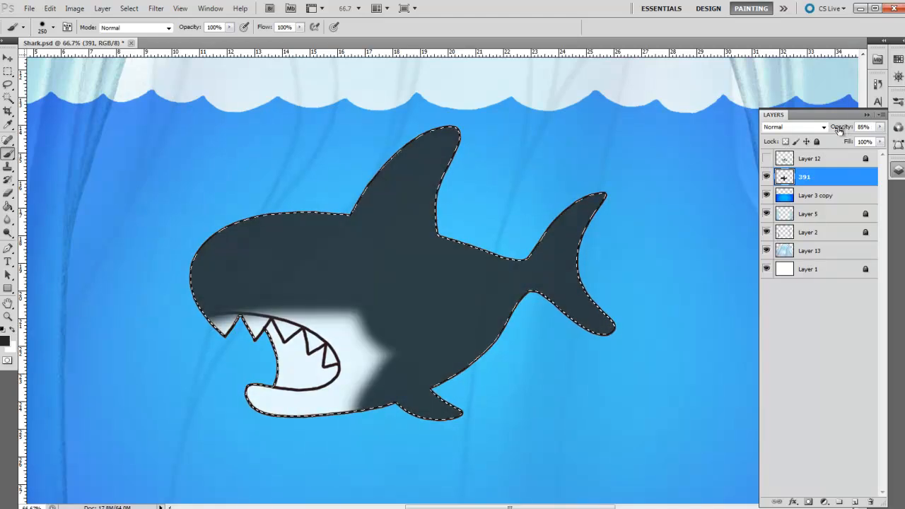
click(864, 127)
text(100)
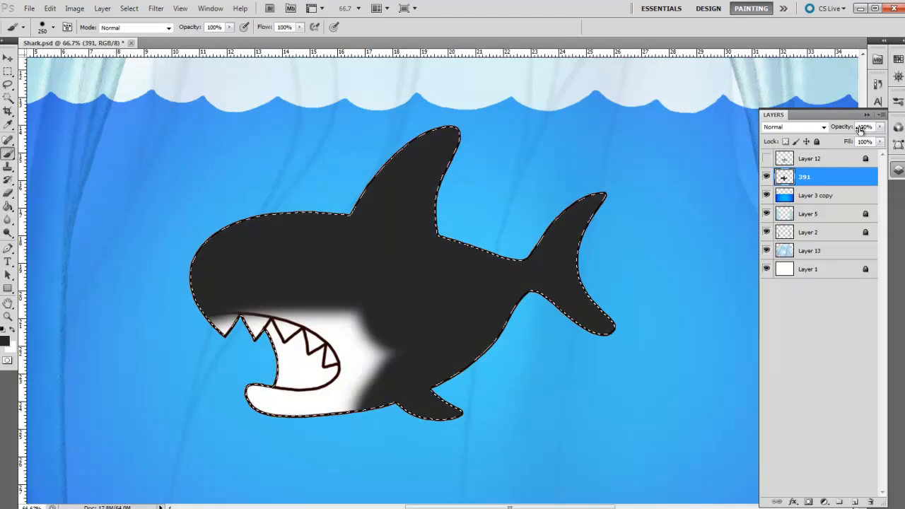
drag(864, 127, 844, 135)
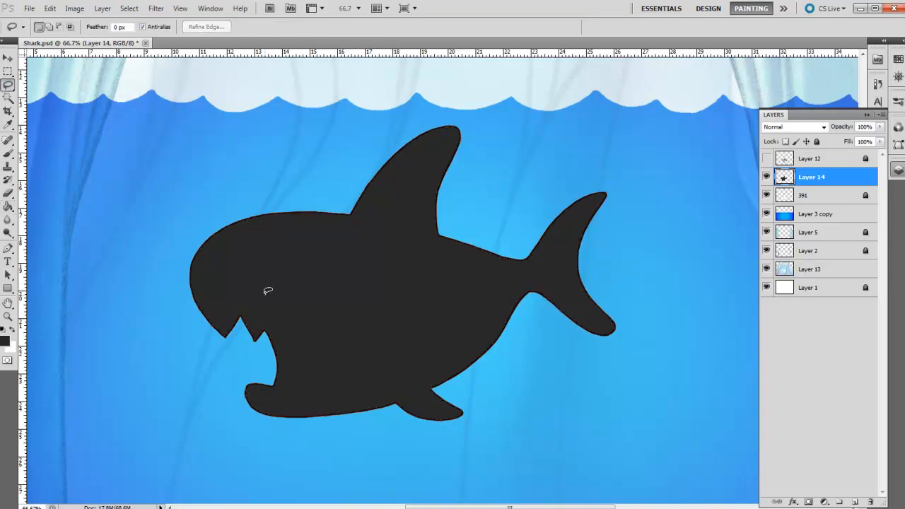
mouse_move(328, 314)
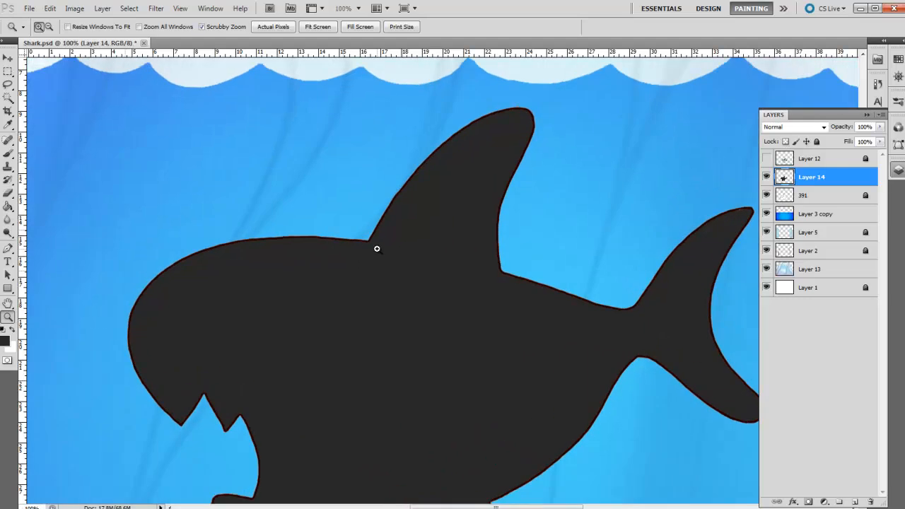
Zoom in, make Layer 14 semi-transparent, and test a white stroke under the jaw
click(377, 248)
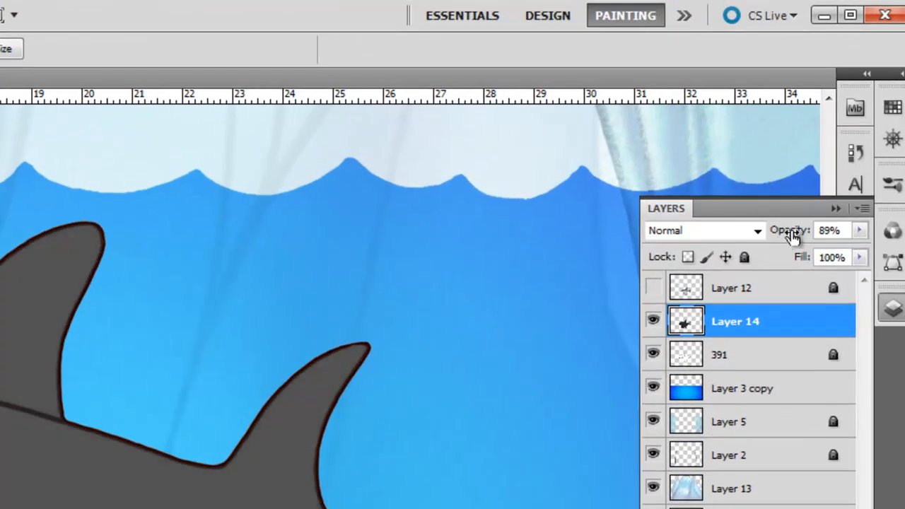
drag(792, 230, 781, 244)
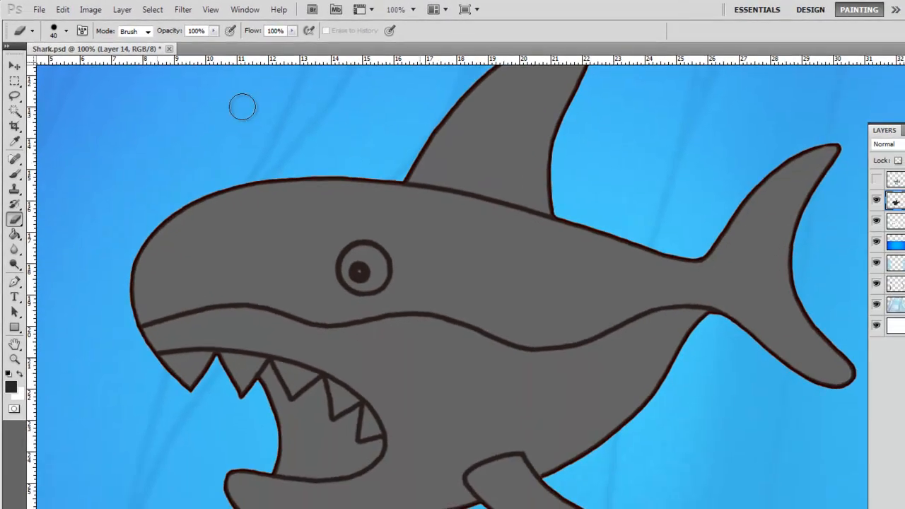
mouse_move(287, 265)
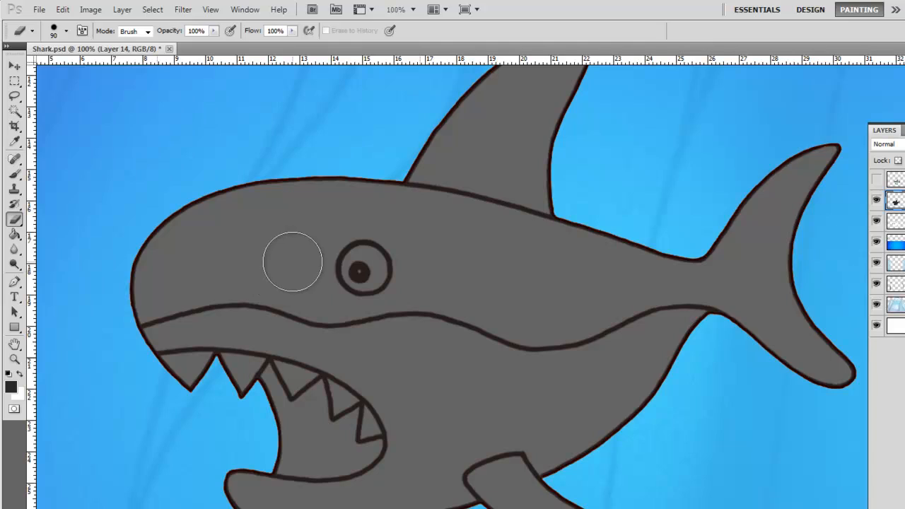
mouse_move(272, 263)
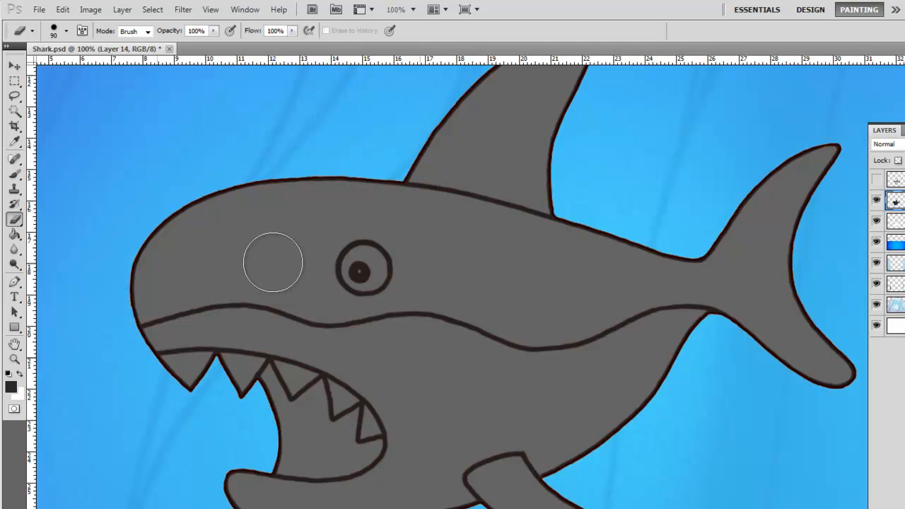
mouse_move(277, 263)
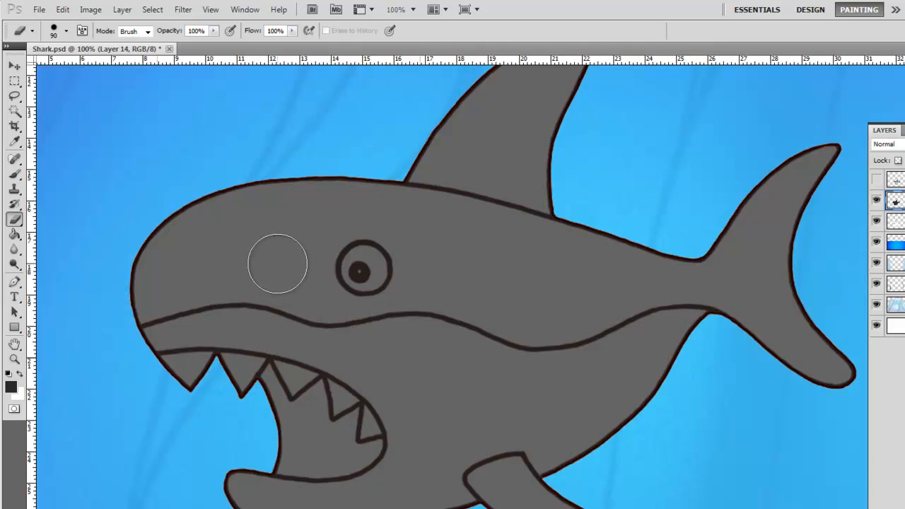
mouse_move(248, 261)
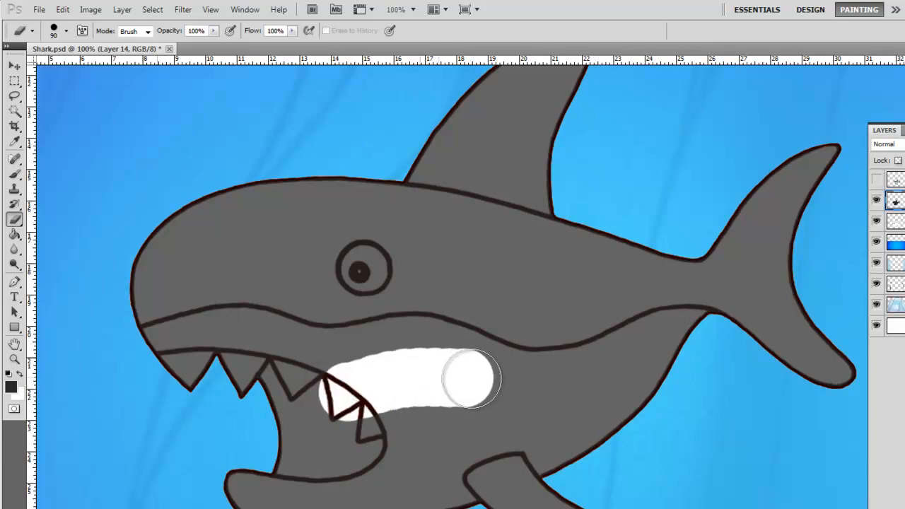
drag(467, 378, 258, 395)
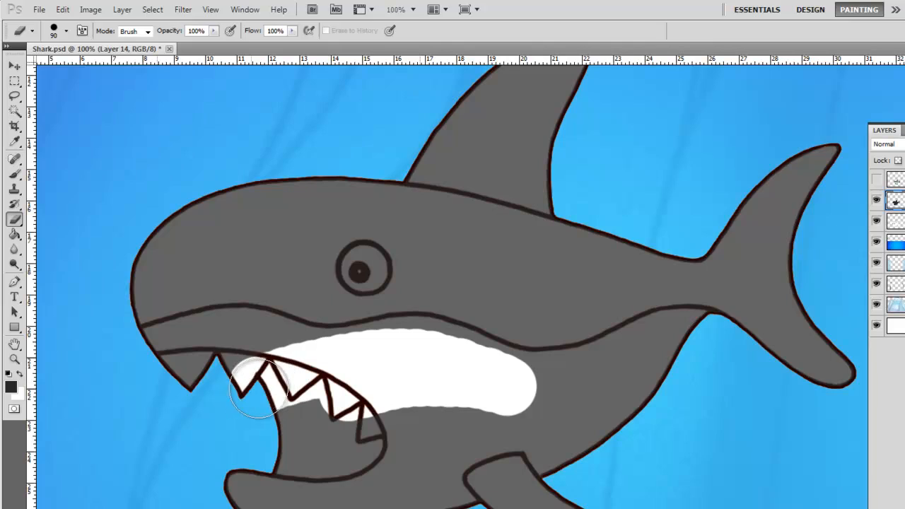
drag(258, 385, 410, 385)
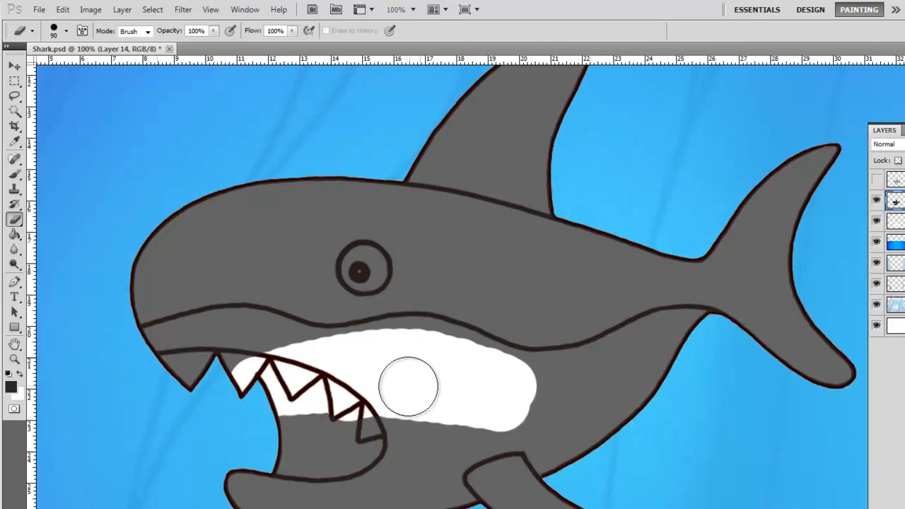
drag(407, 385, 424, 378)
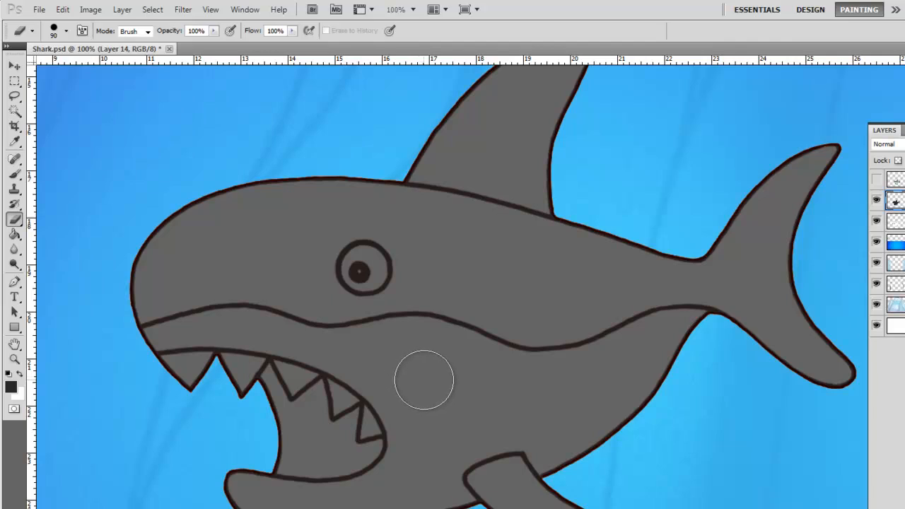
mouse_move(256, 380)
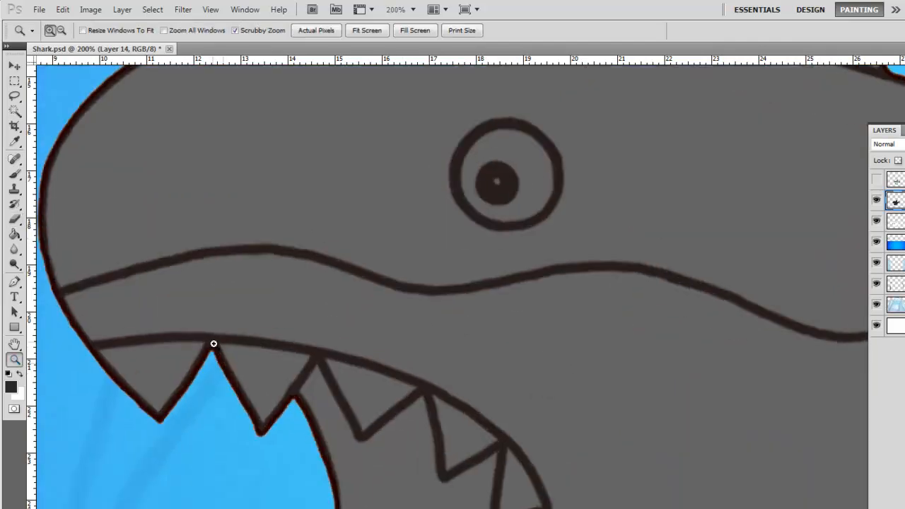
Brush white along the mouth line, jaw and belly, curving the edge above the fin
click(14, 158)
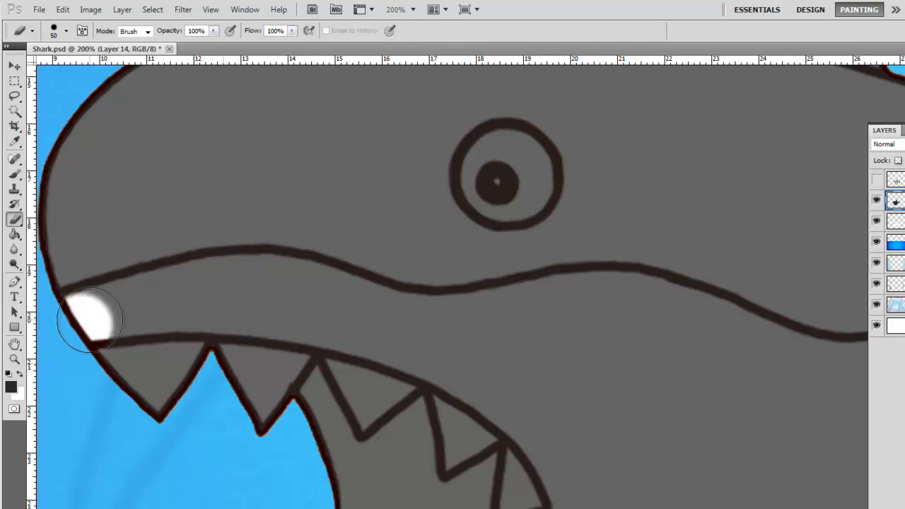
drag(90, 320, 230, 286)
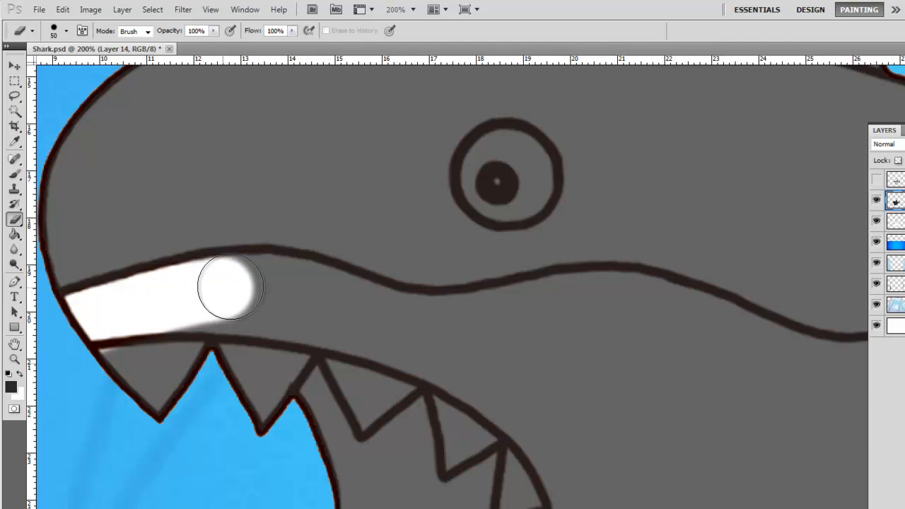
drag(230, 287, 392, 321)
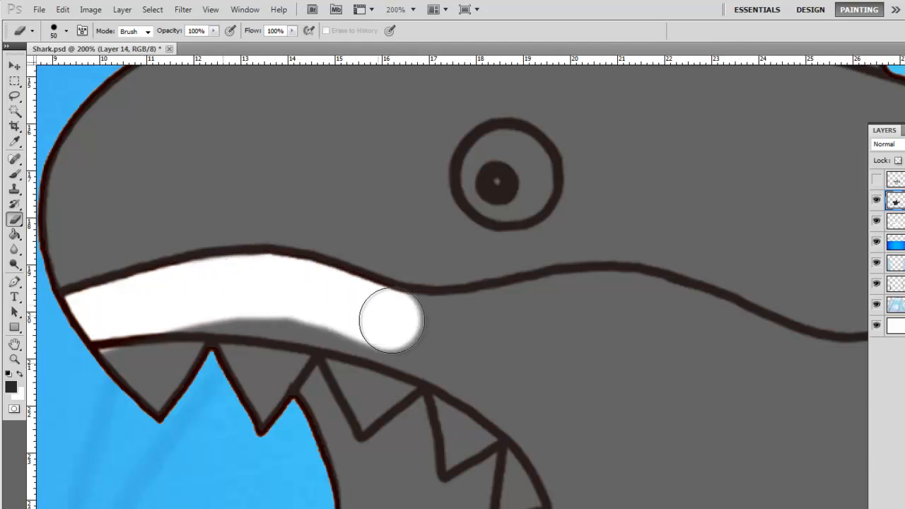
drag(392, 318, 297, 424)
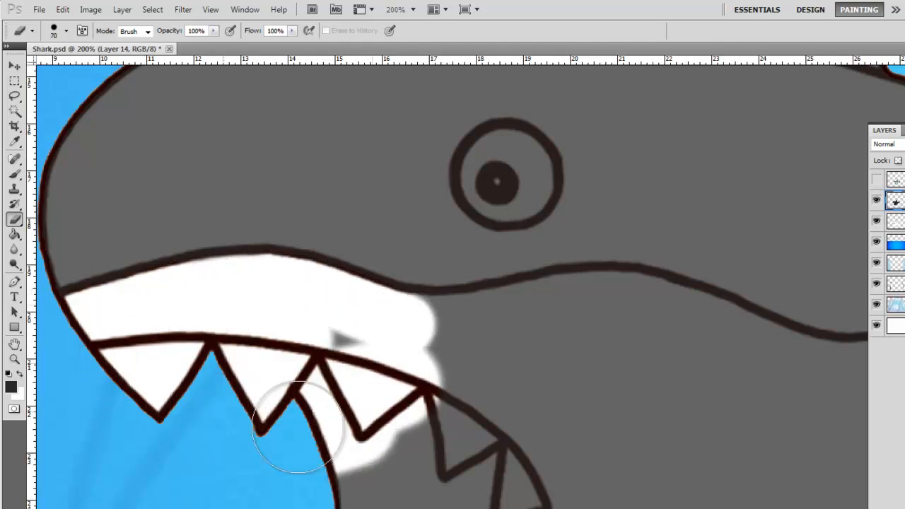
drag(297, 428, 415, 338)
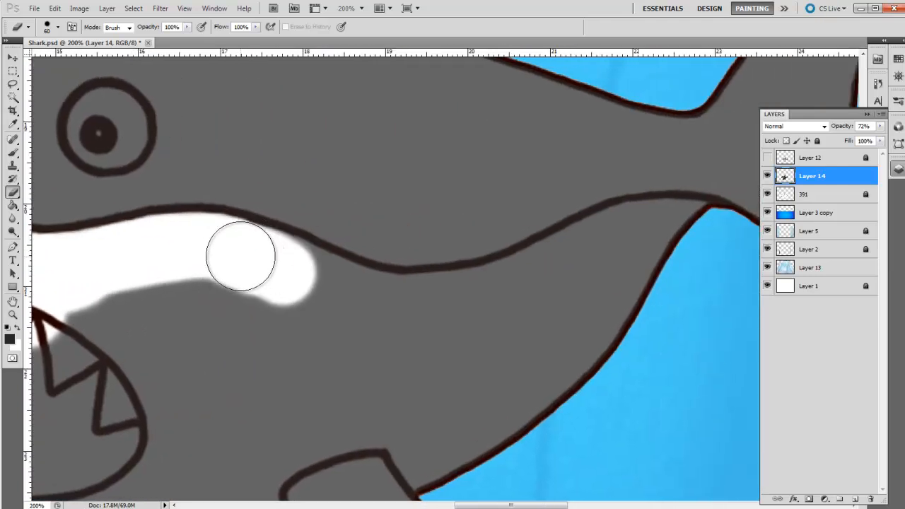
drag(240, 255, 325, 290)
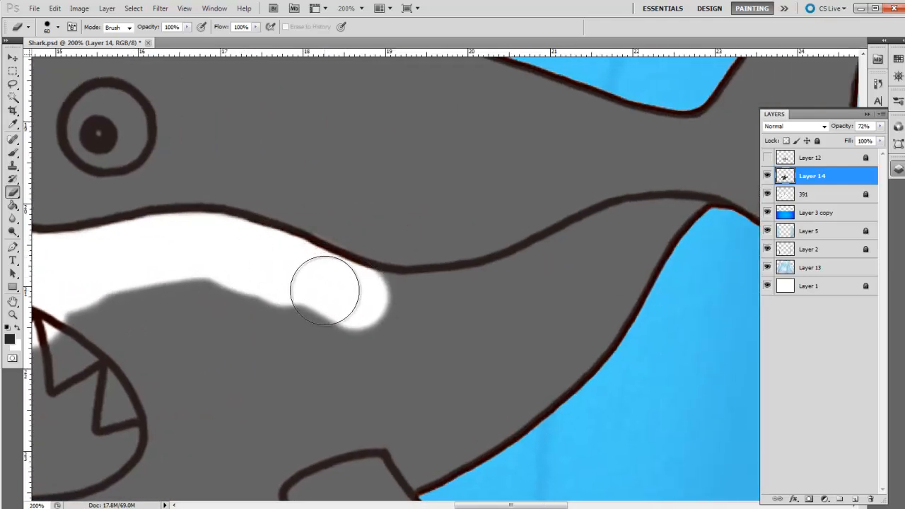
drag(325, 290, 601, 248)
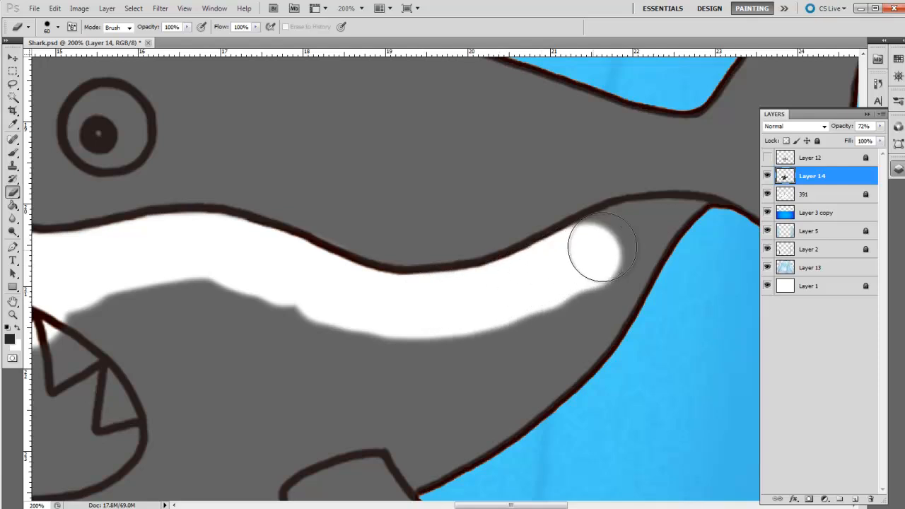
drag(604, 248, 636, 265)
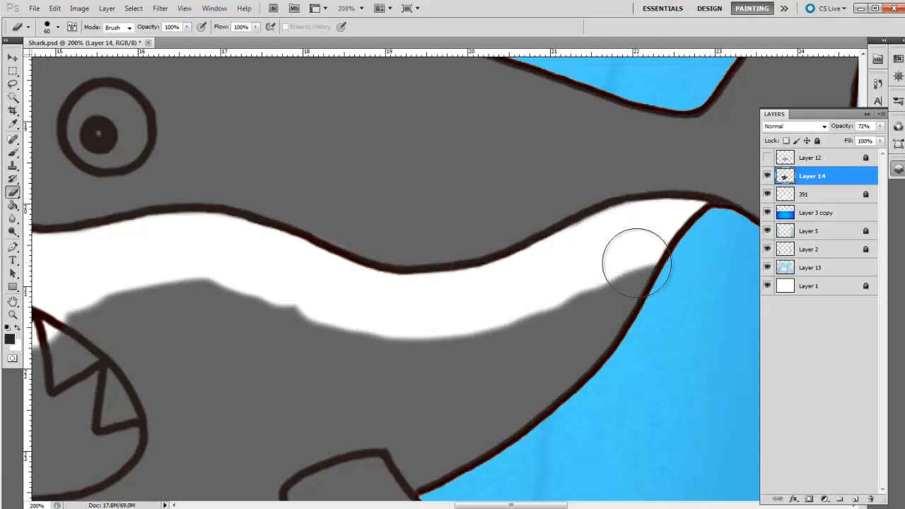
drag(636, 263, 470, 427)
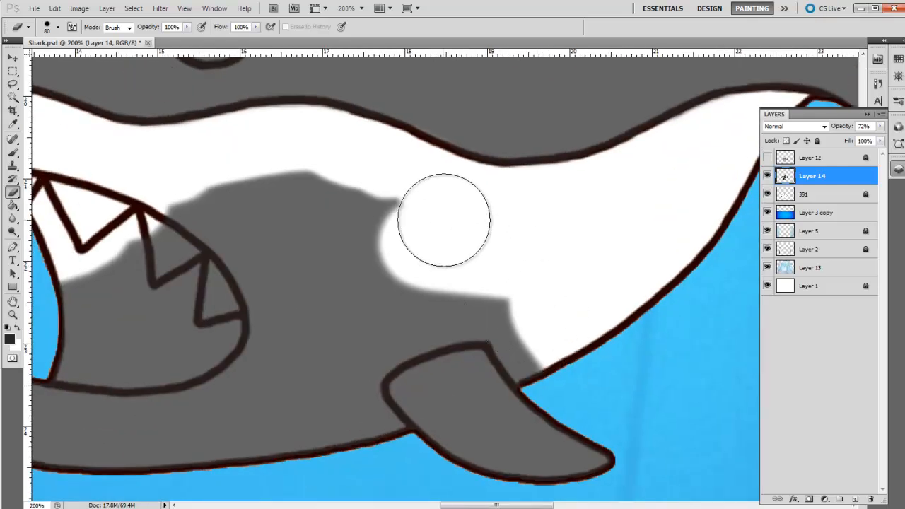
drag(444, 219, 543, 353)
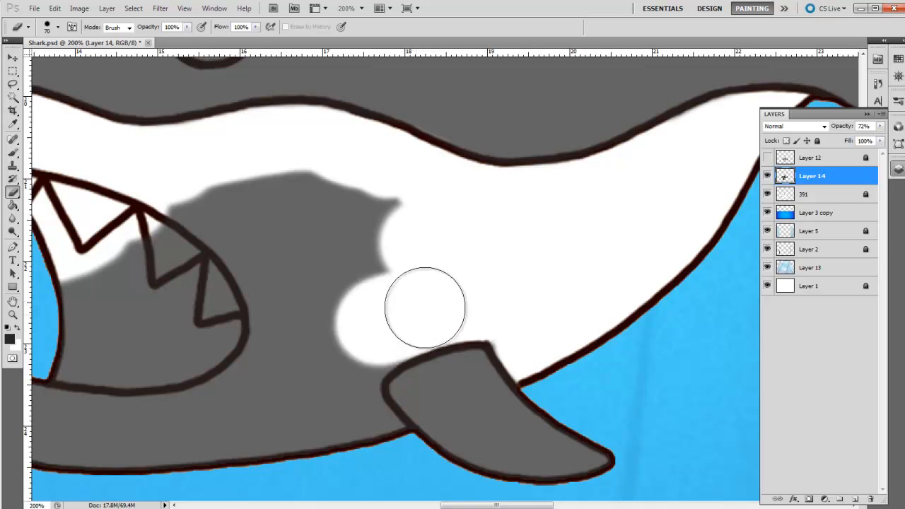
drag(424, 307, 355, 436)
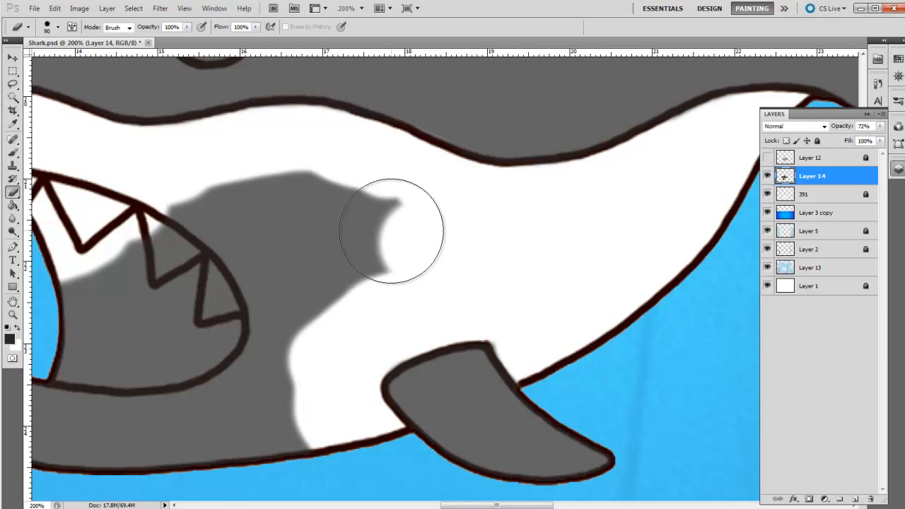
drag(392, 230, 244, 372)
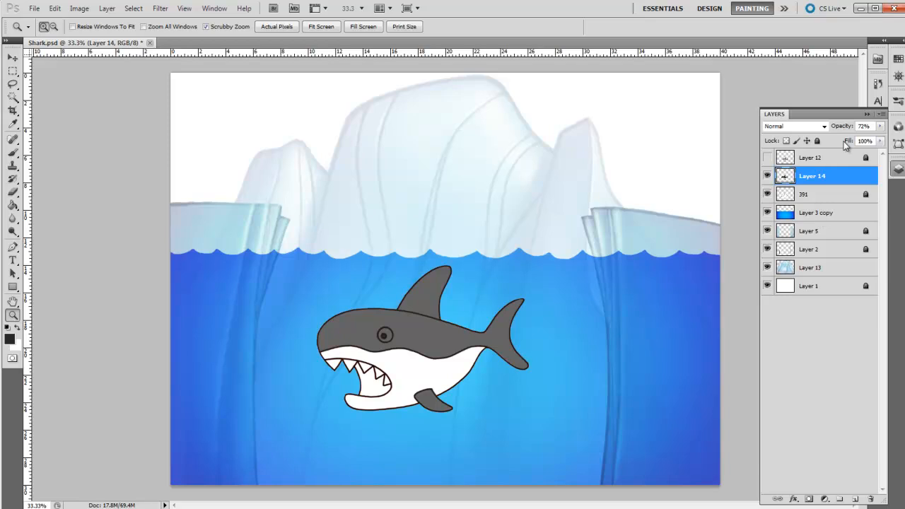
Set Layer 14 opacity to 86% and zoom in on the shark's head and mouth
drag(855, 125, 862, 126)
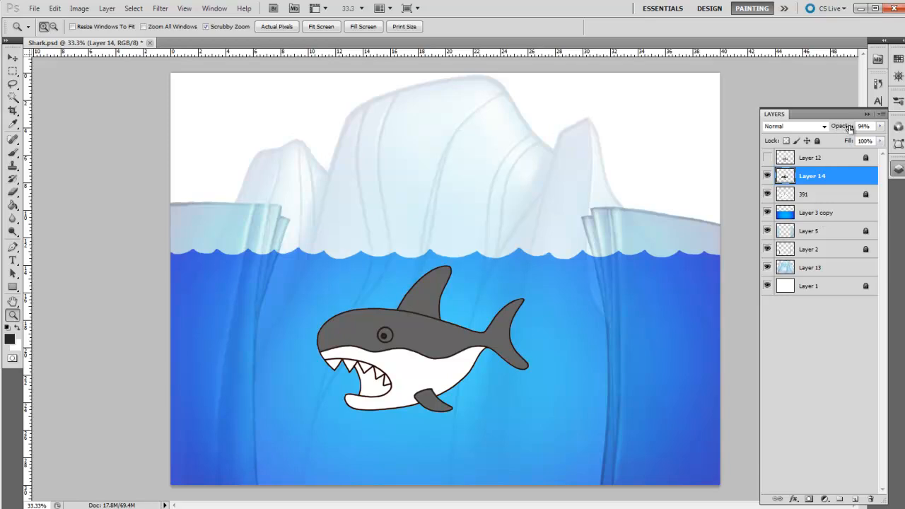
drag(864, 126, 855, 126)
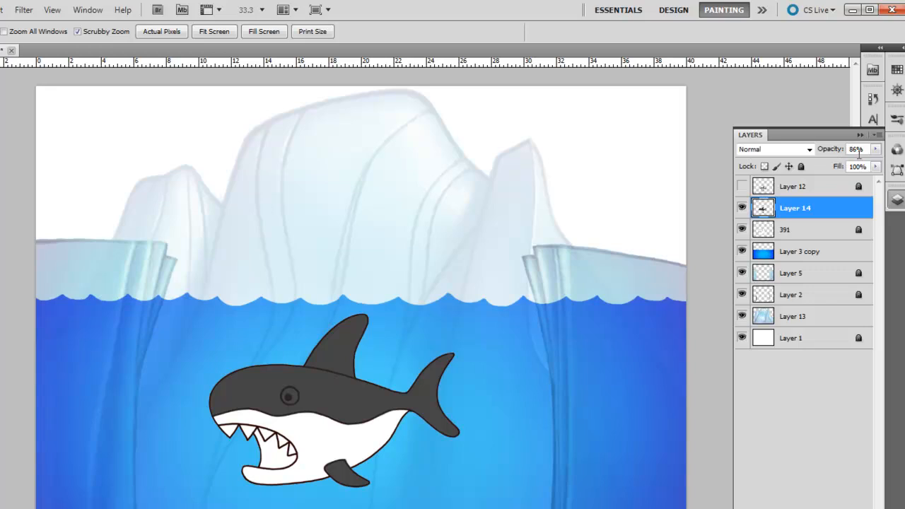
mouse_move(340, 422)
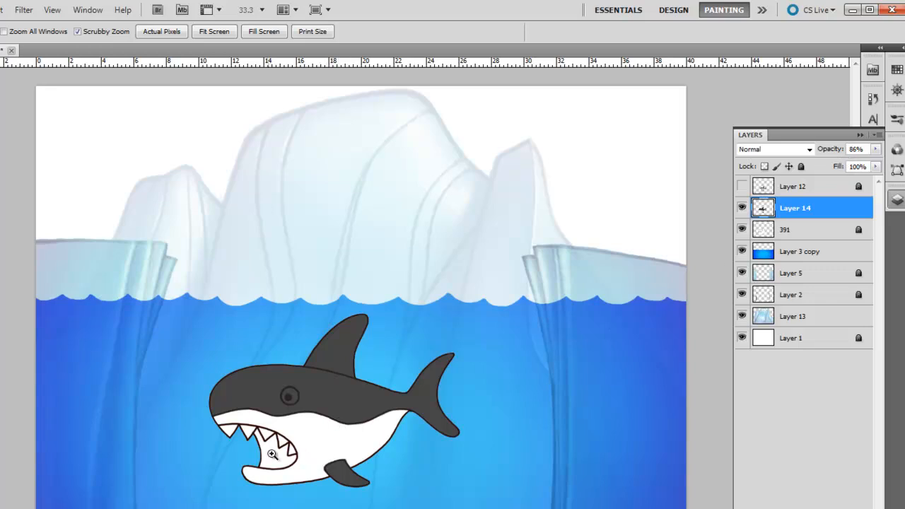
click(272, 453)
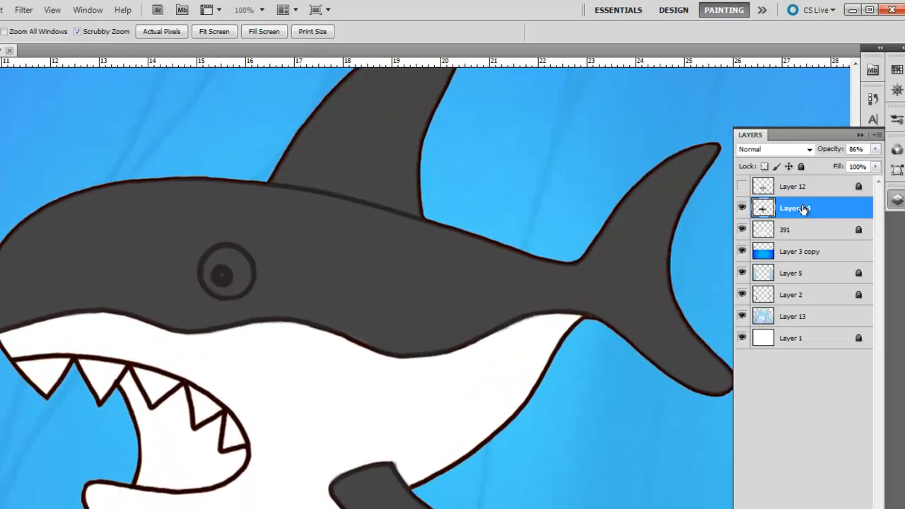
Add Layer 15 and brush a dark reddish-brown shadow inside the shark's mouth
double_click(795, 208)
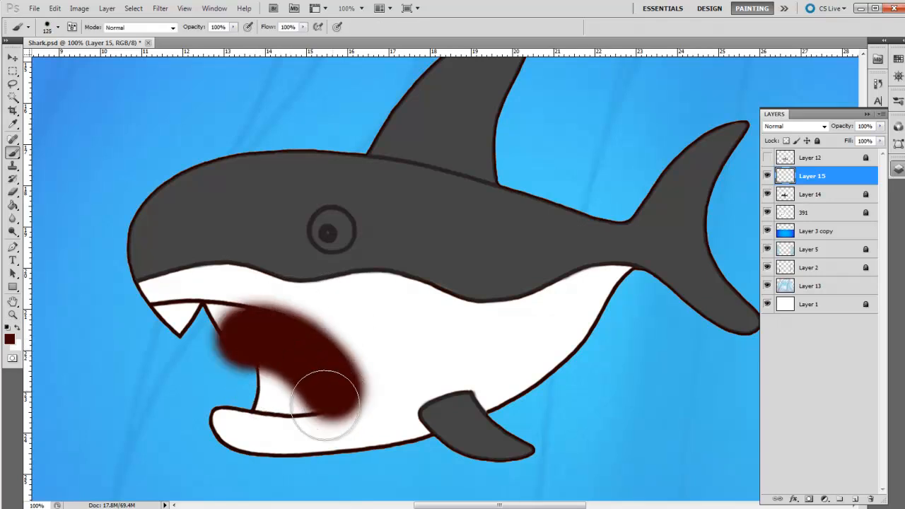
drag(325, 403, 220, 325)
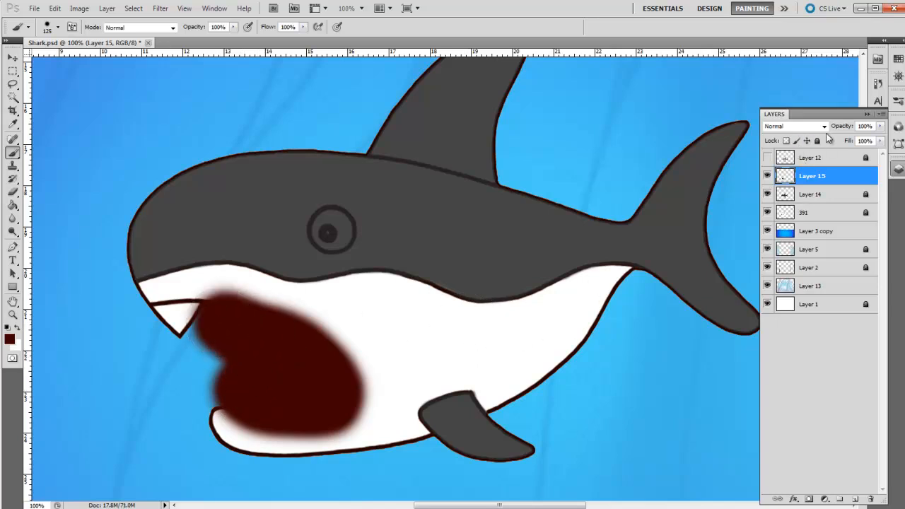
click(865, 125)
text(80)
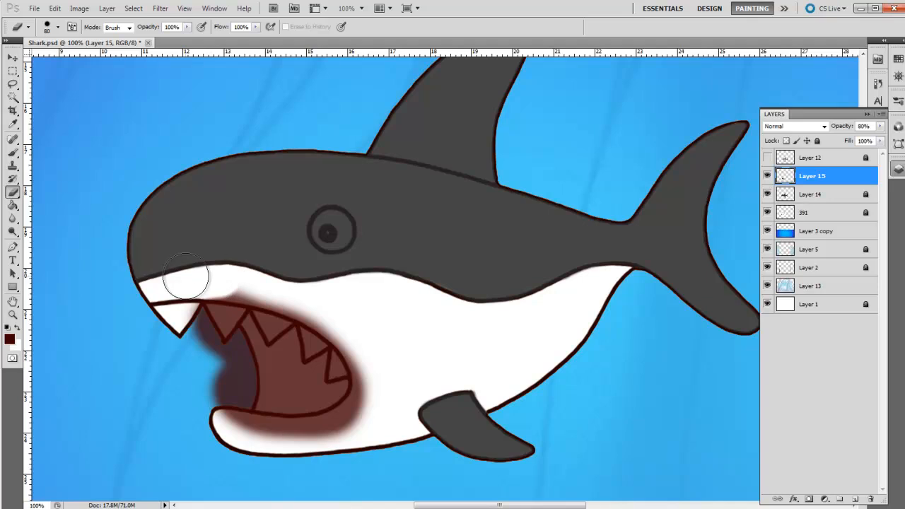
Erase stray brown shadow around the front, second and third teeth and outside the mouth
drag(187, 276, 177, 300)
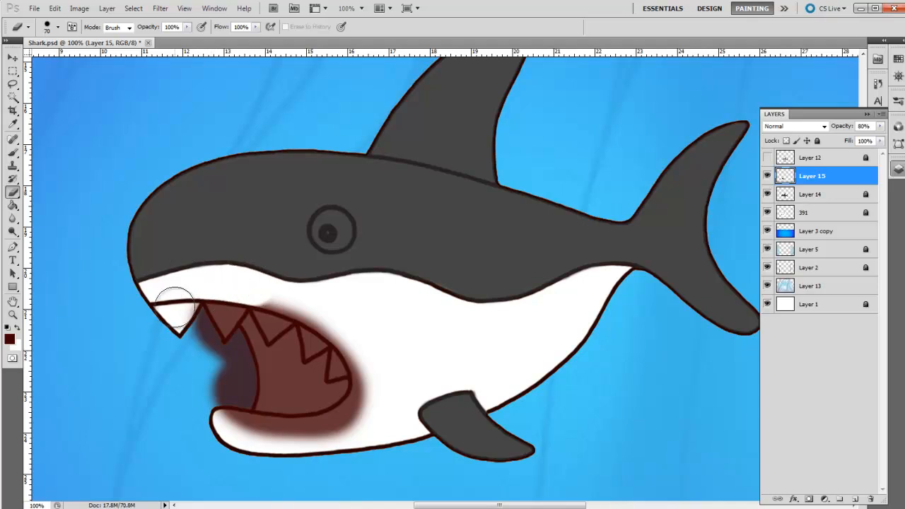
drag(177, 304, 197, 336)
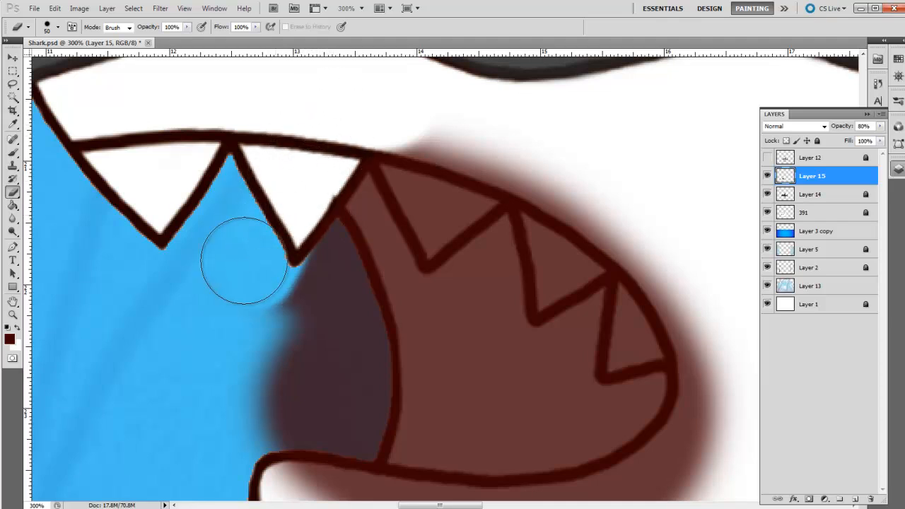
drag(244, 262, 258, 294)
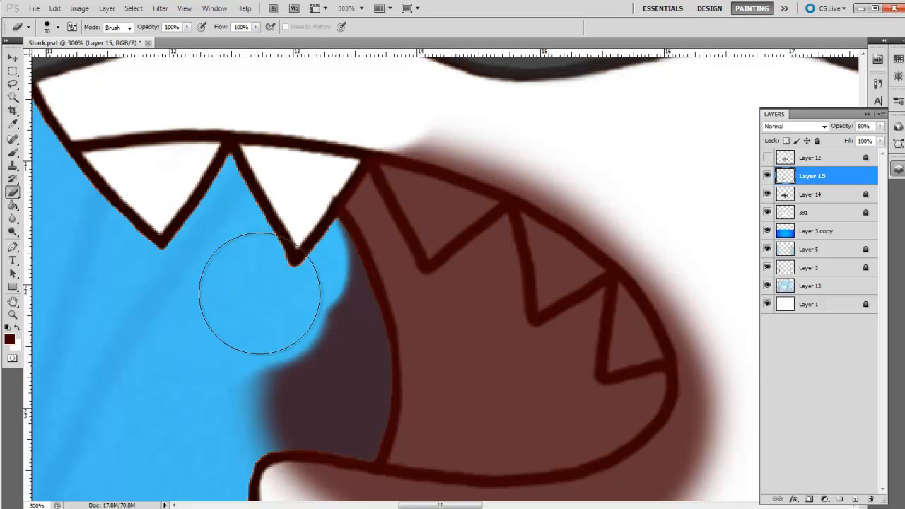
drag(258, 294, 311, 318)
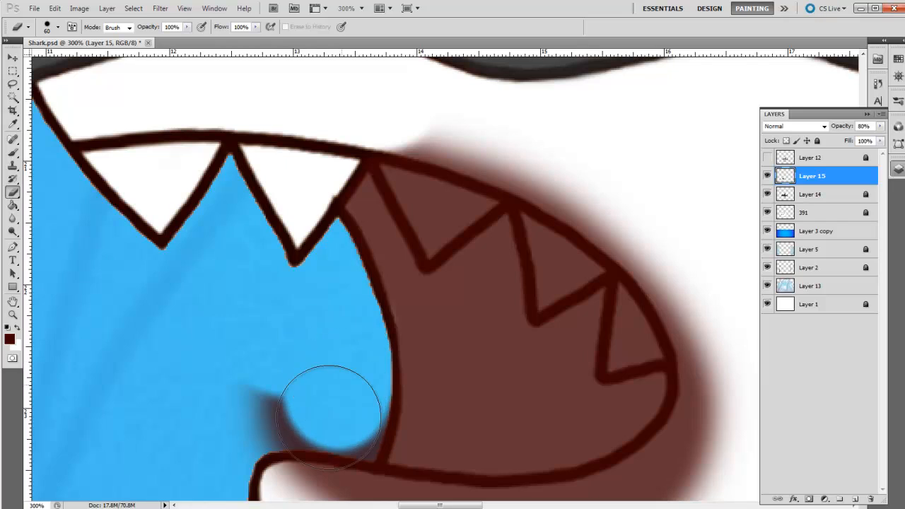
drag(329, 417, 219, 333)
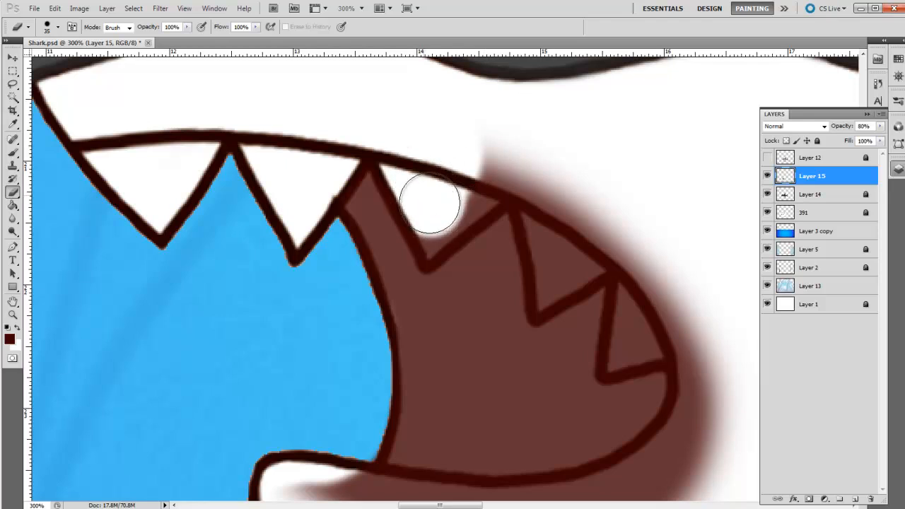
drag(431, 202, 449, 234)
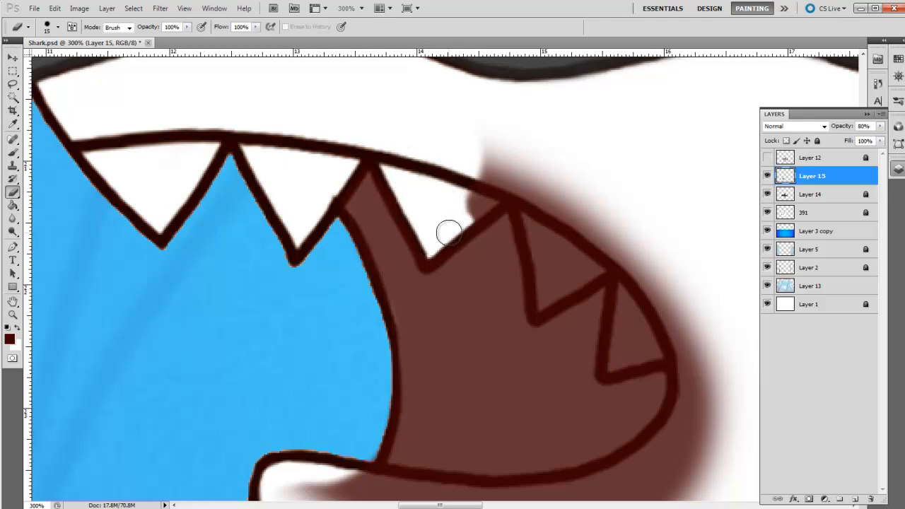
drag(449, 232, 511, 157)
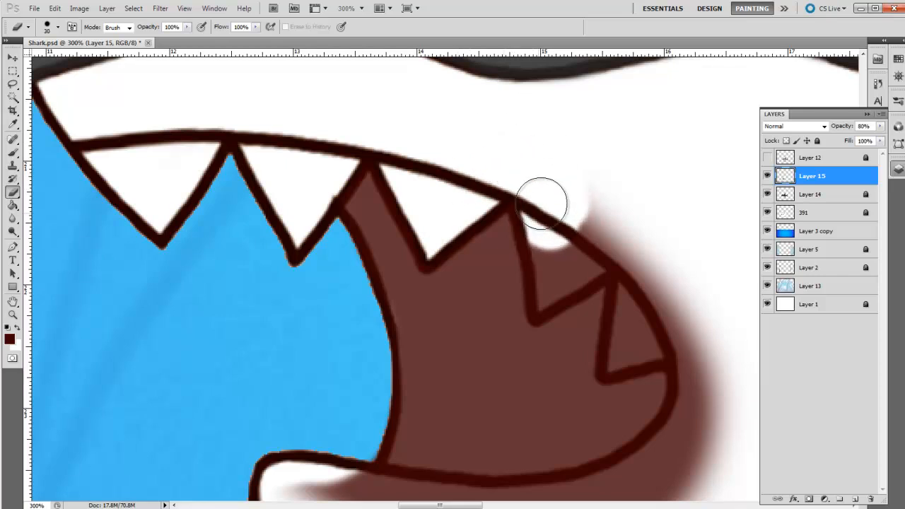
drag(541, 205, 629, 235)
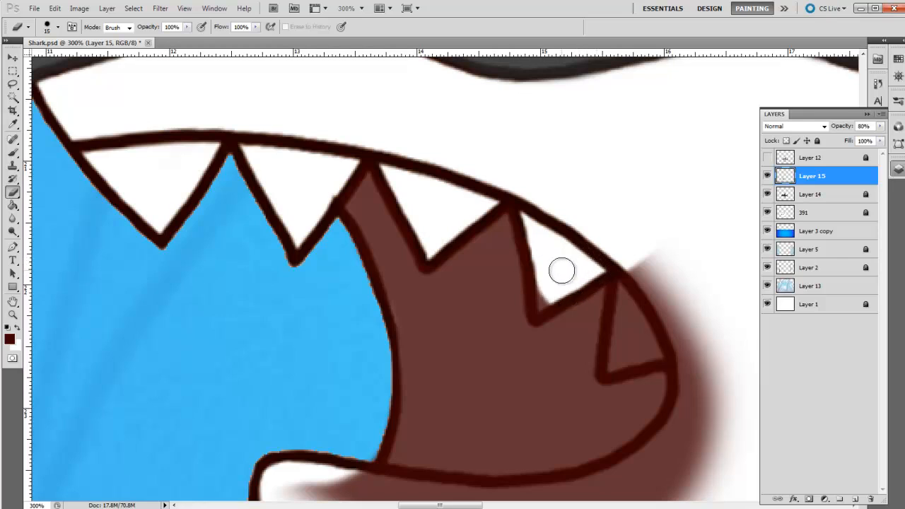
drag(562, 270, 550, 288)
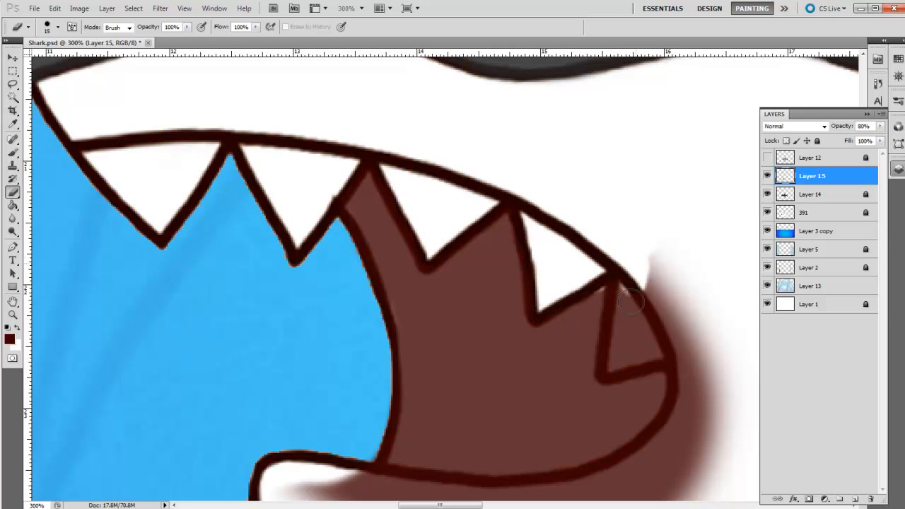
Clean brown shading off the fourth tooth and lower jaw, leaving the jaw white
drag(631, 302, 626, 279)
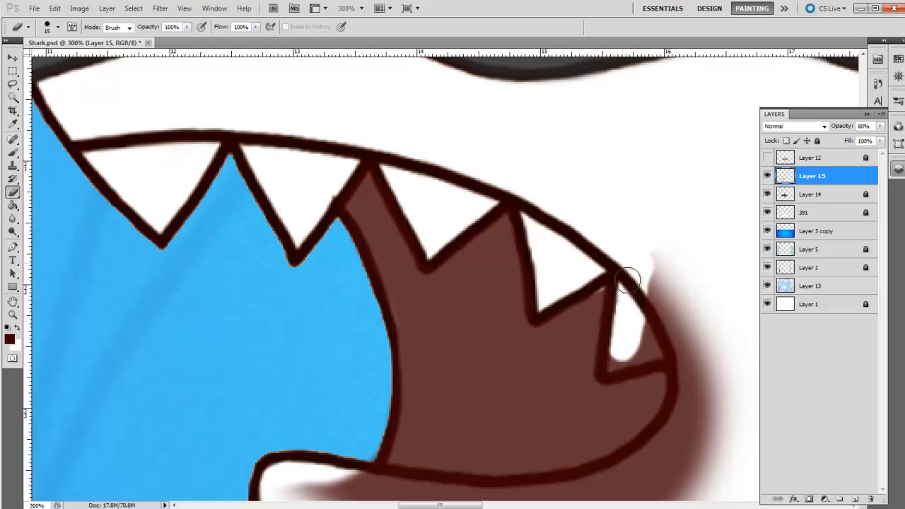
drag(626, 279, 654, 351)
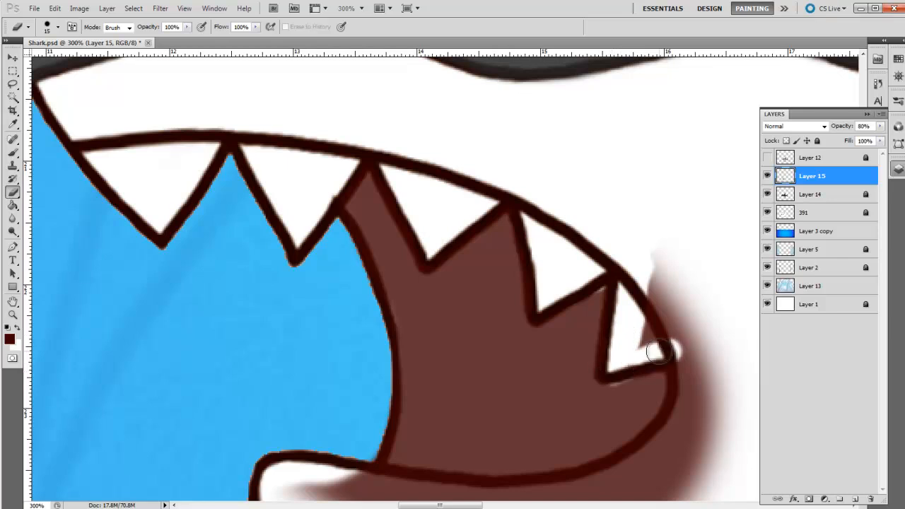
drag(657, 350, 622, 350)
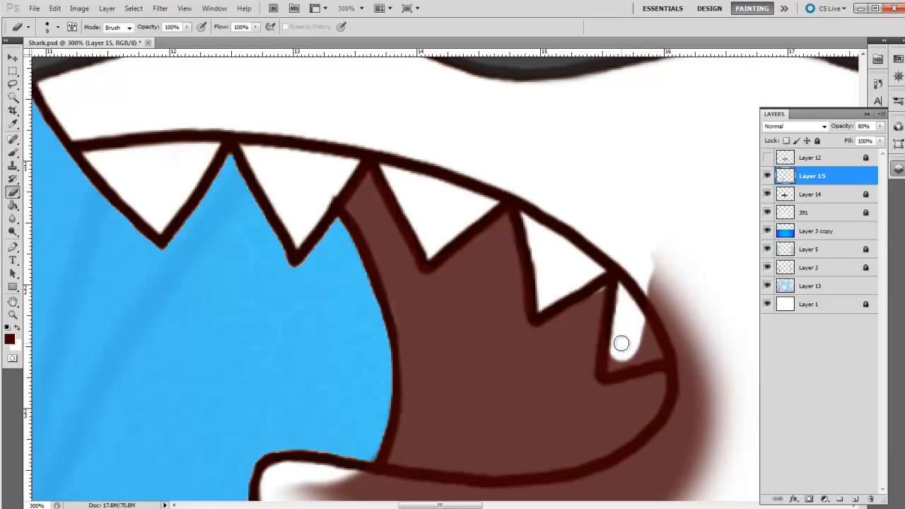
drag(621, 343, 629, 366)
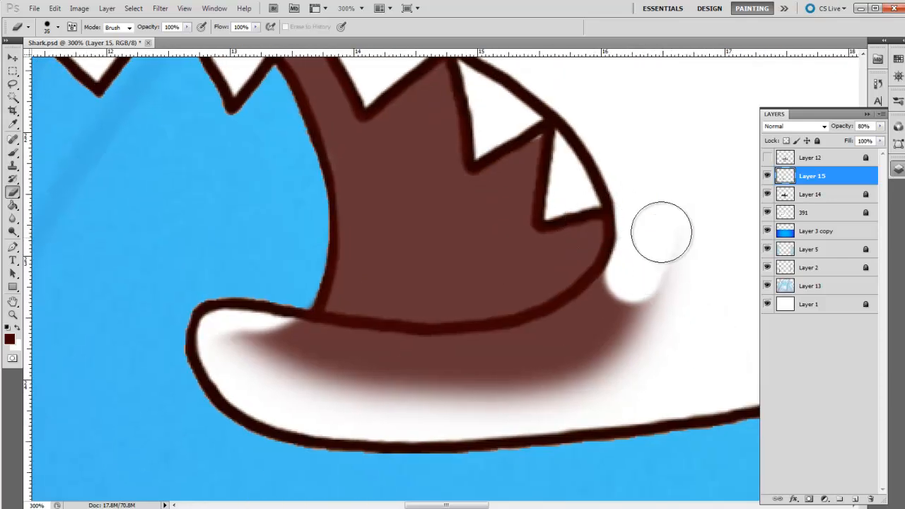
drag(661, 232, 647, 283)
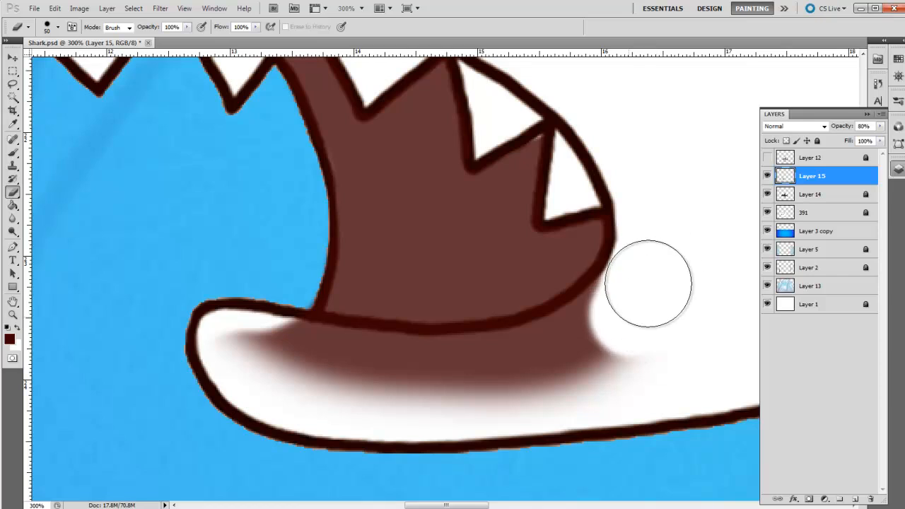
drag(647, 282, 635, 316)
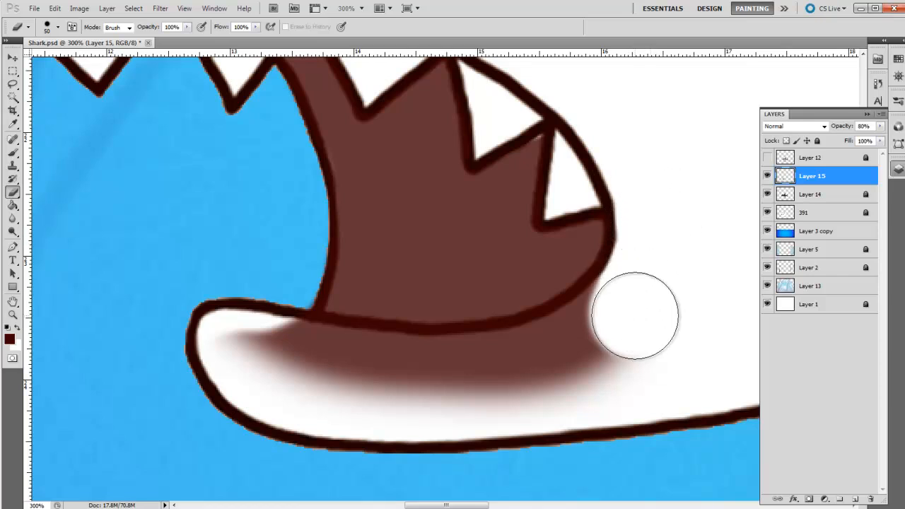
drag(634, 315, 686, 382)
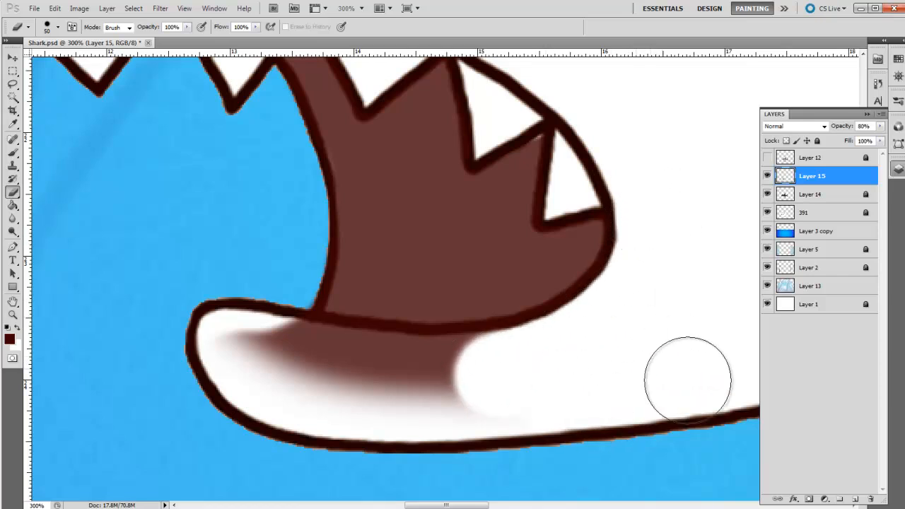
drag(686, 382, 445, 371)
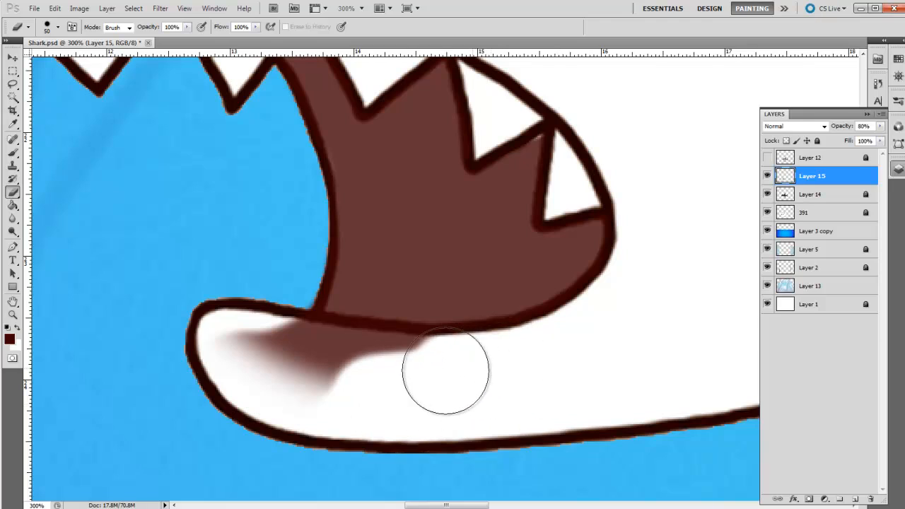
drag(445, 368, 296, 452)
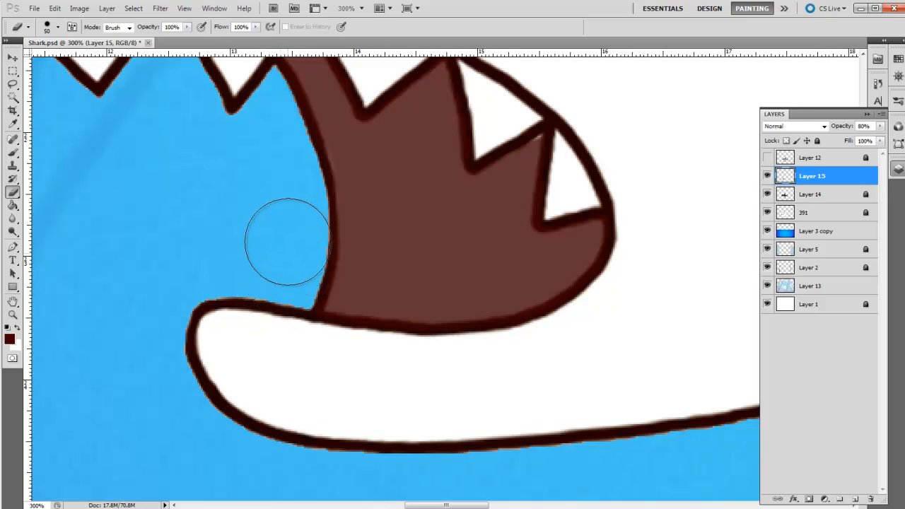
mouse_move(277, 260)
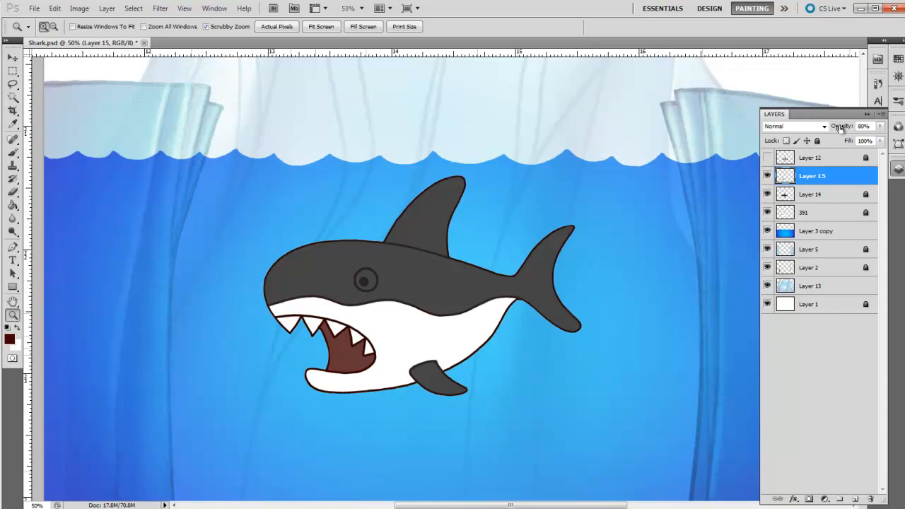
Raise the mouth shading's opacity and merge the mouth layers into one
drag(841, 126, 849, 126)
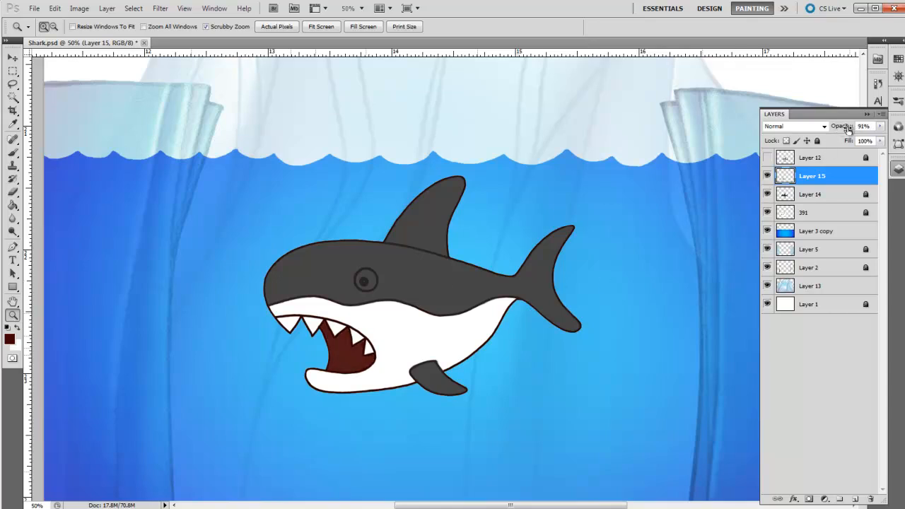
drag(848, 126, 845, 126)
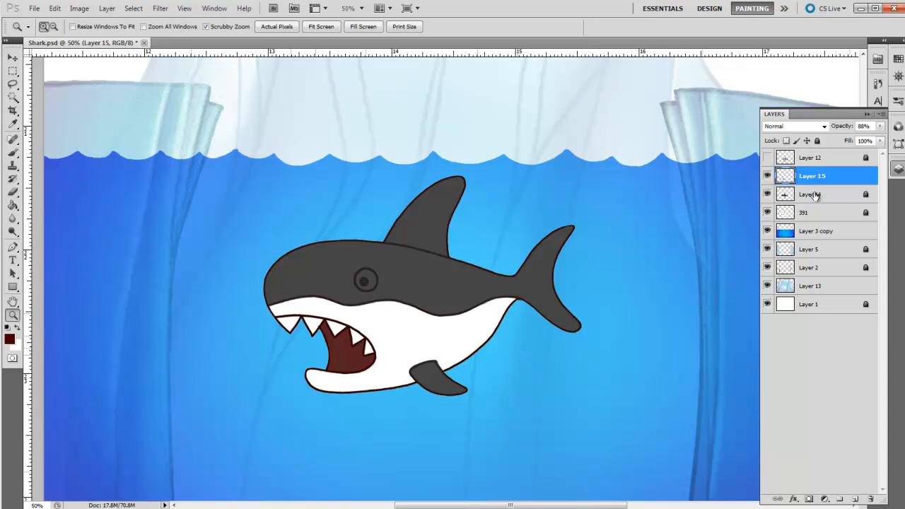
right_click(812, 176)
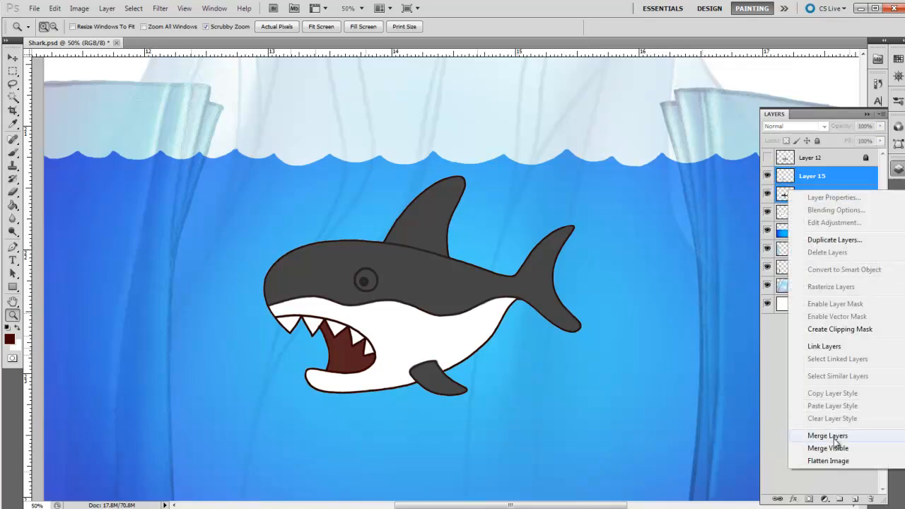
click(827, 435)
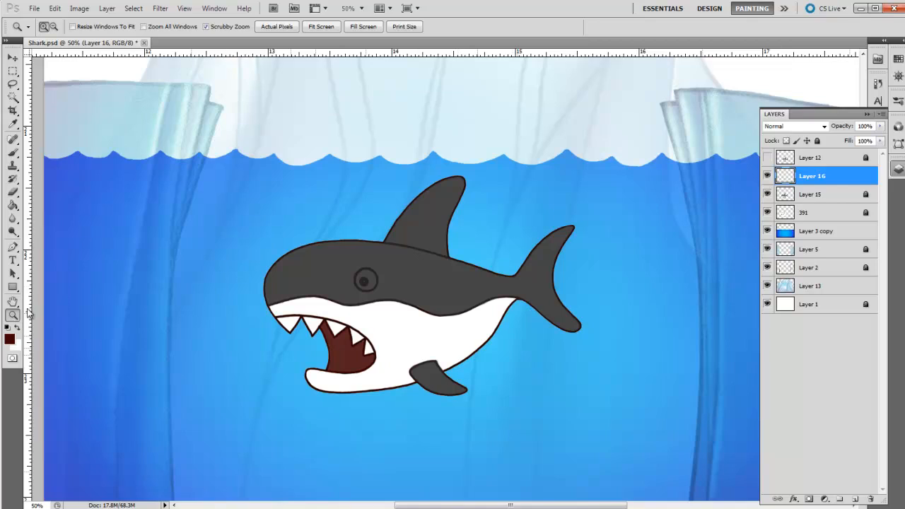
click(10, 339)
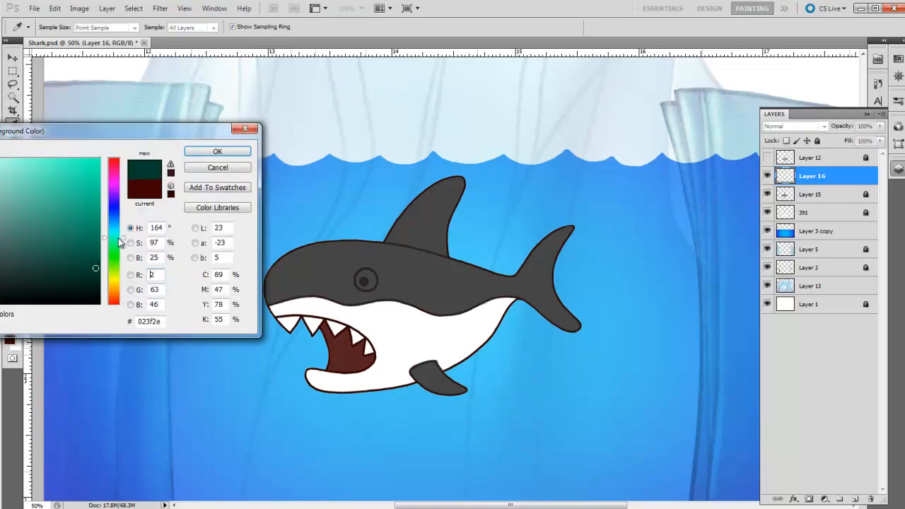
Paint a soft dark teal (#023f2e) shadow over the shark's belly, fin, mouth and surrounding water
click(22, 250)
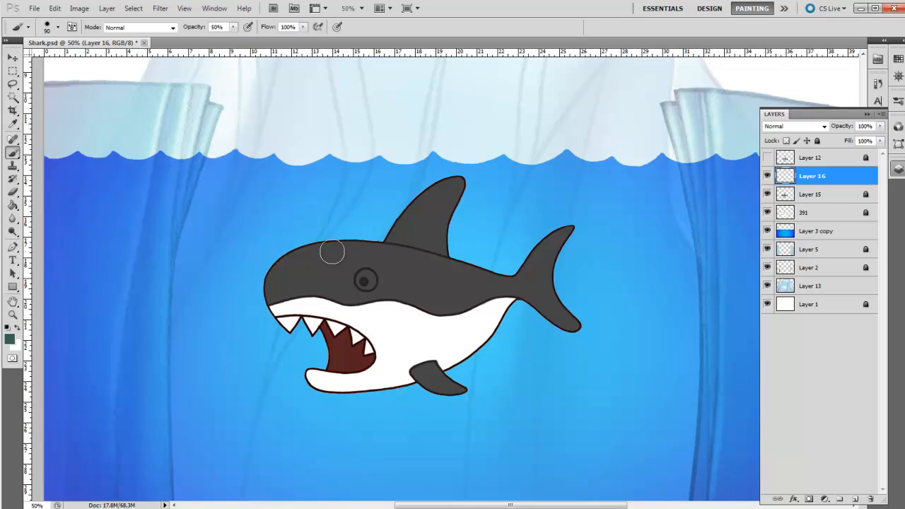
drag(333, 252, 400, 382)
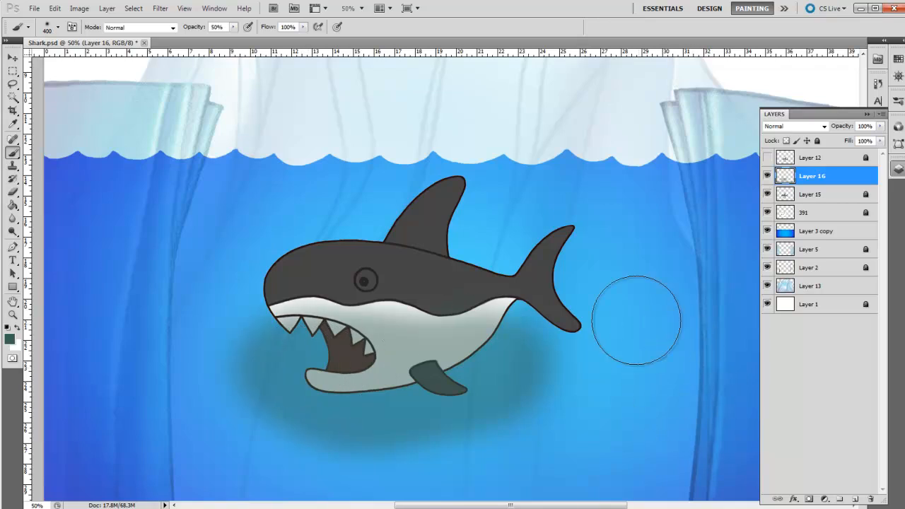
drag(634, 321, 479, 372)
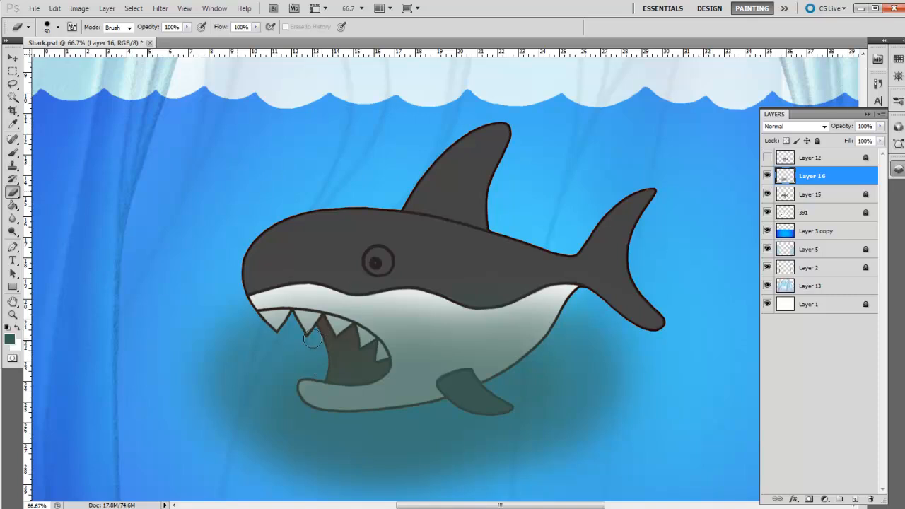
Erase the teal tint from the water in front of and below the mouth
click(276, 332)
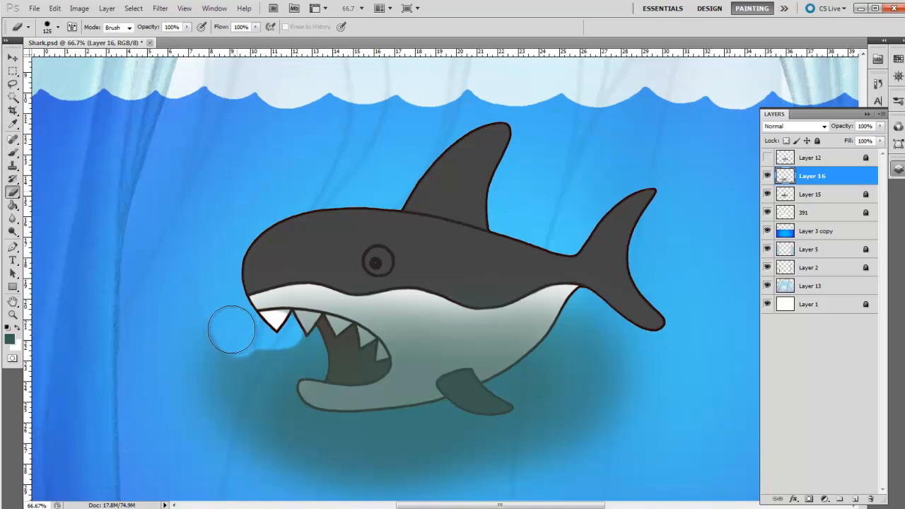
drag(231, 330, 293, 351)
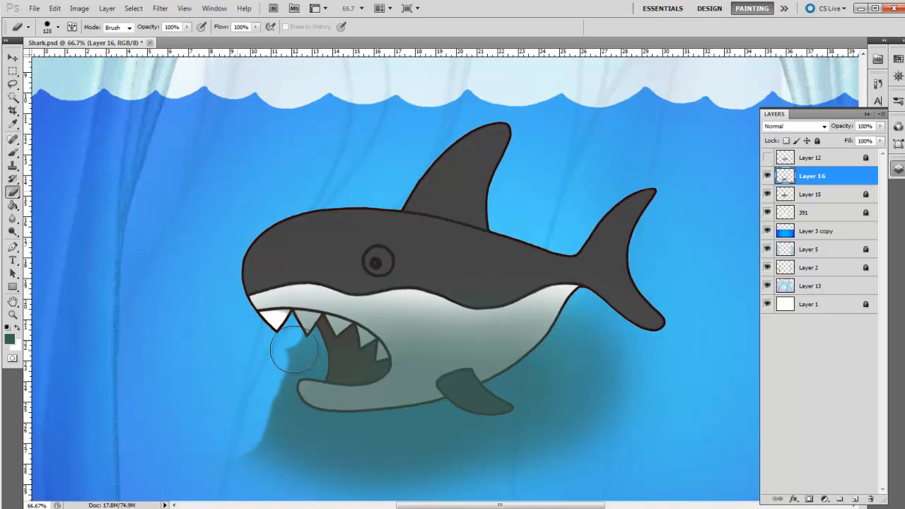
drag(294, 353, 290, 329)
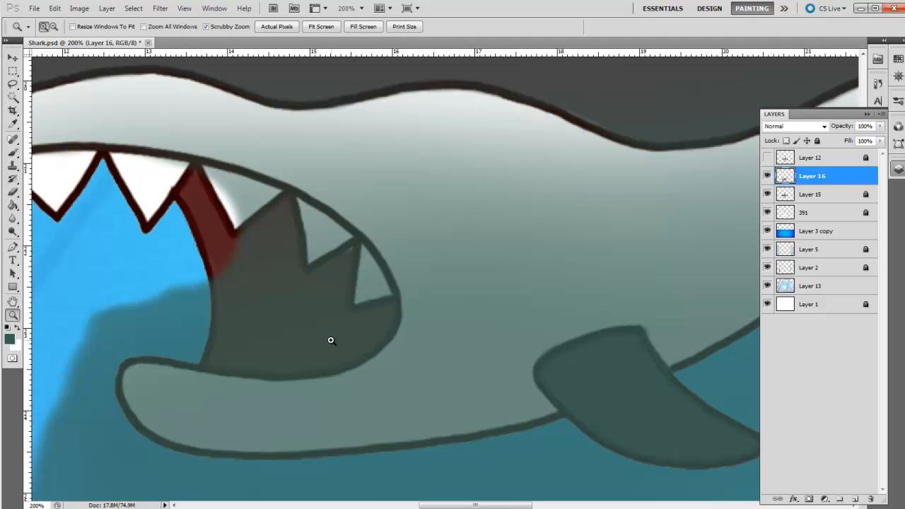
Zoom in and restore the dark red mouth interior and white teeth
click(13, 140)
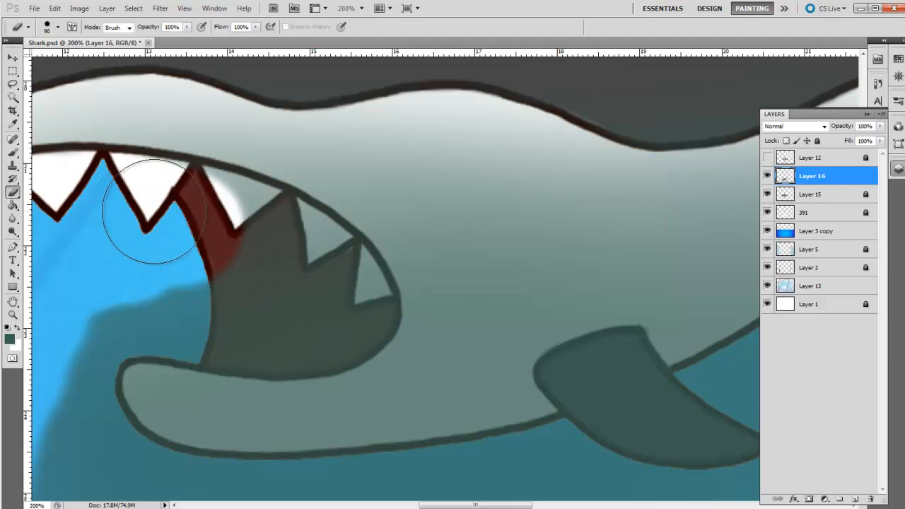
drag(156, 212, 282, 251)
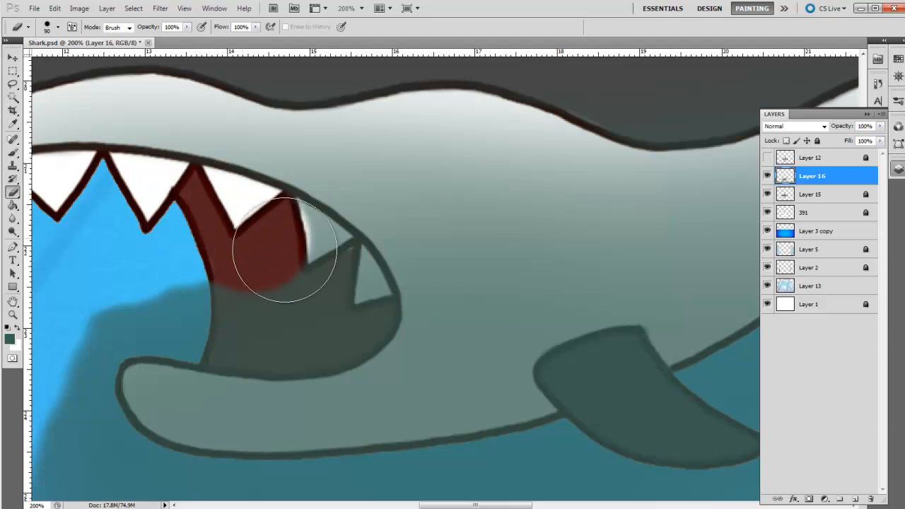
drag(287, 251, 347, 304)
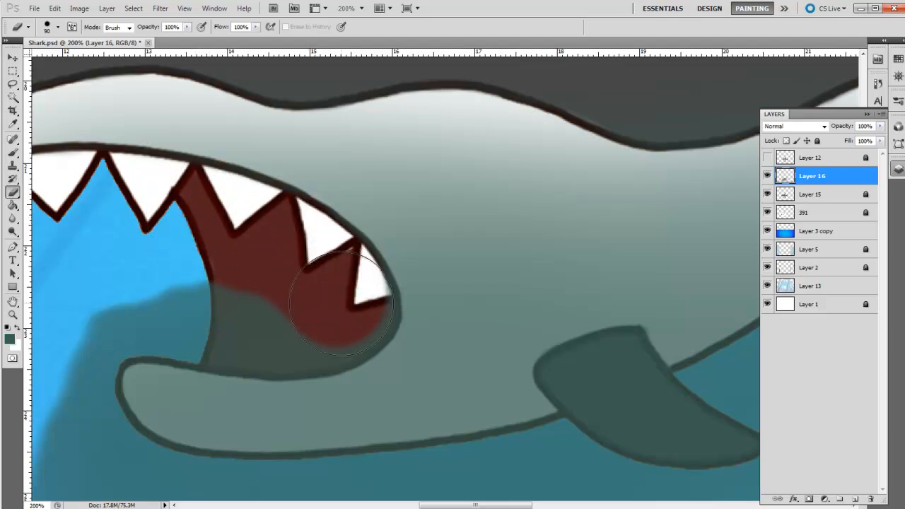
drag(346, 304, 325, 272)
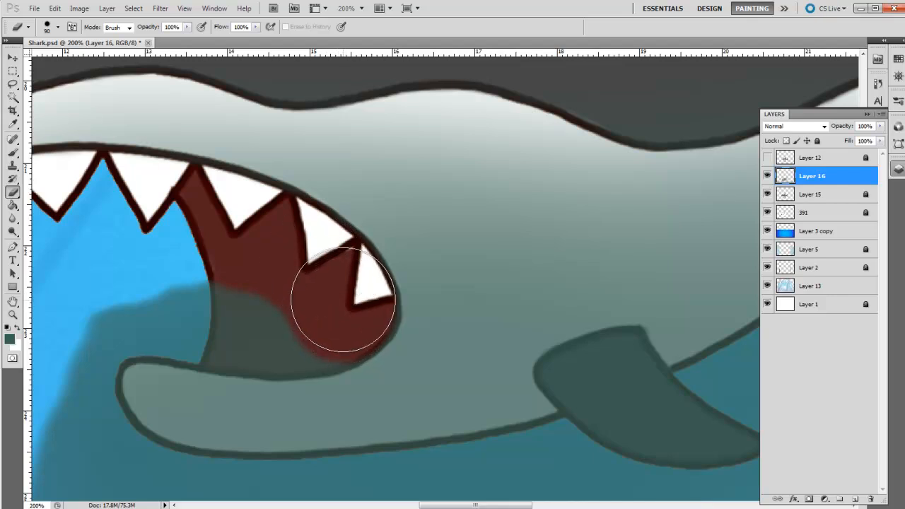
drag(346, 304, 290, 325)
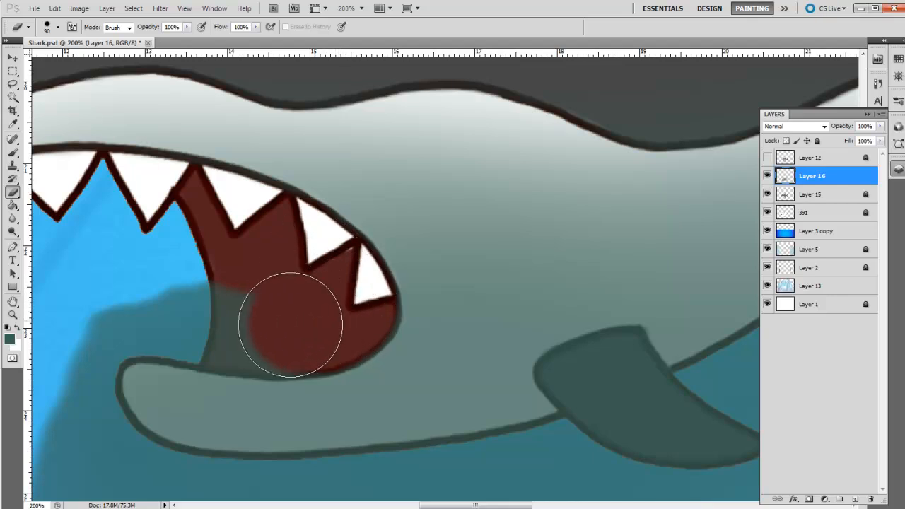
drag(290, 325, 234, 318)
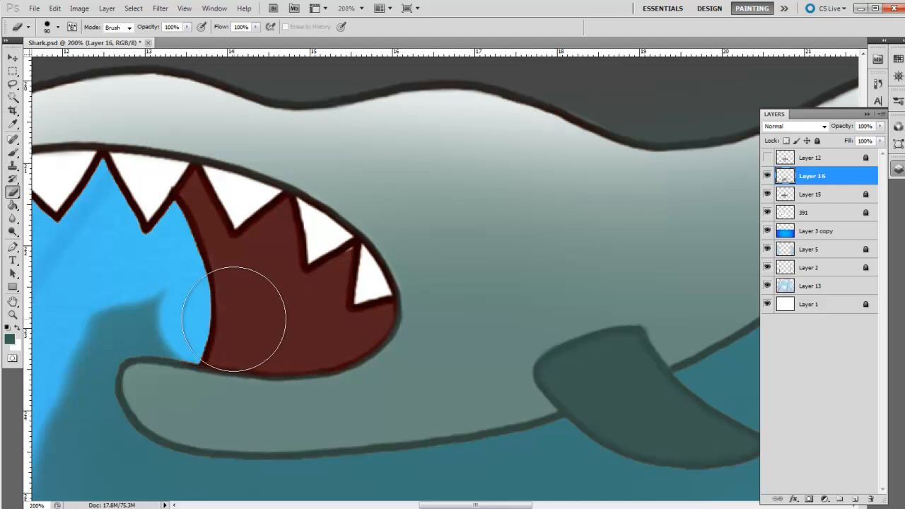
Remove leftover teal from the water below the jaw and under the belly
drag(233, 318, 134, 304)
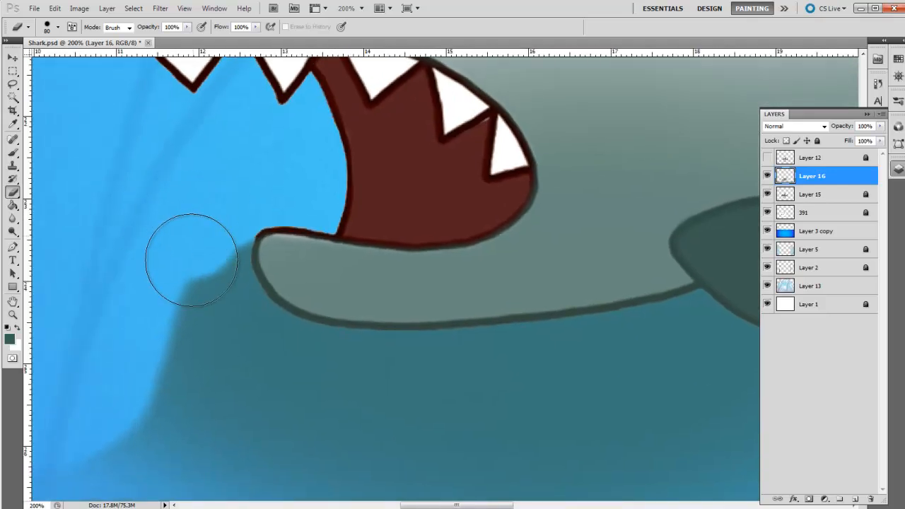
drag(192, 259, 111, 417)
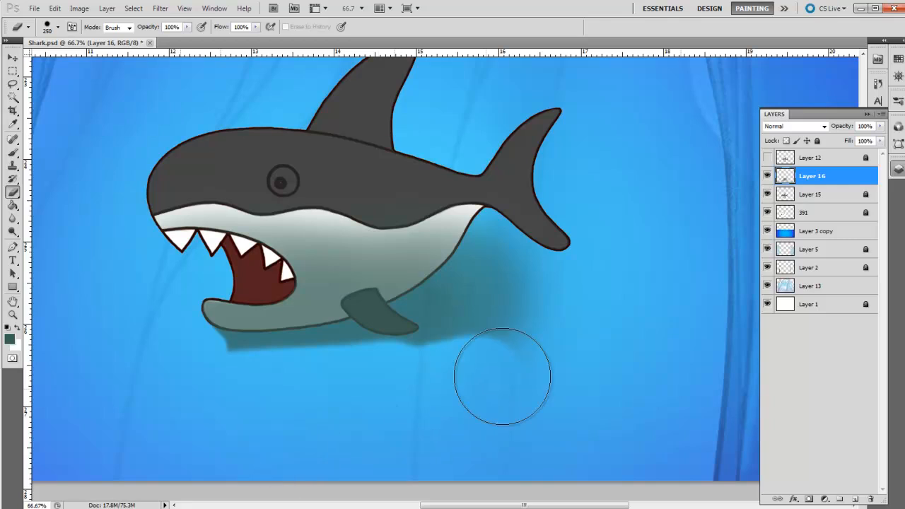
drag(502, 377, 524, 245)
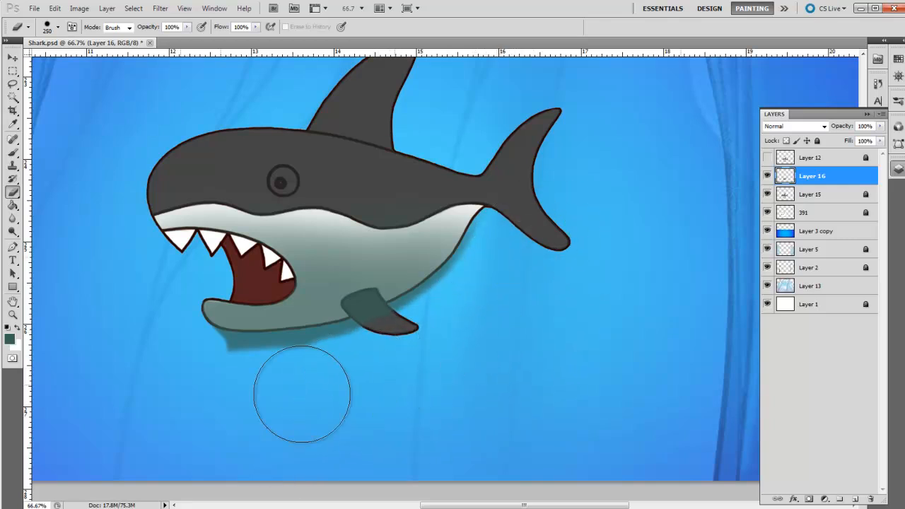
click(12, 316)
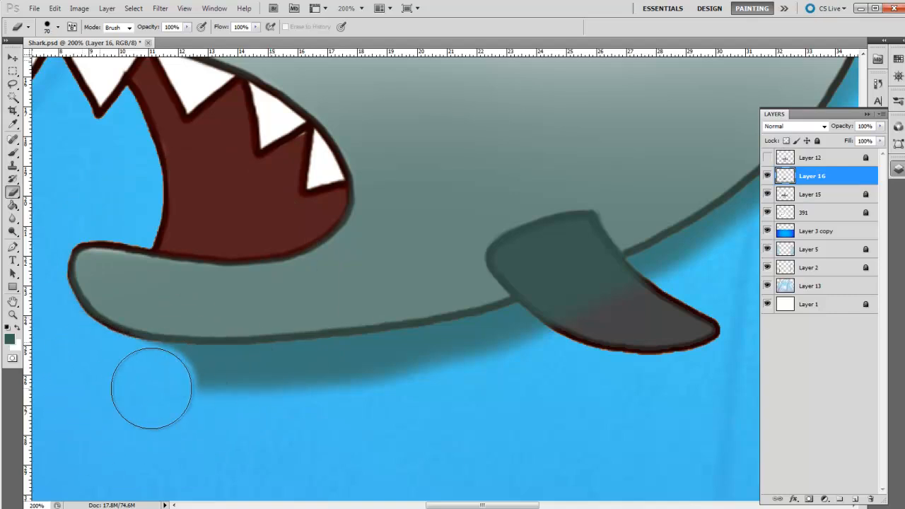
Narrow the shadow strip under the lower jaw and belly
drag(151, 387, 212, 388)
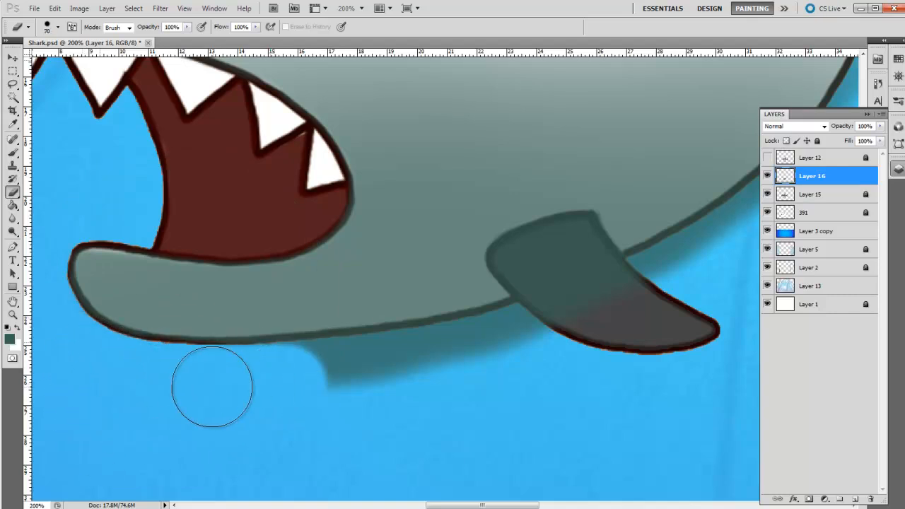
drag(212, 387, 337, 375)
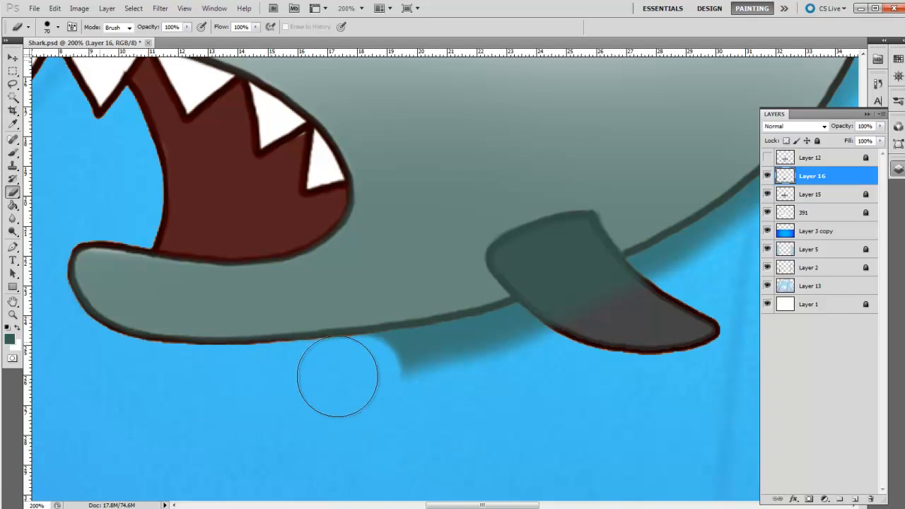
drag(338, 376, 516, 351)
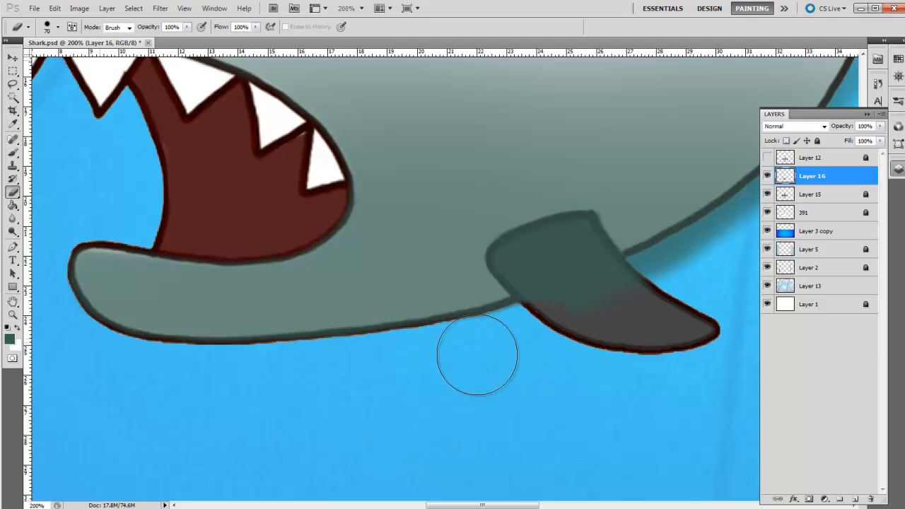
Paint the pectoral fin solid dark grey, covering its teal shading
drag(477, 354, 562, 246)
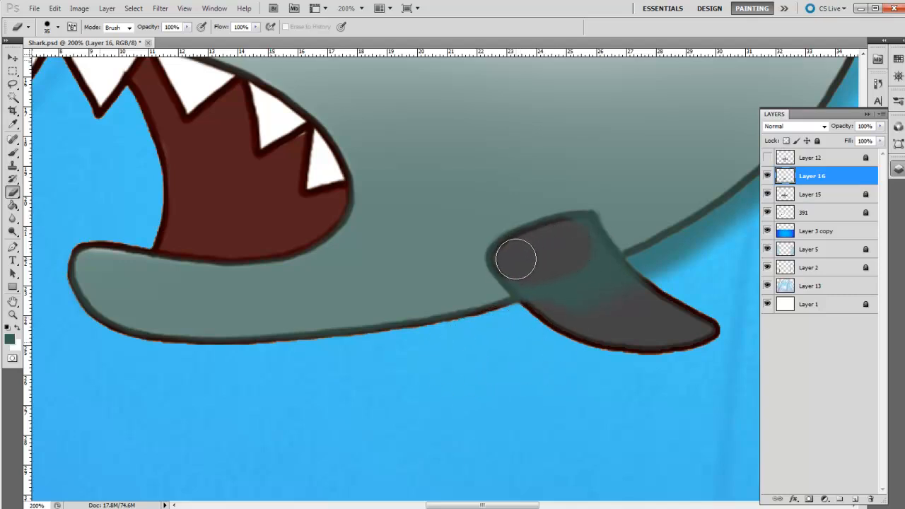
drag(517, 258, 543, 265)
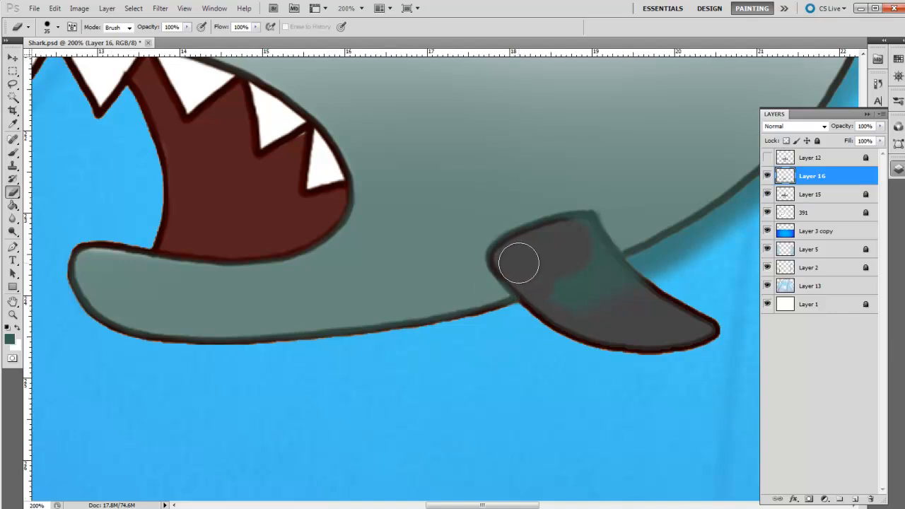
drag(519, 263, 571, 278)
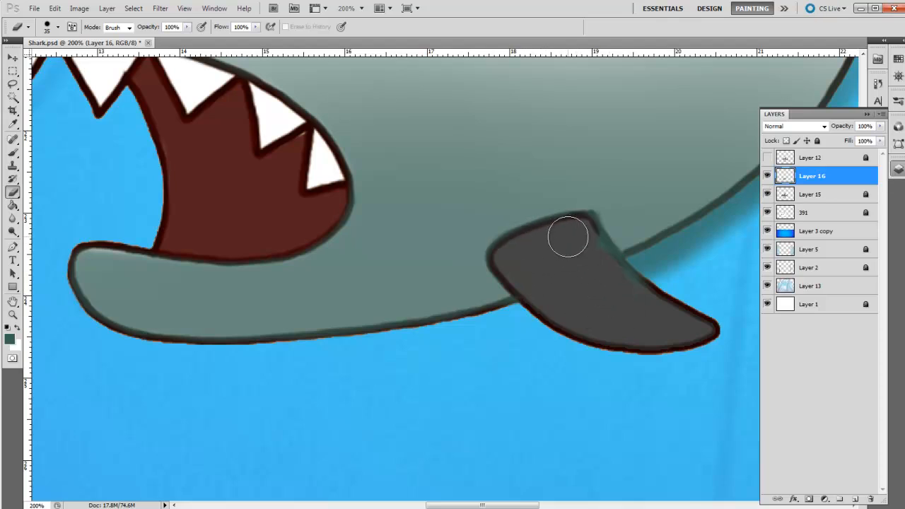
drag(568, 237, 619, 286)
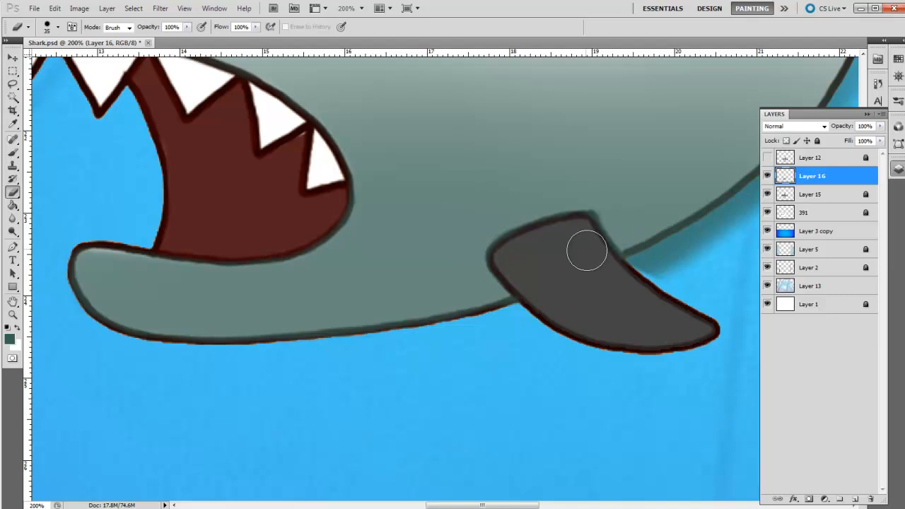
drag(587, 249, 563, 238)
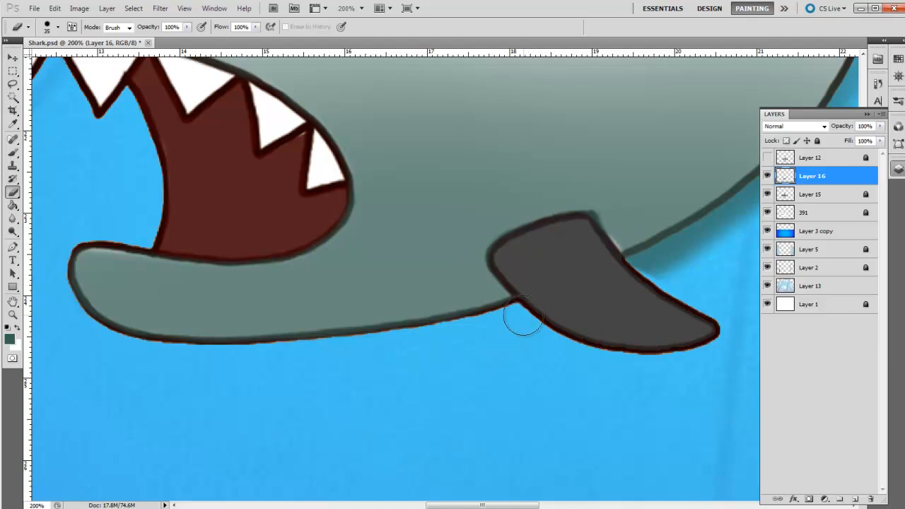
drag(523, 318, 346, 353)
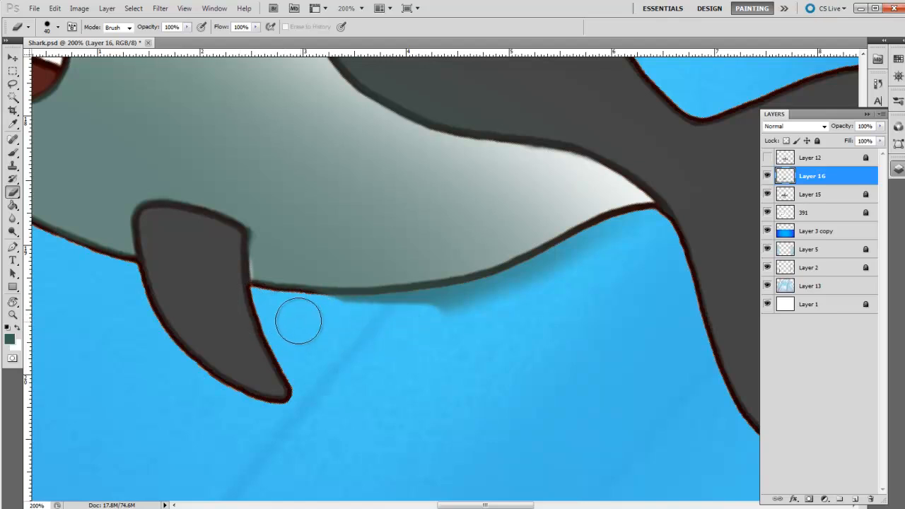
Paint out the stray smudge below the belly toward the rear
drag(299, 321, 444, 309)
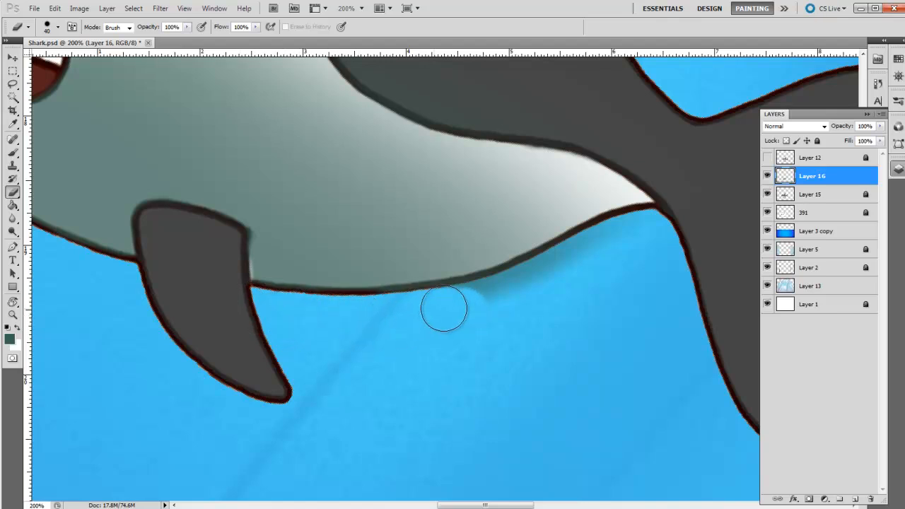
drag(444, 309, 616, 242)
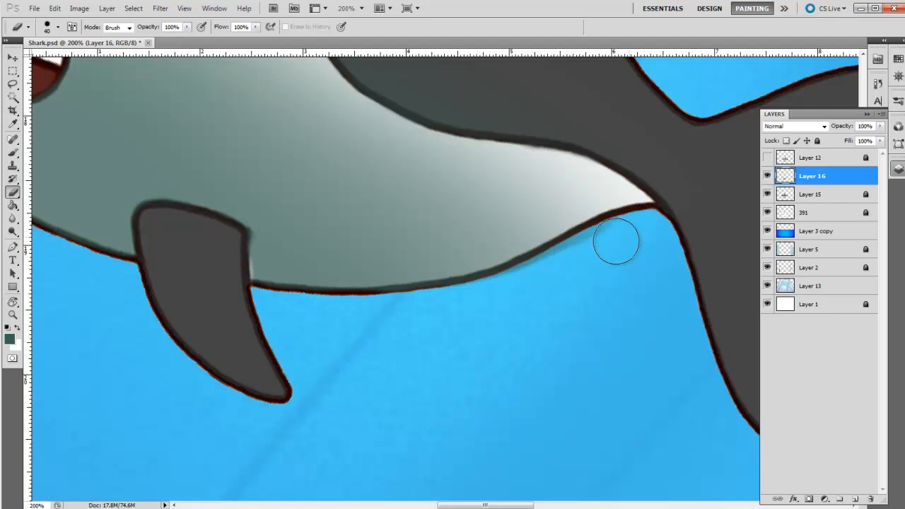
drag(617, 242, 495, 296)
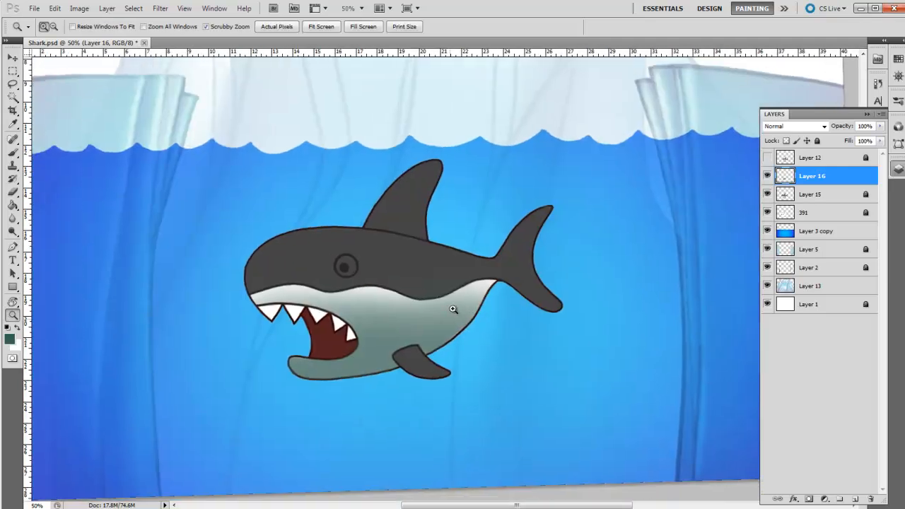
Zoom in on the mouth and merge Layer 15 into Layer 16
click(452, 309)
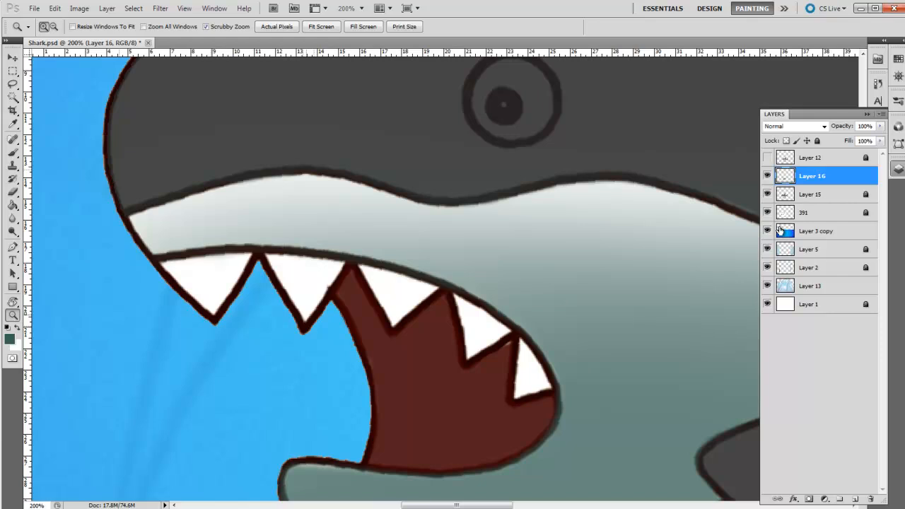
click(813, 193)
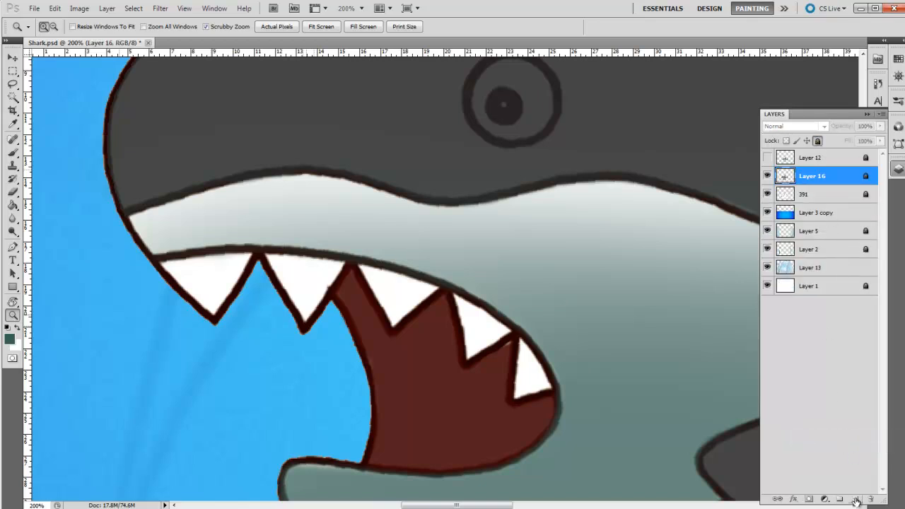
On a new layer, airbrush a dark teal shadow under the upper jaw along the top teeth
click(855, 499)
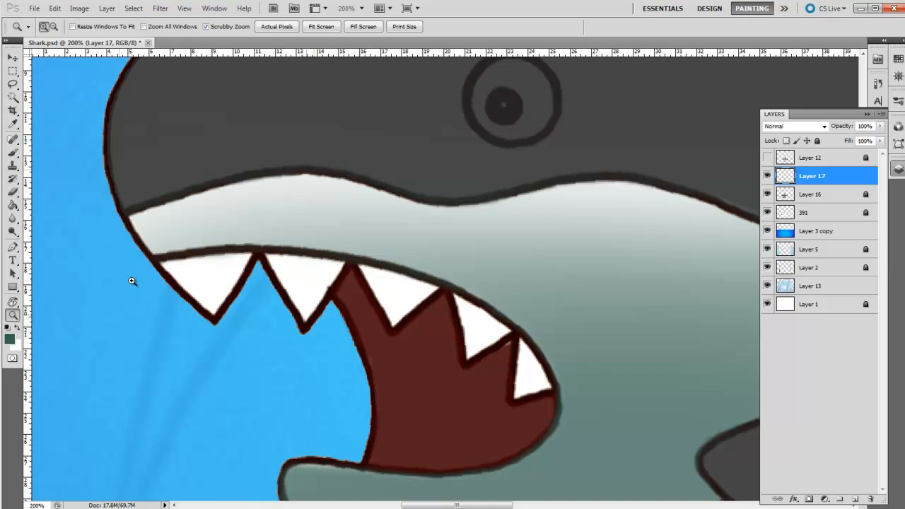
mouse_move(115, 319)
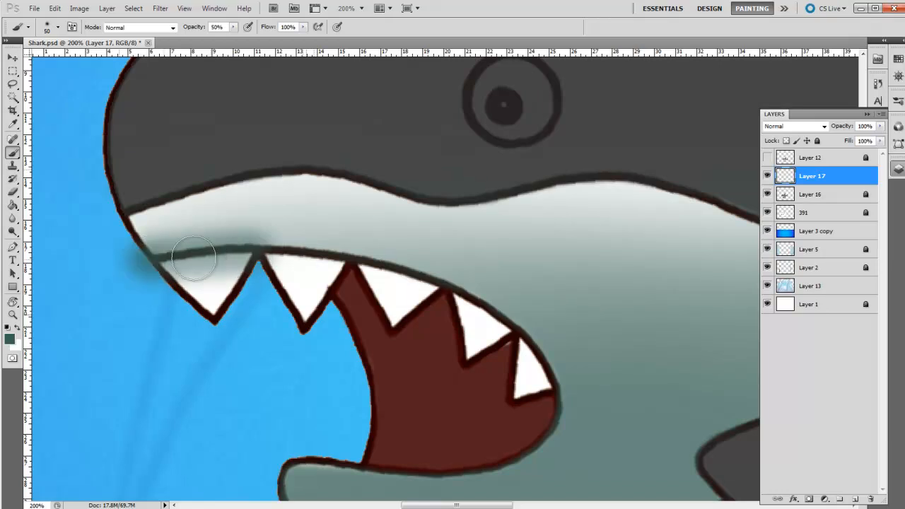
drag(198, 255, 530, 339)
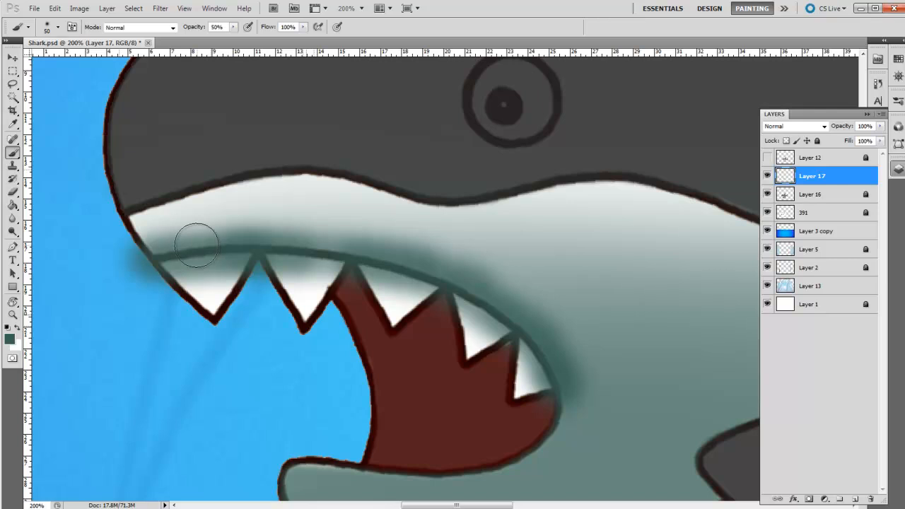
drag(198, 245, 205, 217)
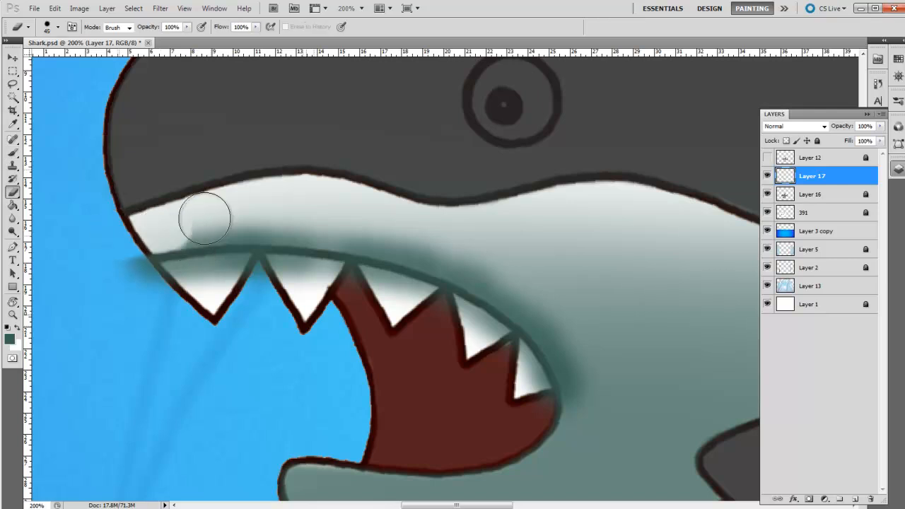
Clean the shadow spill above the gum line and beyond the last tooth
drag(205, 219, 394, 236)
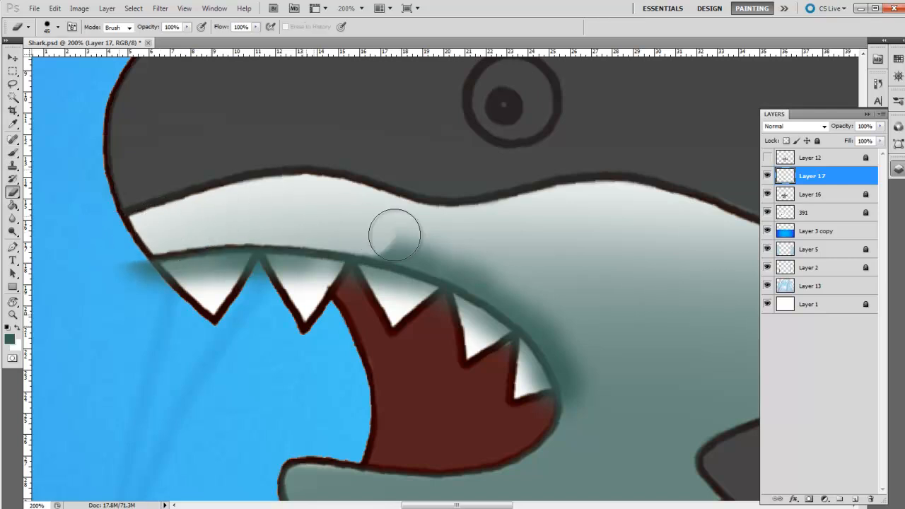
drag(395, 235, 489, 267)
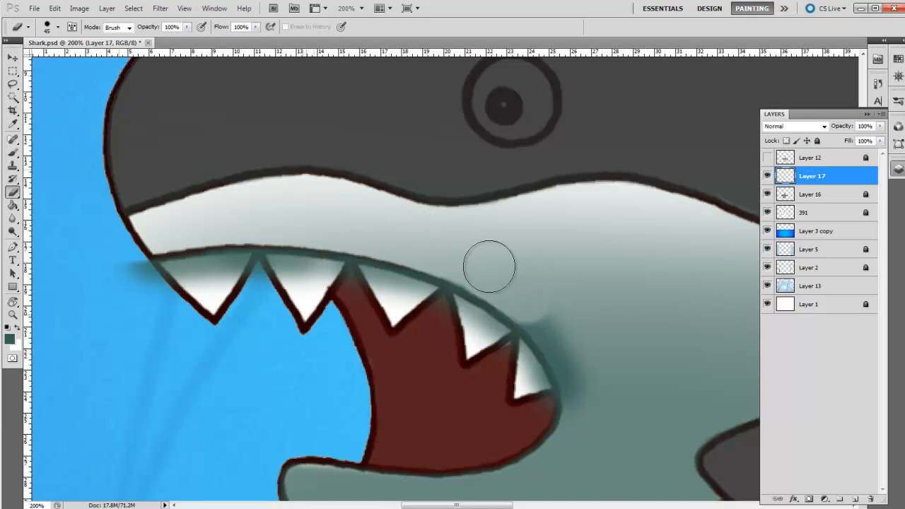
drag(488, 267, 544, 311)
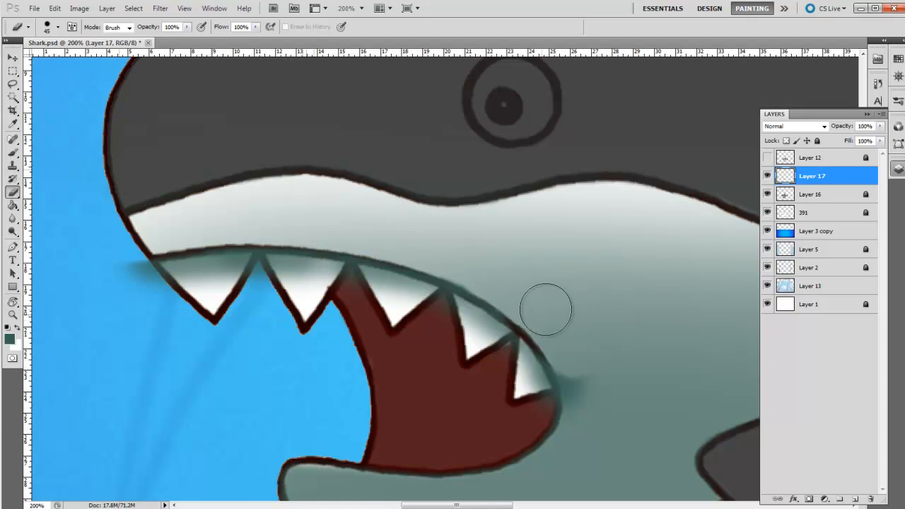
drag(546, 309, 574, 429)
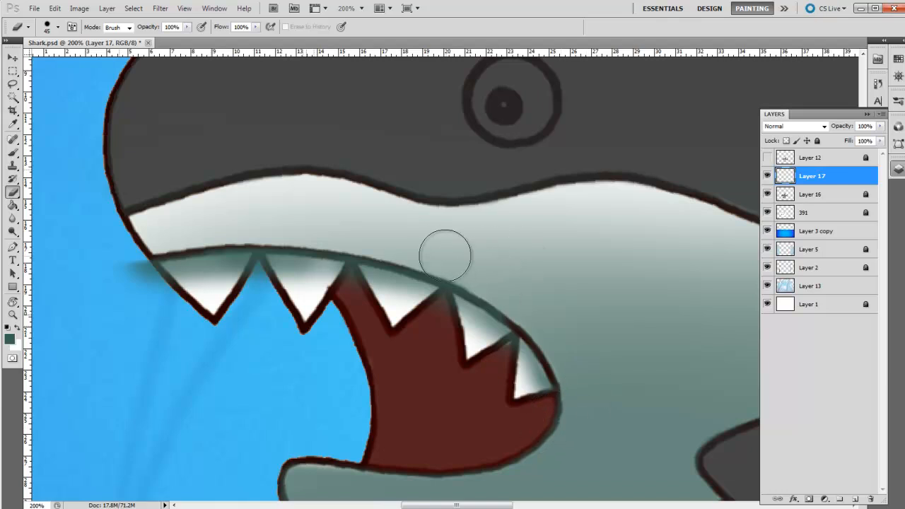
drag(445, 255, 472, 269)
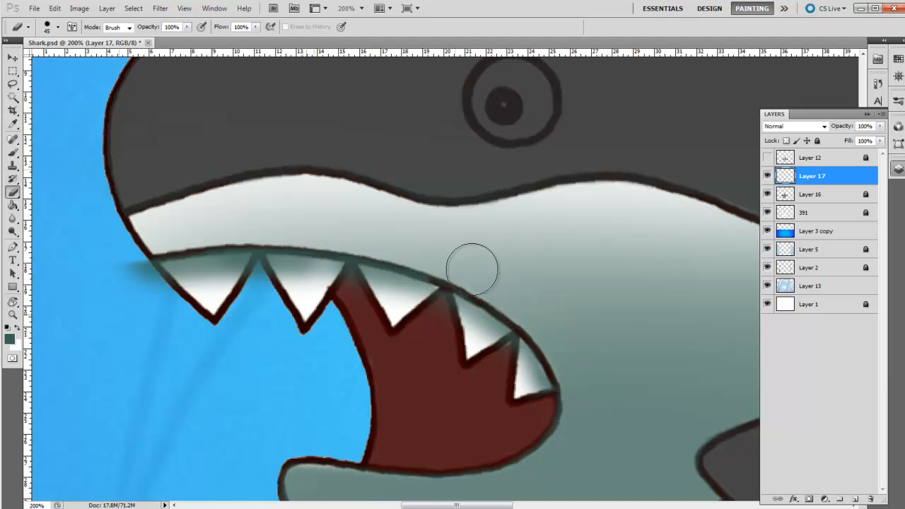
drag(472, 268, 205, 226)
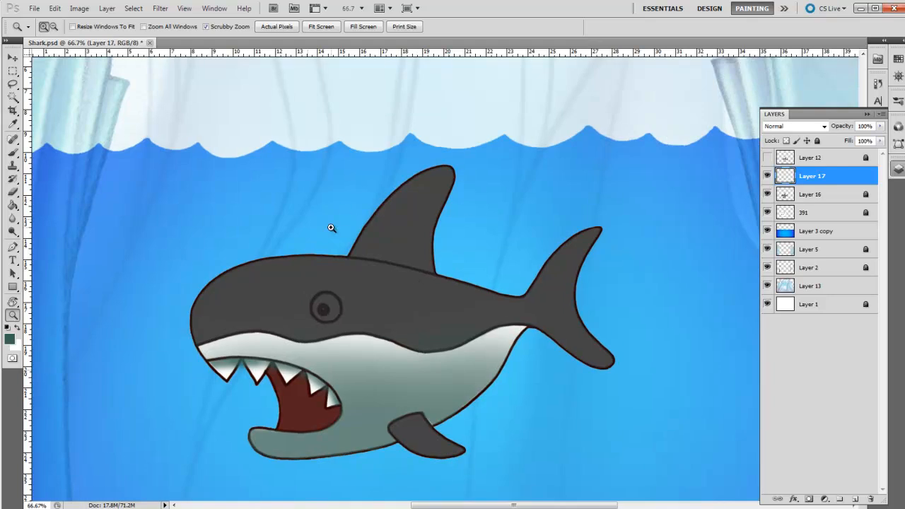
Select shark body layer 391 and set the foreground colour to near black
click(805, 212)
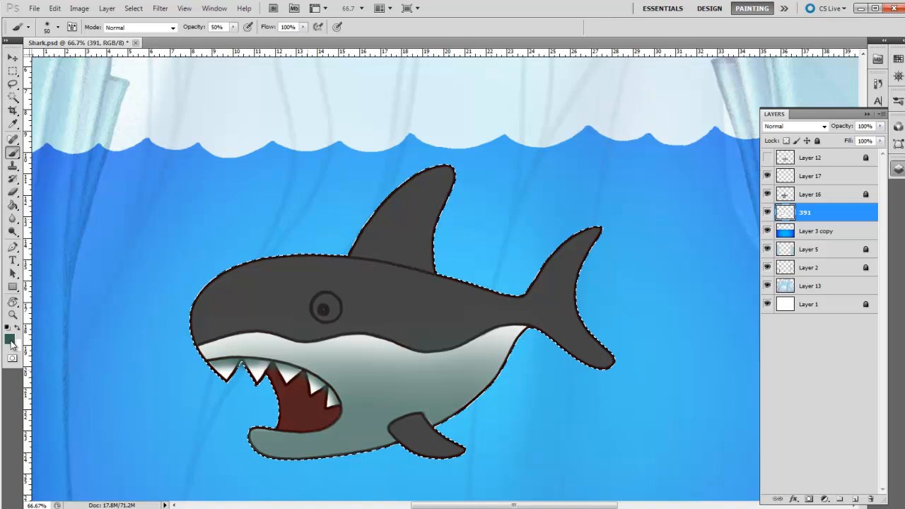
click(10, 338)
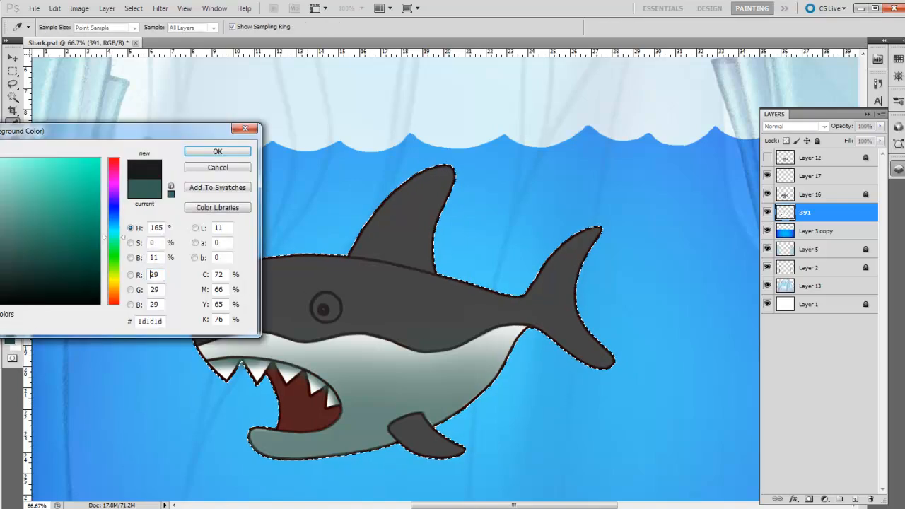
click(217, 151)
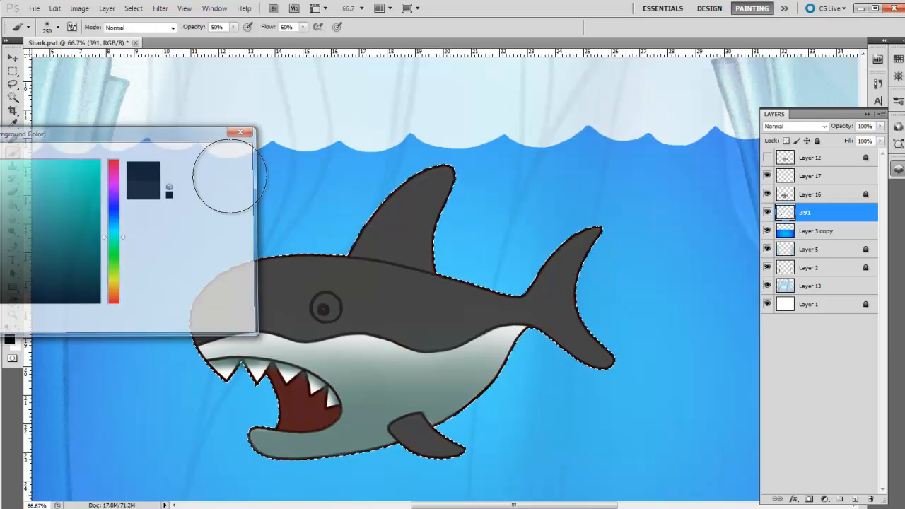
click(242, 132)
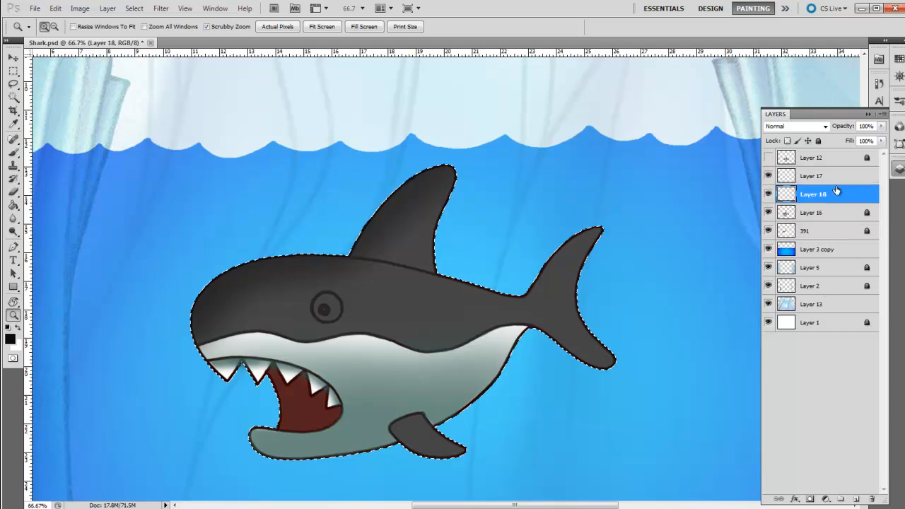
Darken the upper edges of the head, dorsal fin and tail with a soft black brush
click(12, 139)
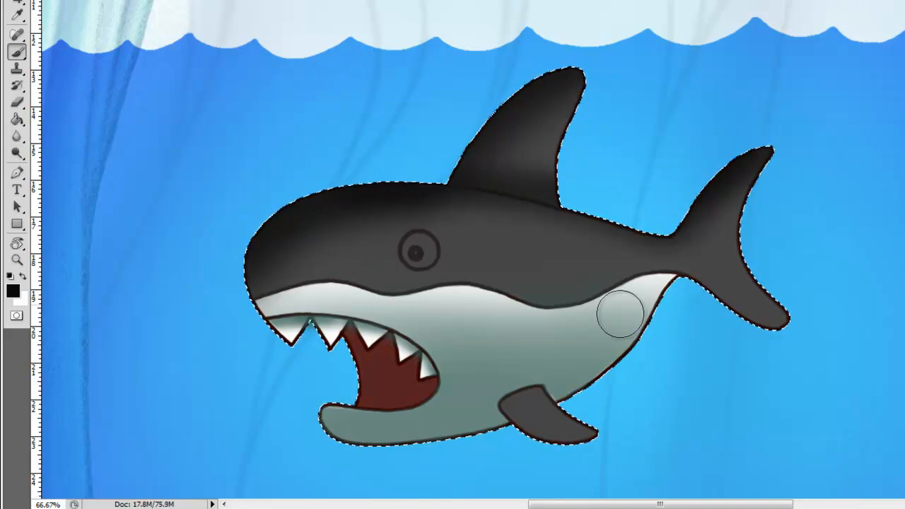
drag(618, 315, 580, 445)
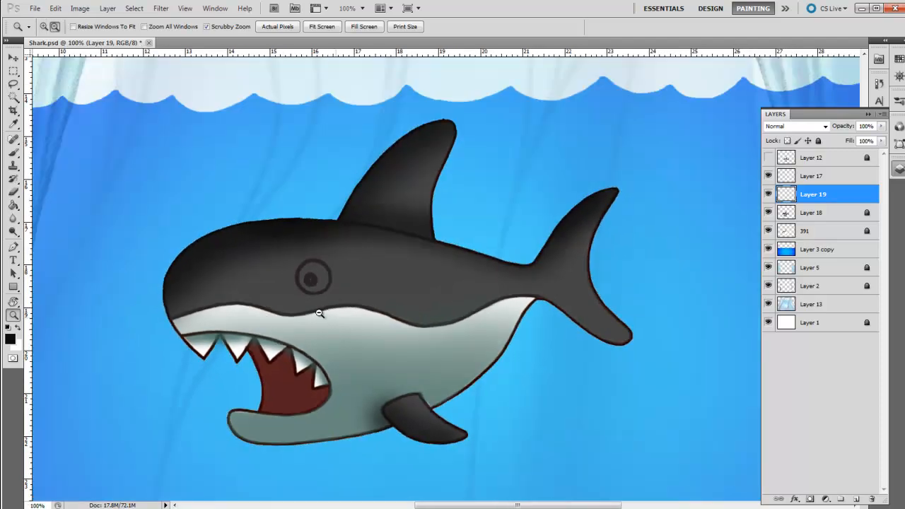
Load the shark selection, set foreground to muted teal #4f7e72, and open the brush settings
click(12, 140)
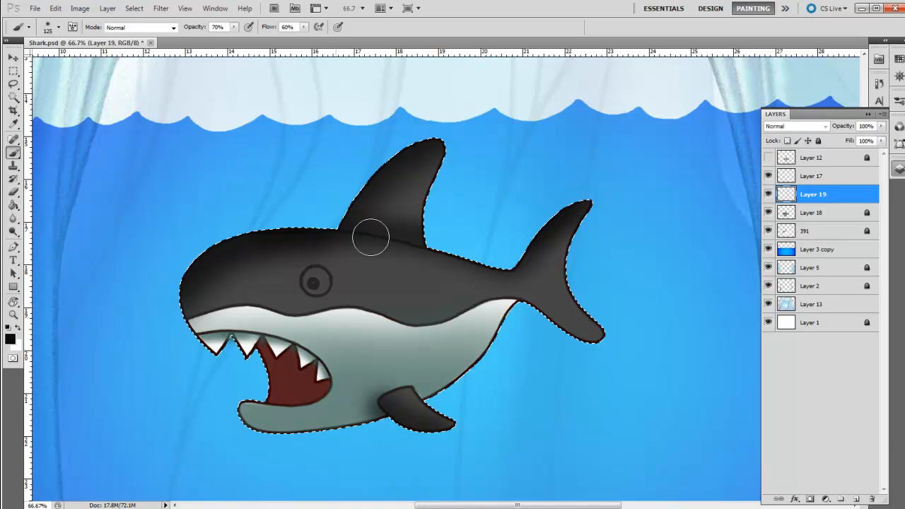
click(9, 339)
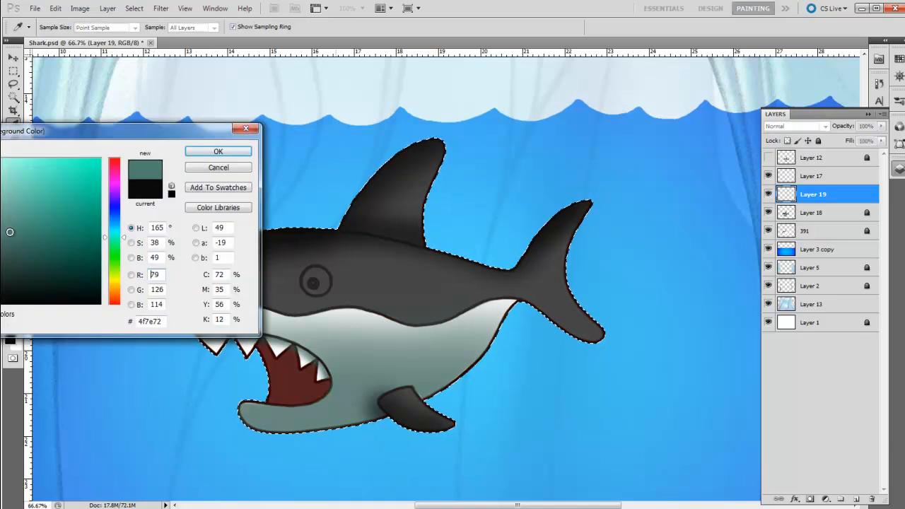
click(217, 150)
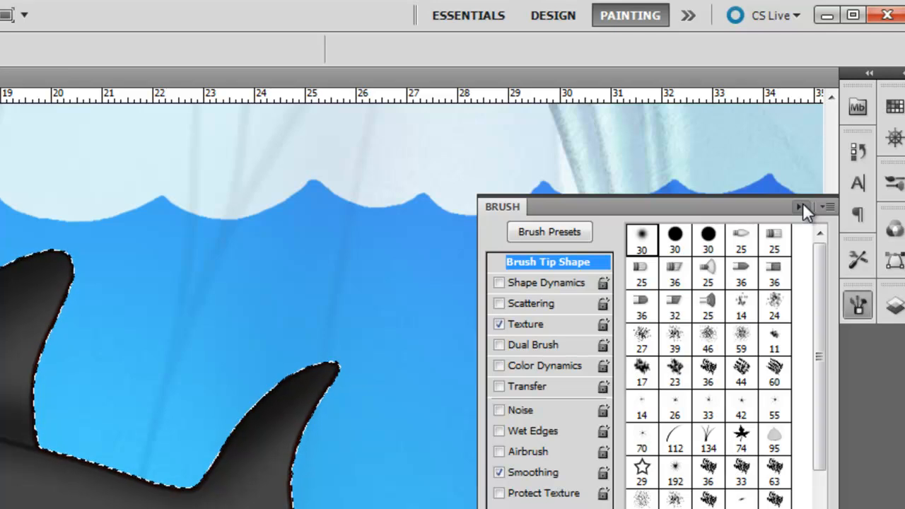
click(801, 206)
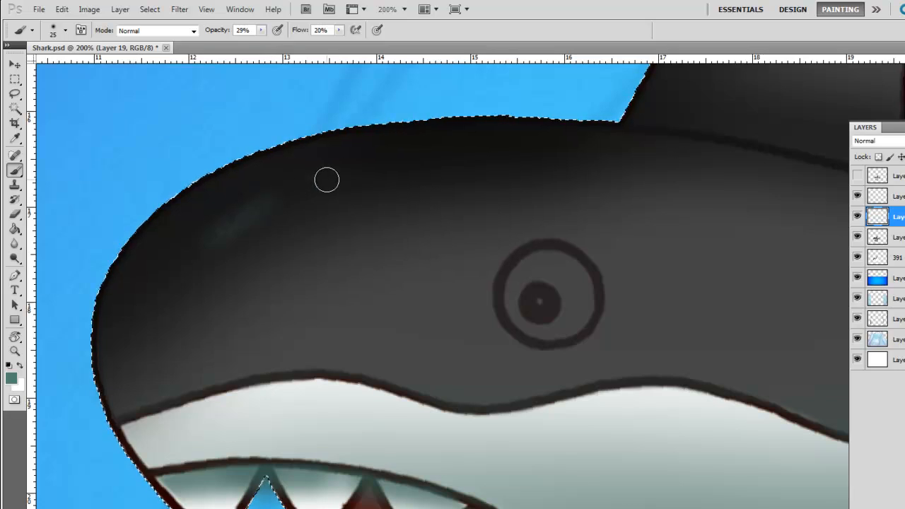
Build a thin teal highlight streak along the top of the head
drag(327, 179, 175, 270)
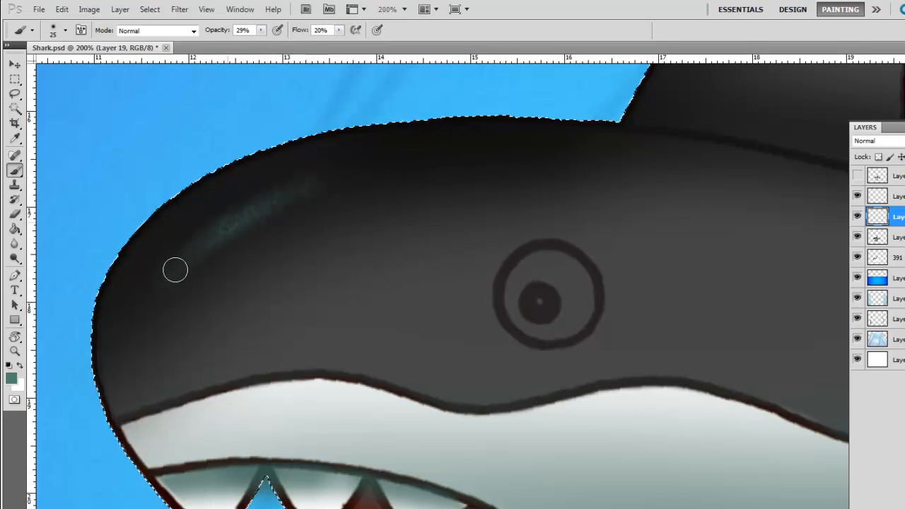
drag(176, 269, 201, 245)
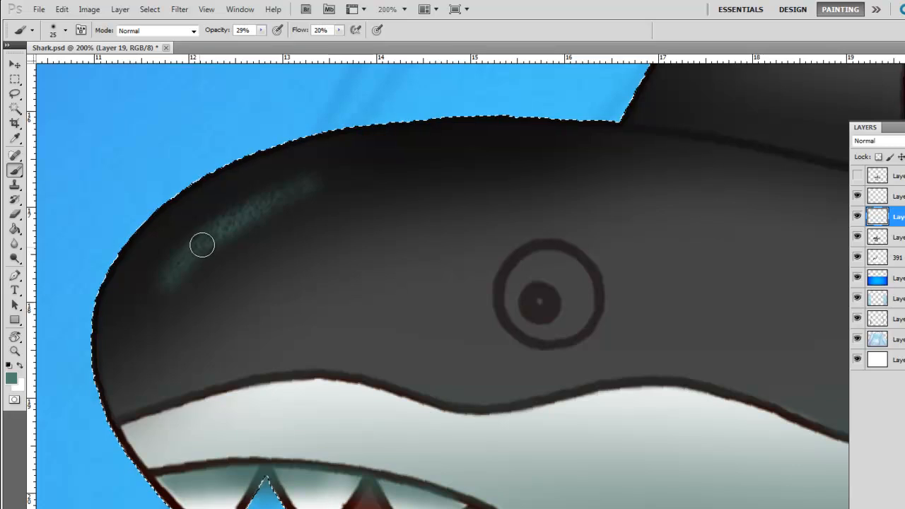
drag(202, 245, 376, 170)
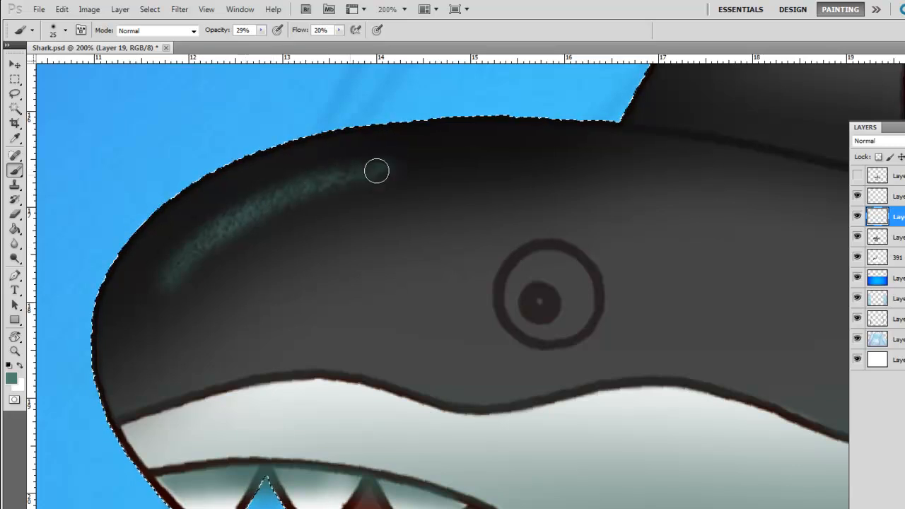
drag(377, 170, 179, 263)
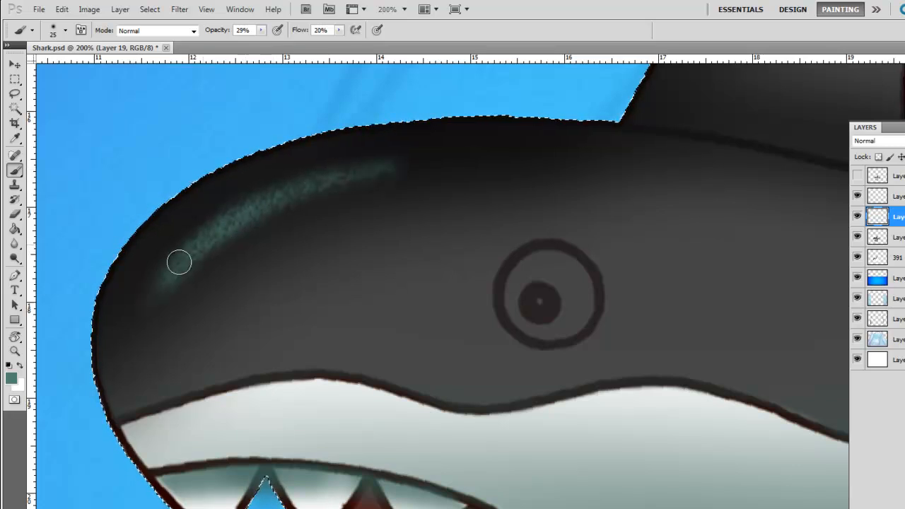
drag(179, 262, 393, 168)
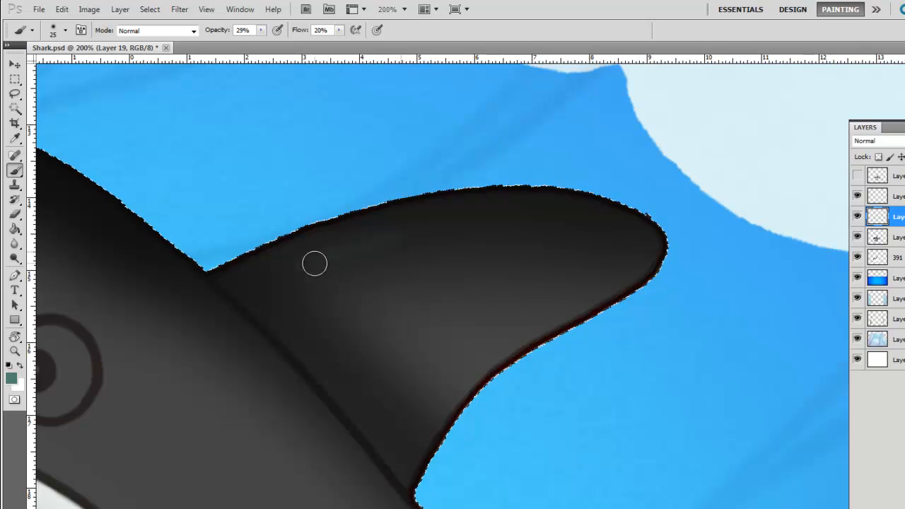
Add teal highlight streaks along the dorsal fin, tail fin and lower fin
drag(314, 264, 468, 224)
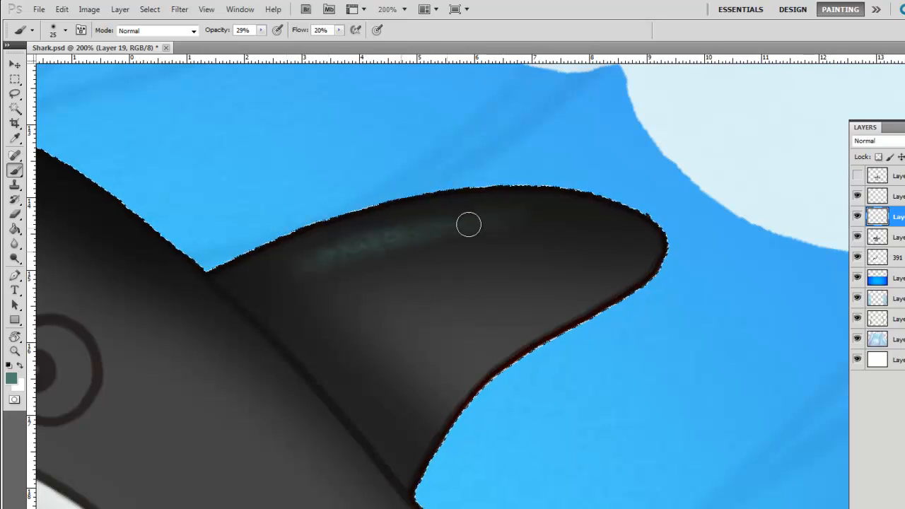
drag(468, 225, 539, 224)
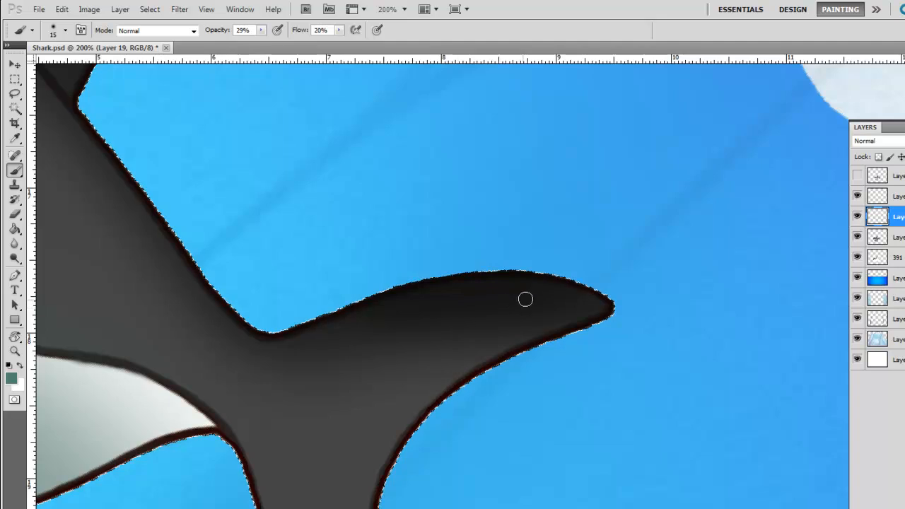
drag(526, 298, 346, 334)
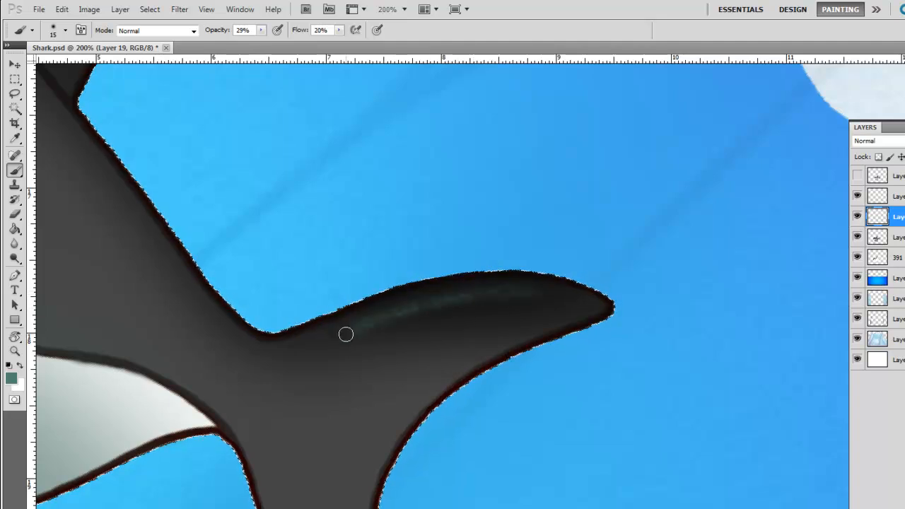
drag(346, 335, 379, 322)
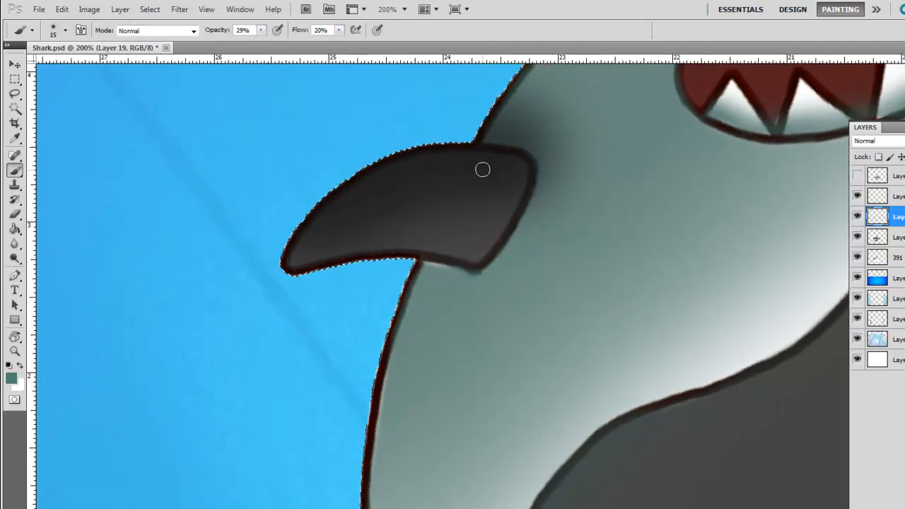
drag(482, 170, 441, 170)
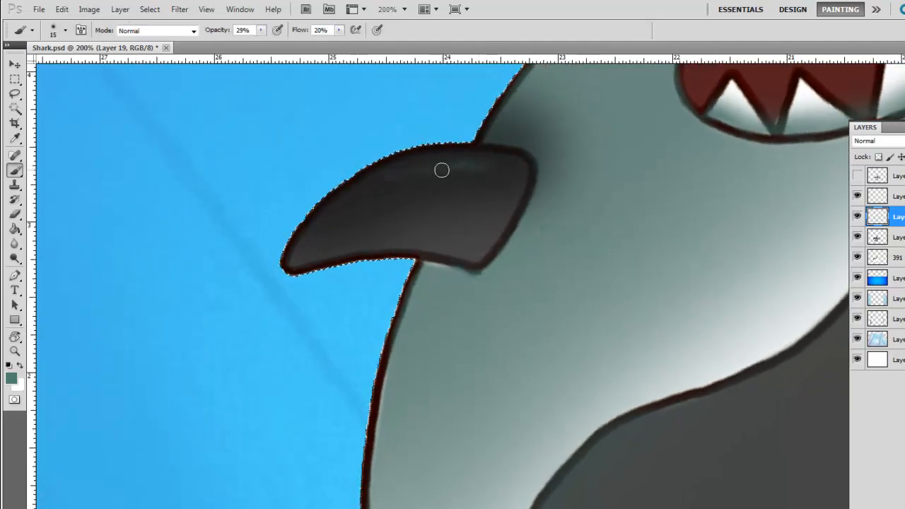
drag(442, 170, 323, 222)
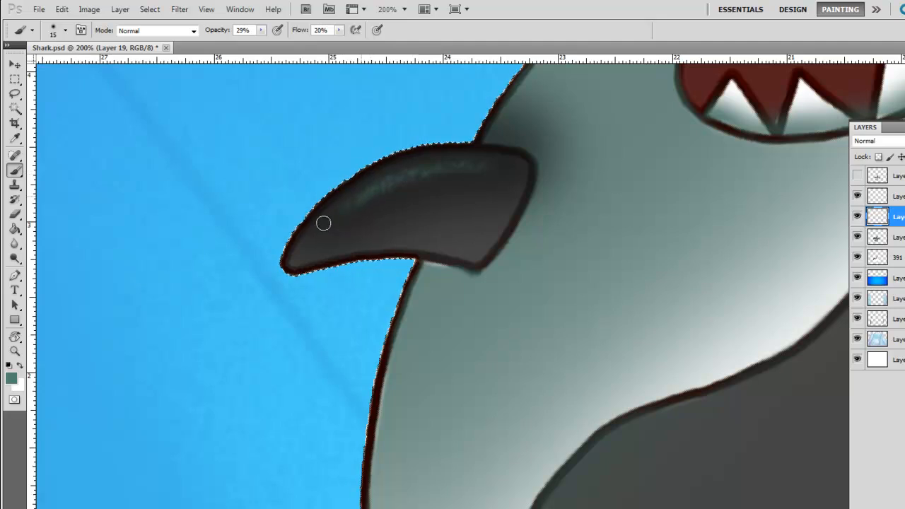
drag(324, 223, 352, 203)
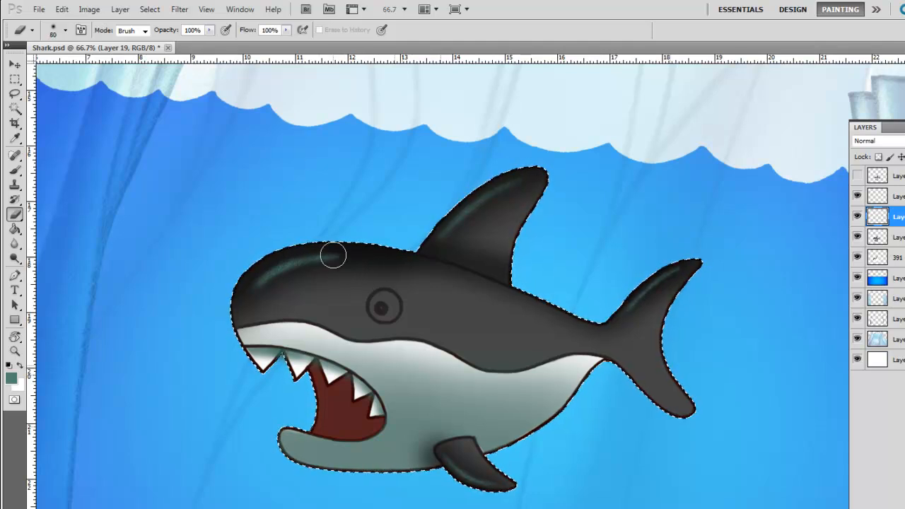
Fade the head and fin highlight ends with a soft, low-opacity eraser
click(227, 34)
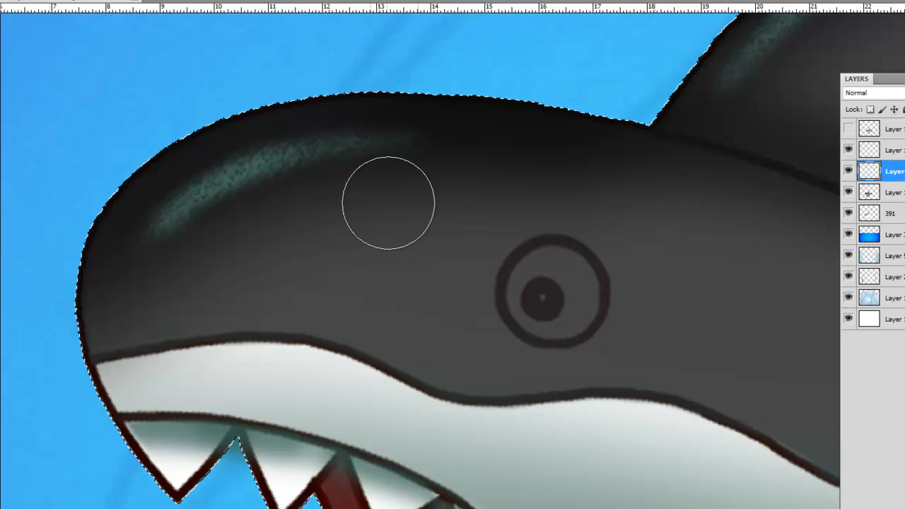
mouse_move(113, 169)
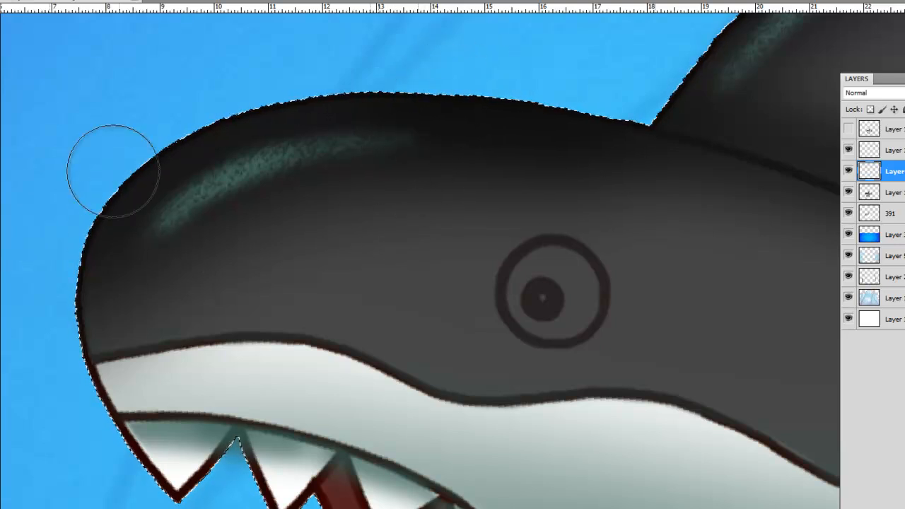
drag(113, 170, 197, 198)
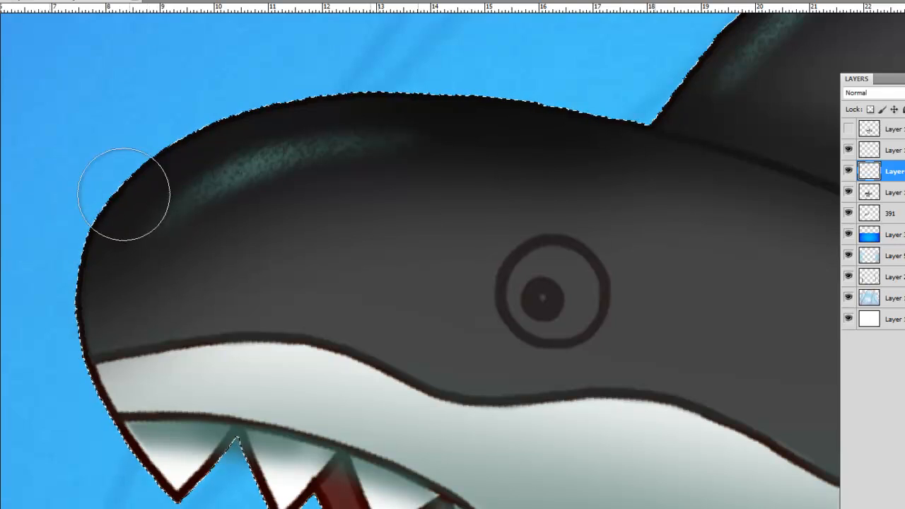
mouse_move(324, 192)
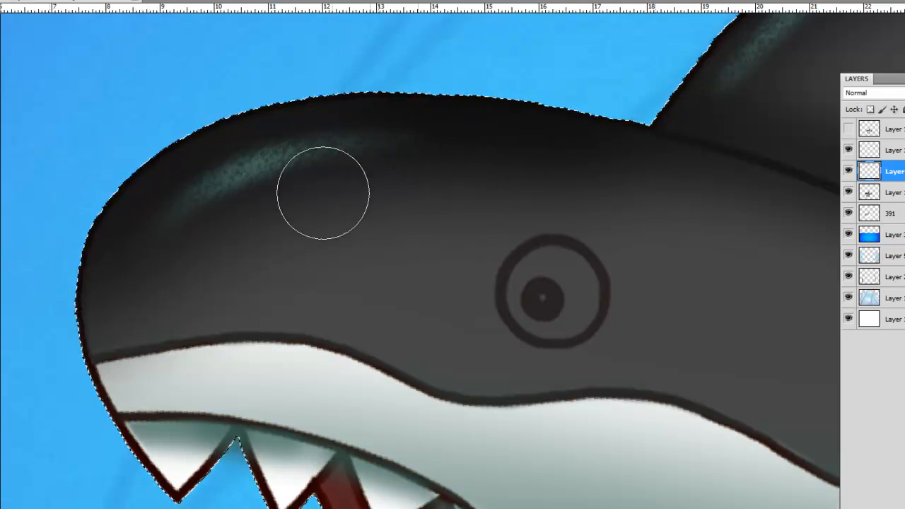
mouse_move(421, 219)
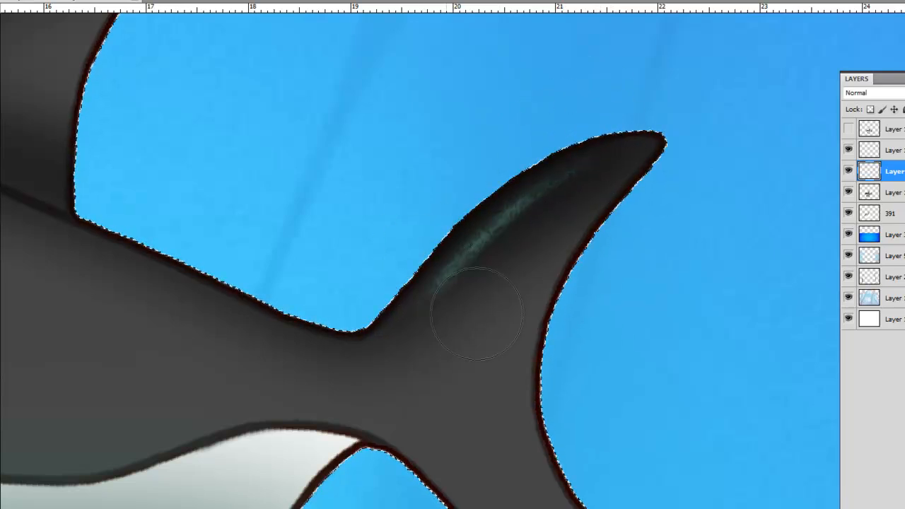
drag(477, 314, 598, 149)
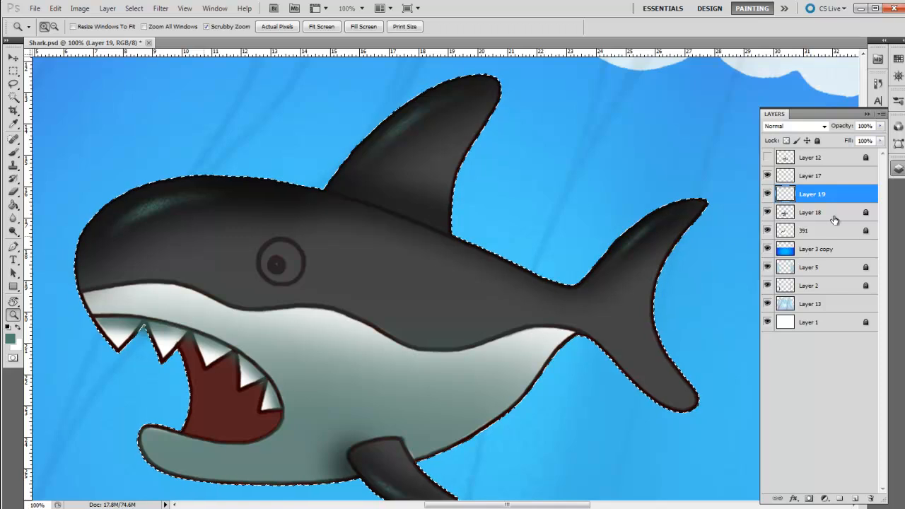
Zoom out to view the whole shark scene with its new white glints
right_click(834, 212)
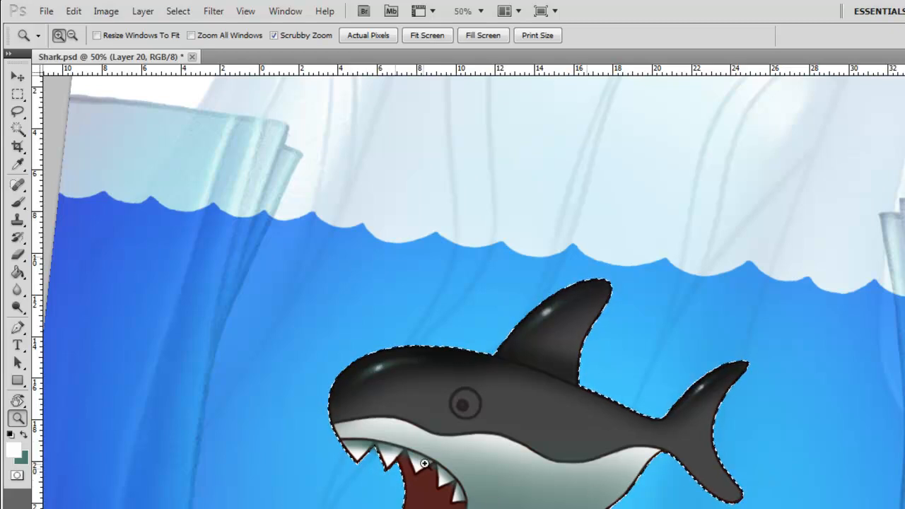
click(752, 7)
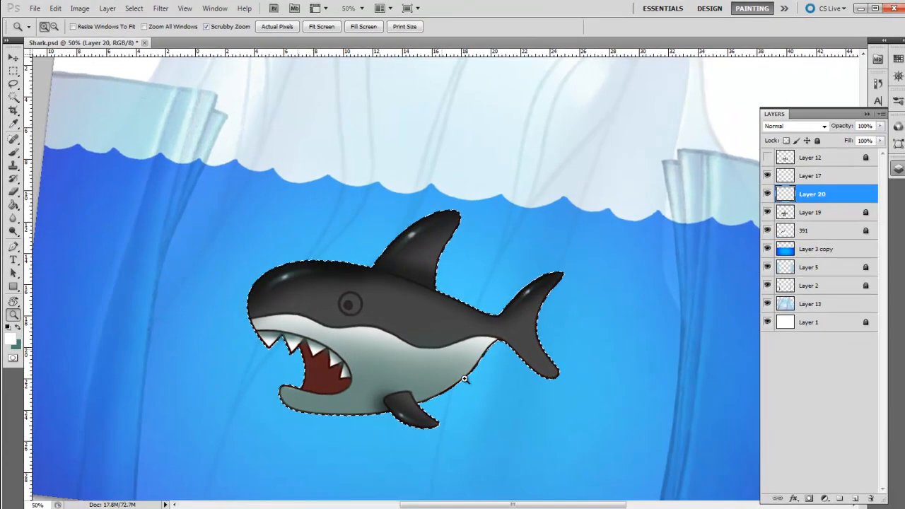